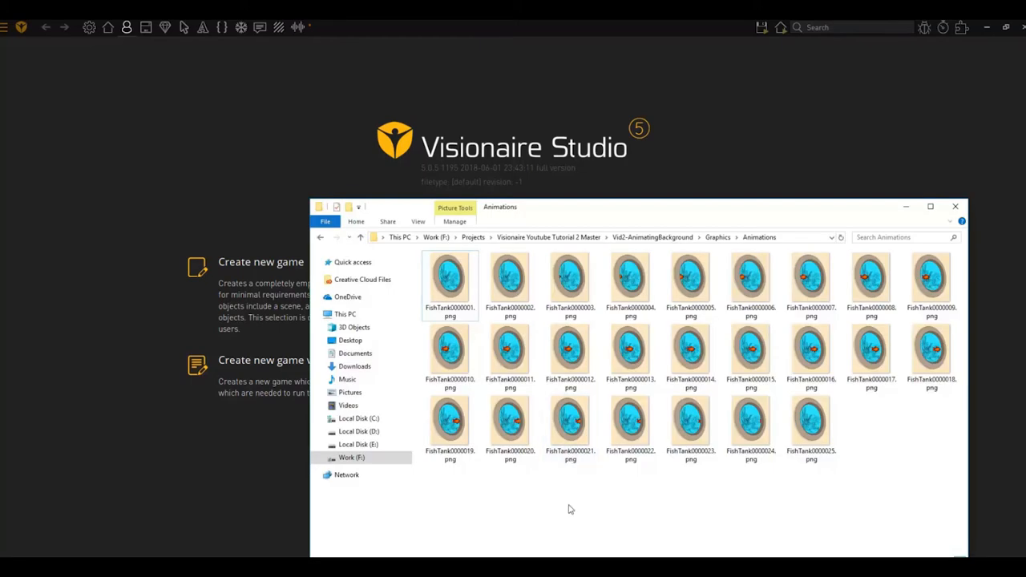
pyautogui.moveTo(540, 405)
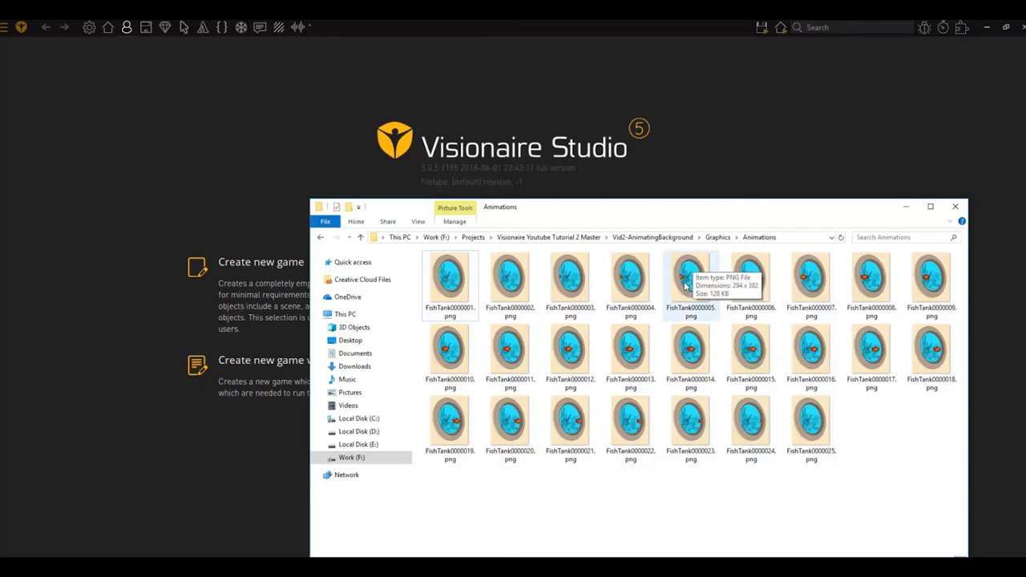
pyautogui.moveTo(700, 363)
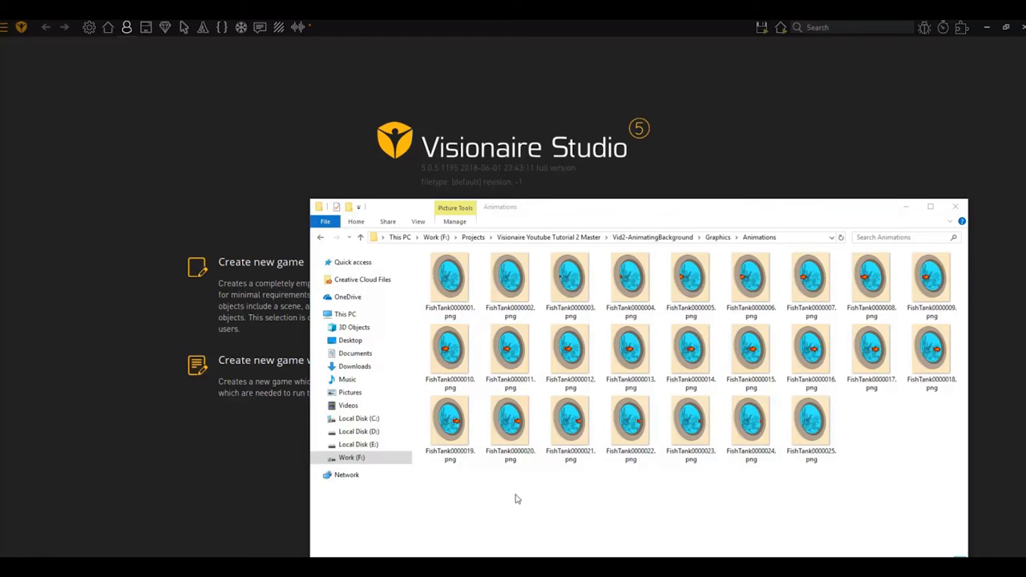
# Step: Review the 25 FishTank frame PNGs, then return to the Vid2-AnimatingBackground folder
pyautogui.click(450, 281)
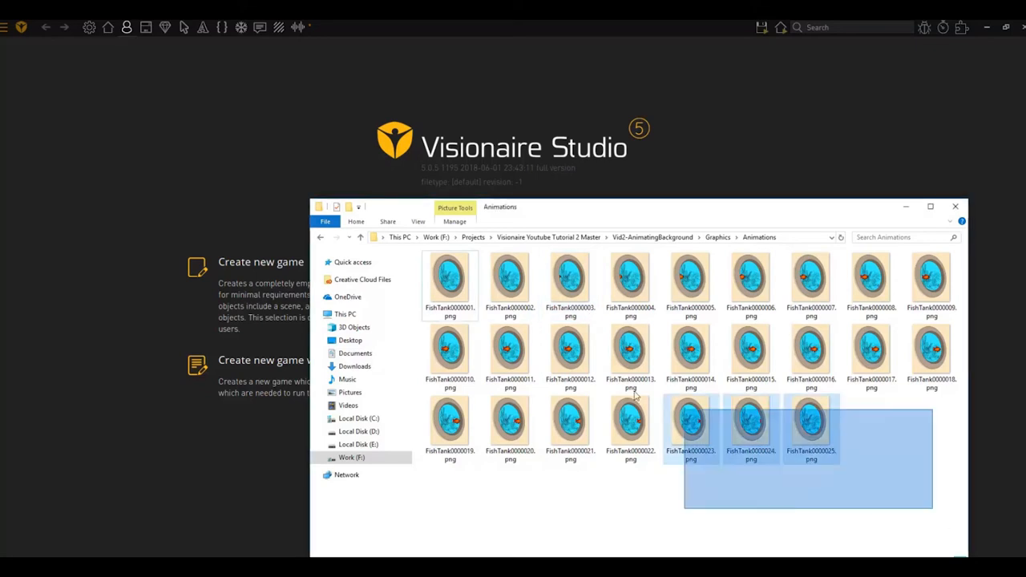
pyautogui.click(653, 514)
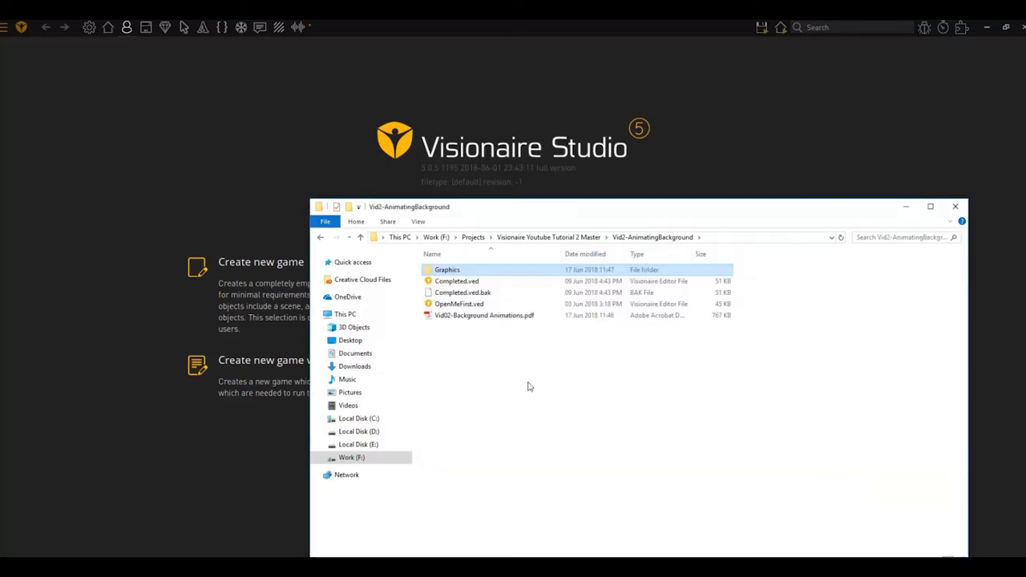
pyautogui.moveTo(515, 395)
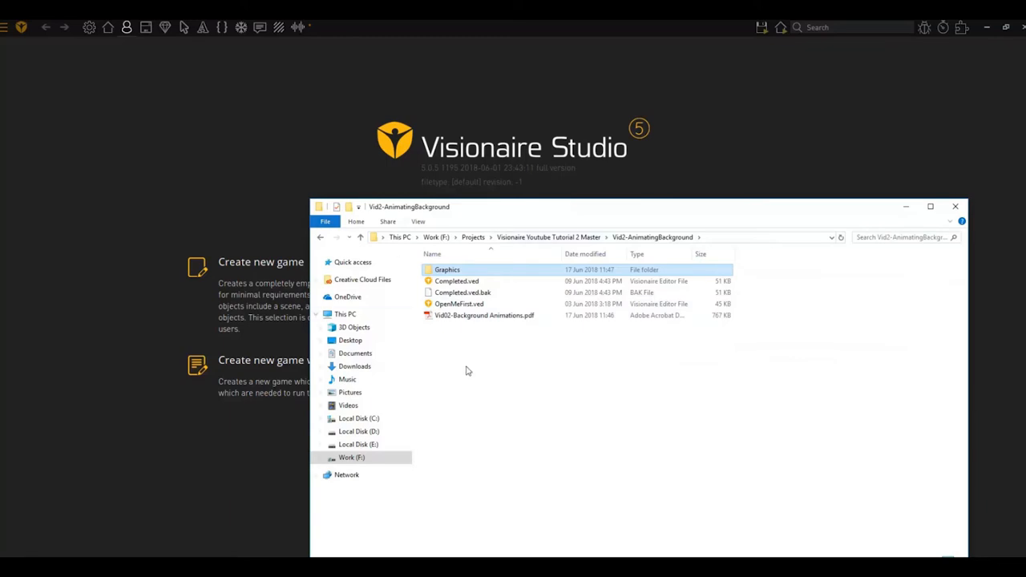
# Step: Select the Vid02-Background Animations.pdf guide in the project folder
pyautogui.click(484, 315)
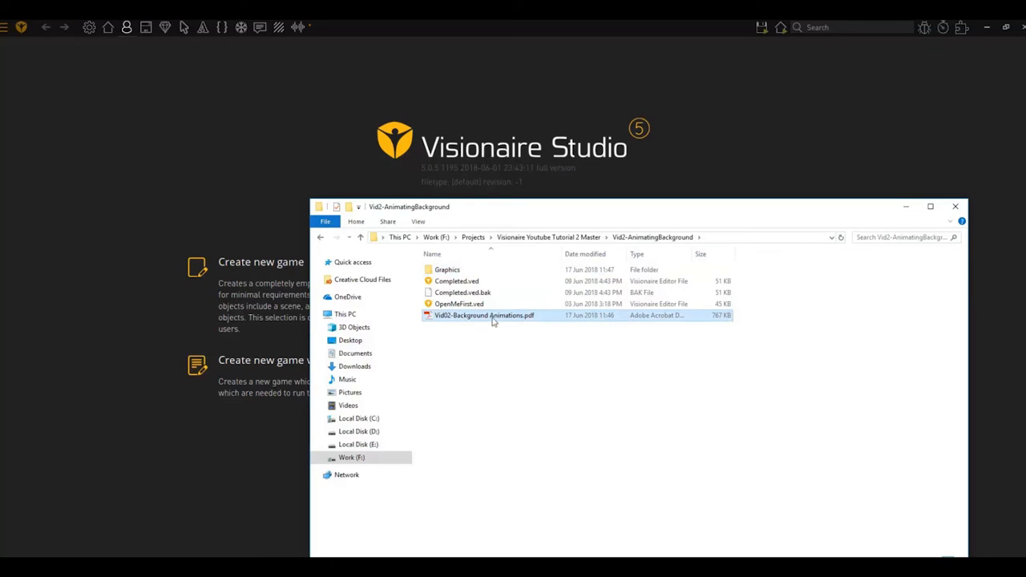
pyautogui.moveTo(559, 335)
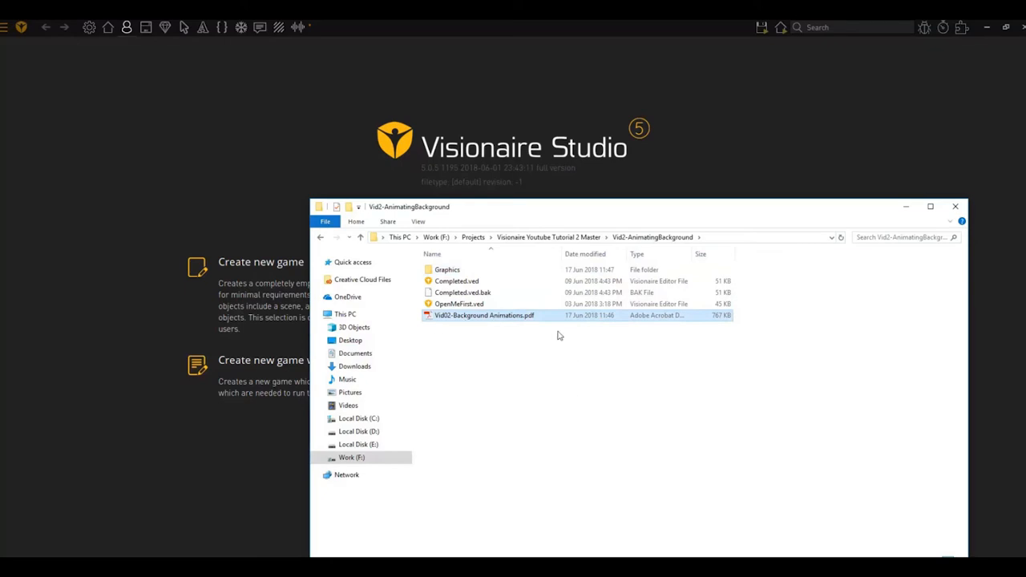
pyautogui.moveTo(489, 346)
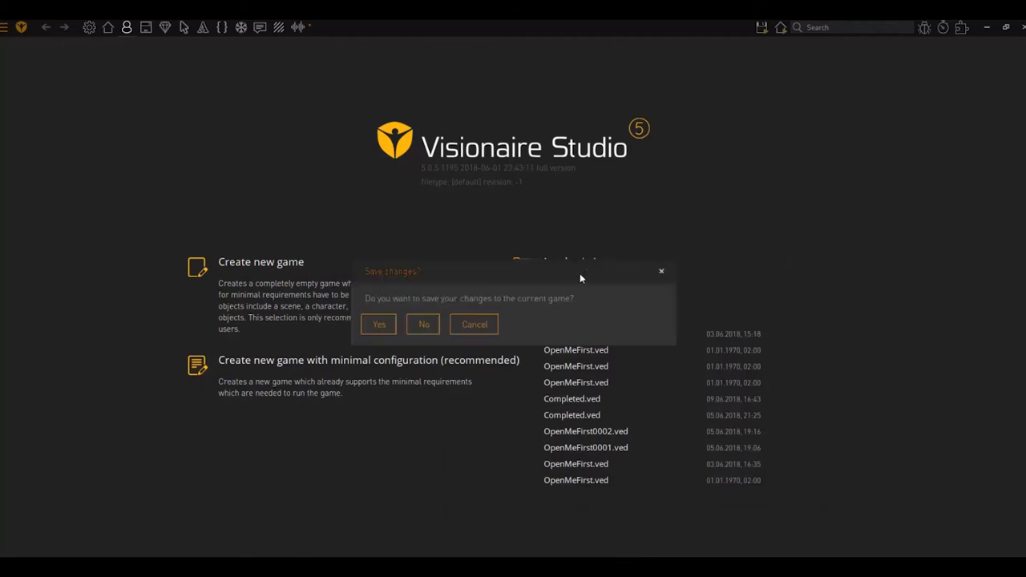
# Step: Discard changes to the current game and load OpenMeFirst.ved
pyautogui.click(422, 323)
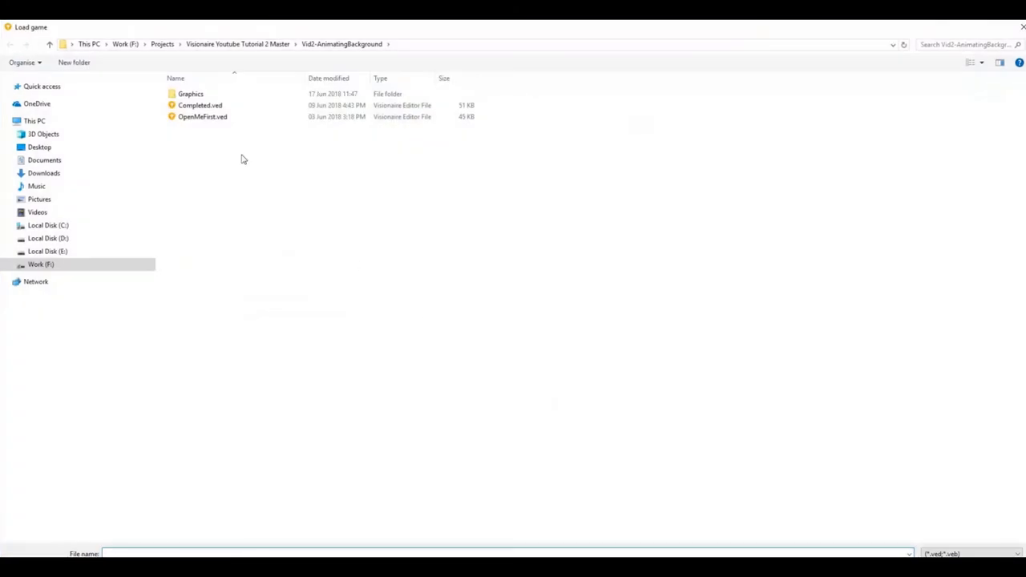
pyautogui.click(202, 117)
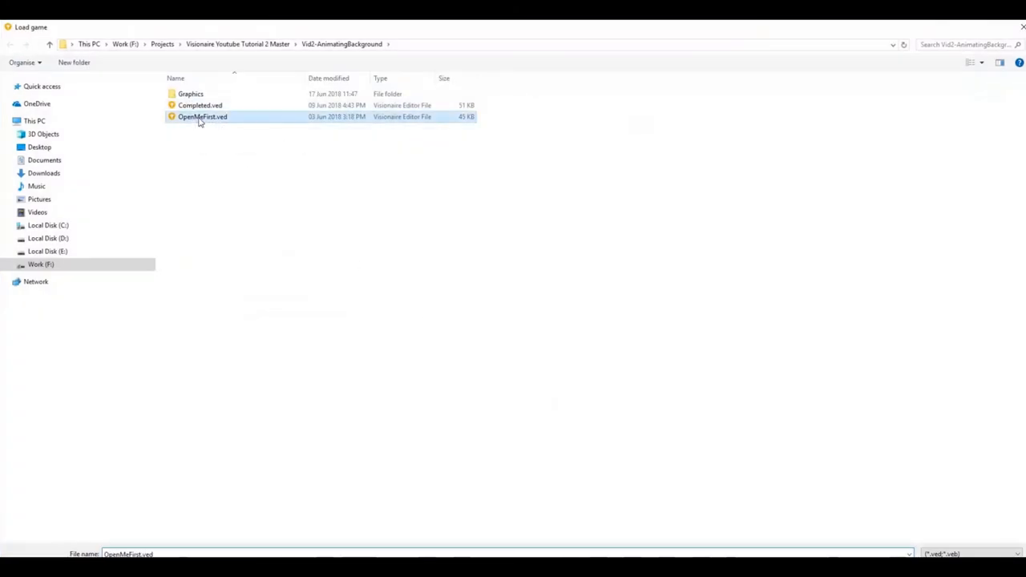
pyautogui.doubleClick(202, 116)
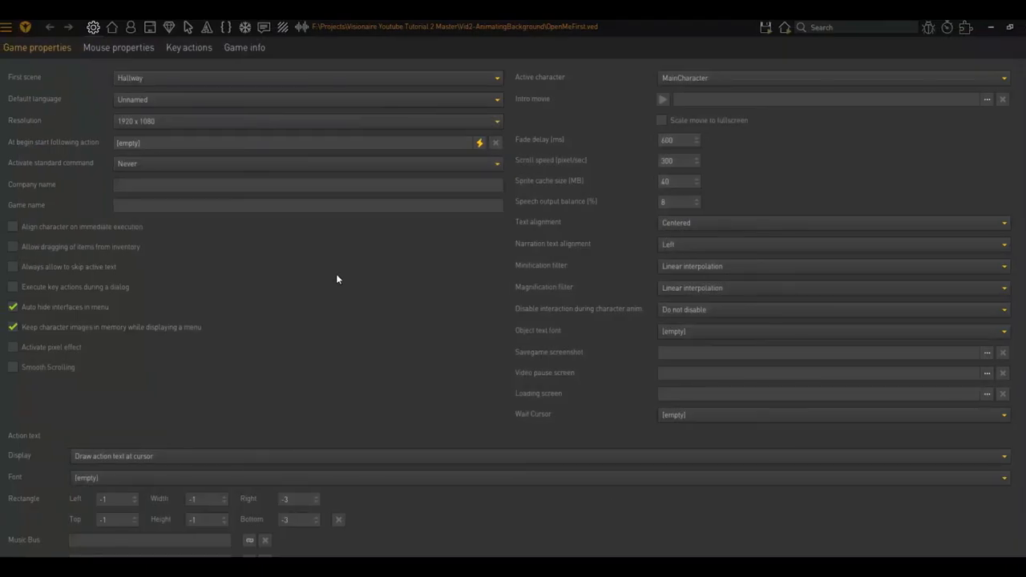
pyautogui.moveTo(258, 266)
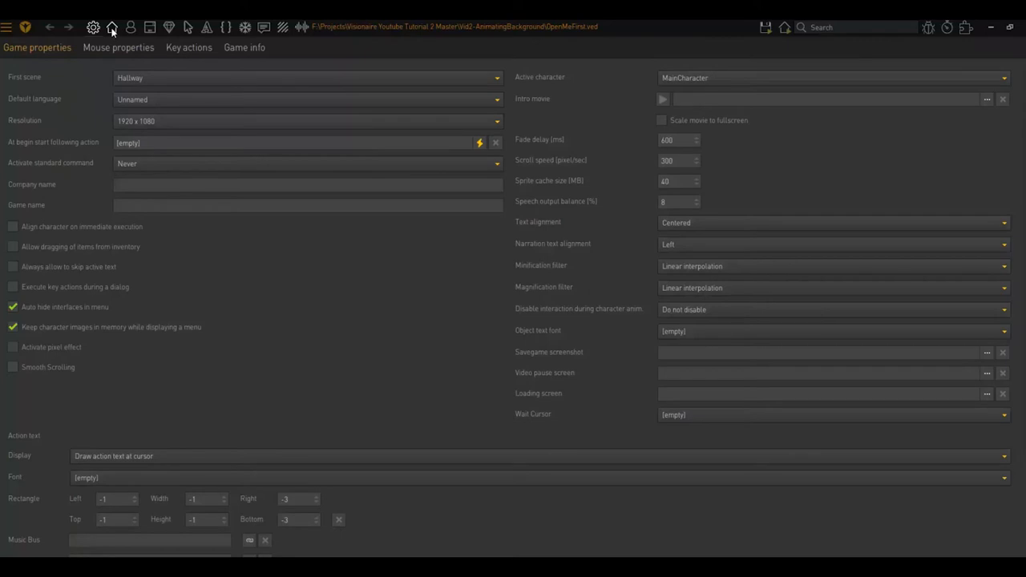
# Step: Open the Hallway scene and add an object named FishTankSwim
pyautogui.click(113, 26)
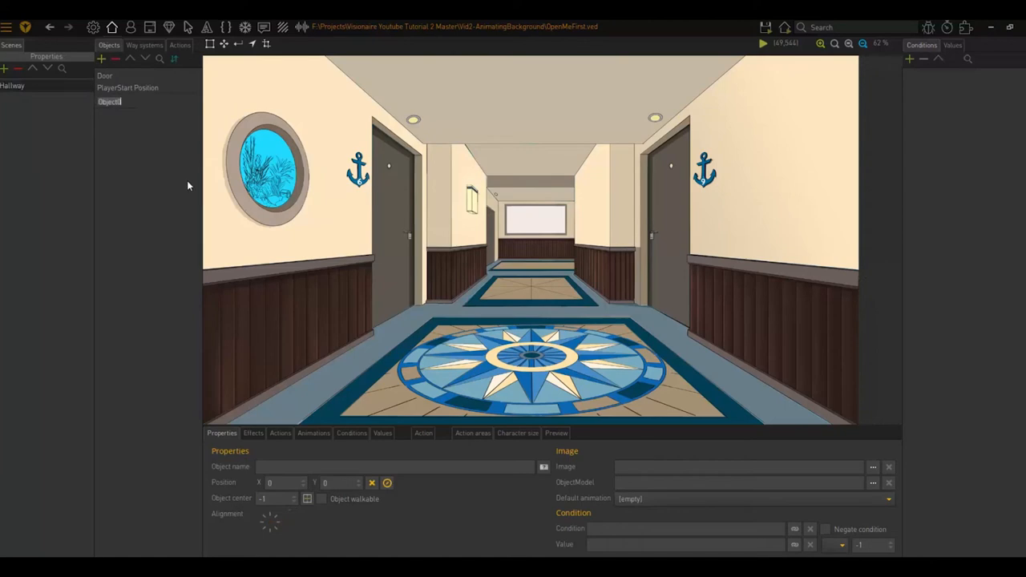
pyautogui.write('FishTankSwim')
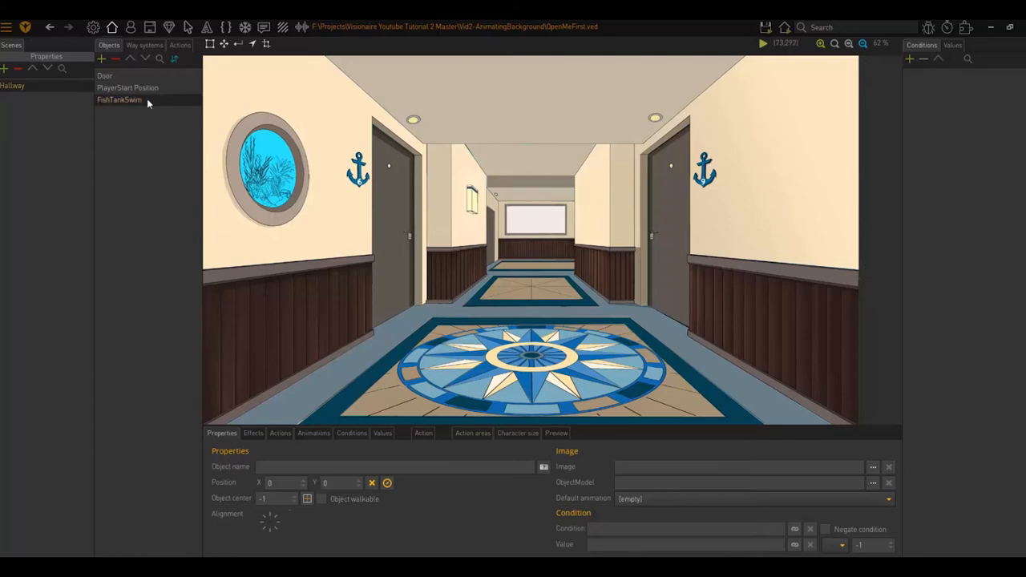
# Step: Create an animation named FishTankSwim in the FishTankSwim object's Animations tab
pyautogui.click(119, 100)
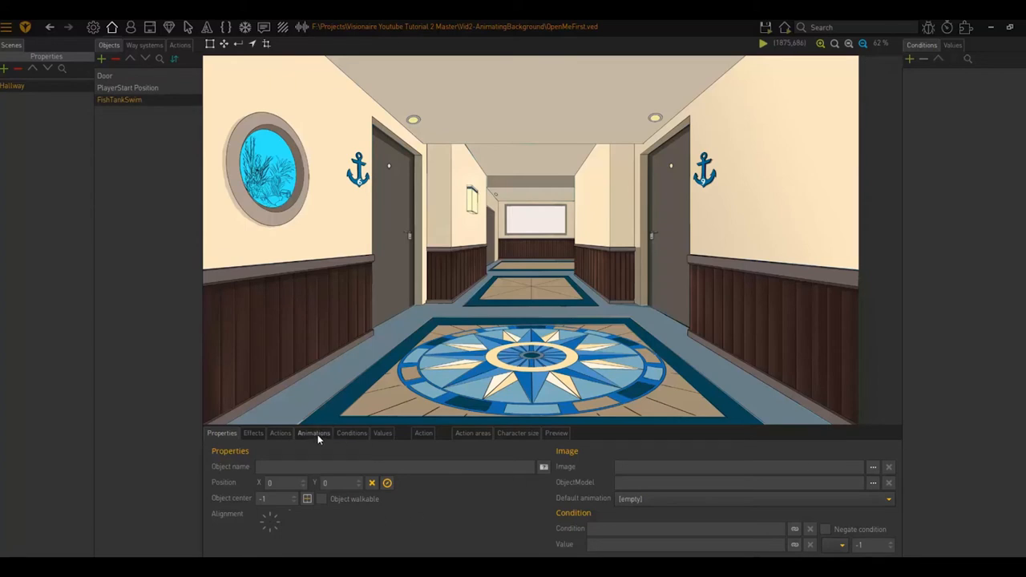
pyautogui.click(312, 433)
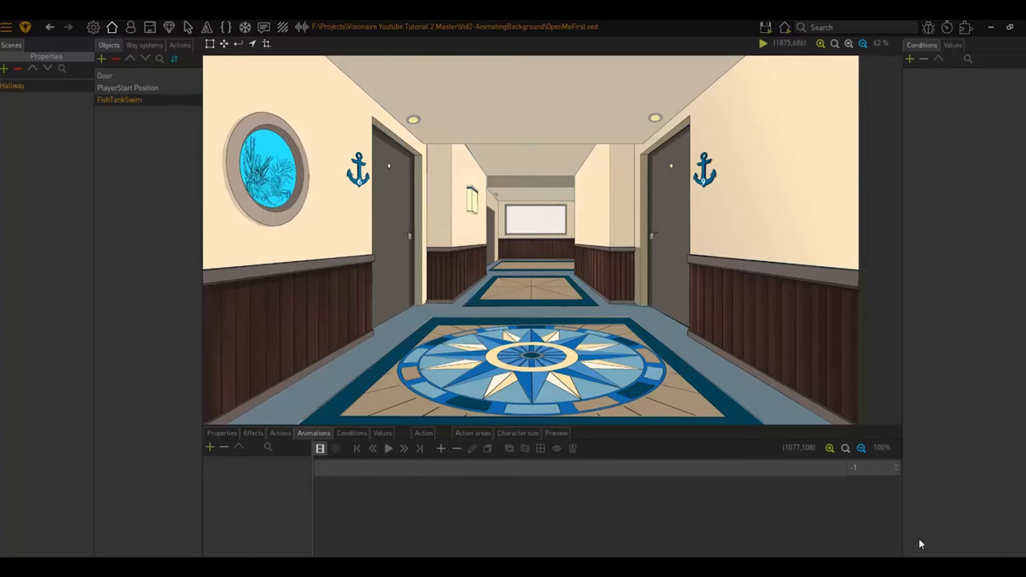
pyautogui.moveTo(223, 510)
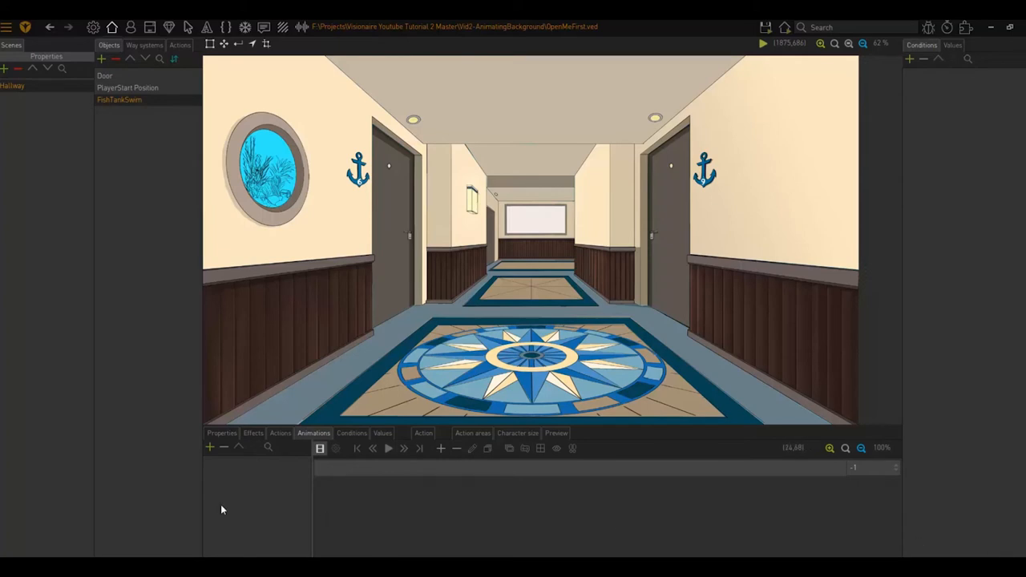
pyautogui.moveTo(209, 447)
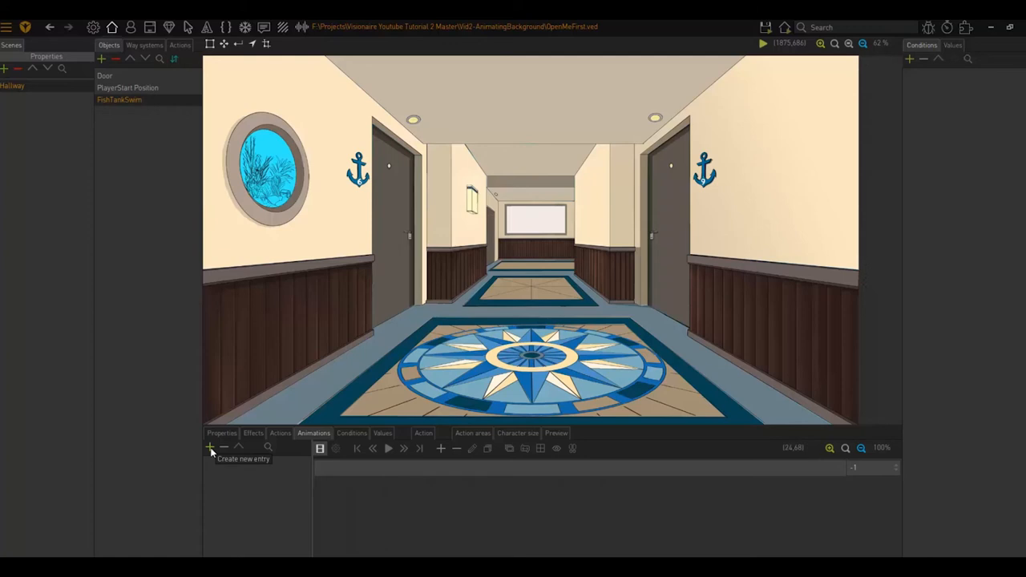
pyautogui.click(210, 448)
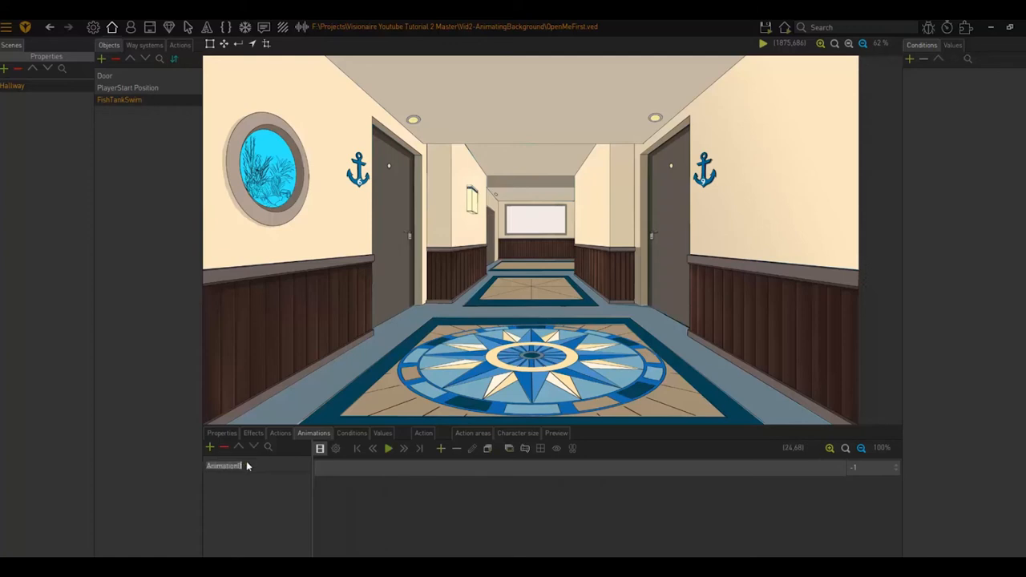
pyautogui.write('FishTankSwim')
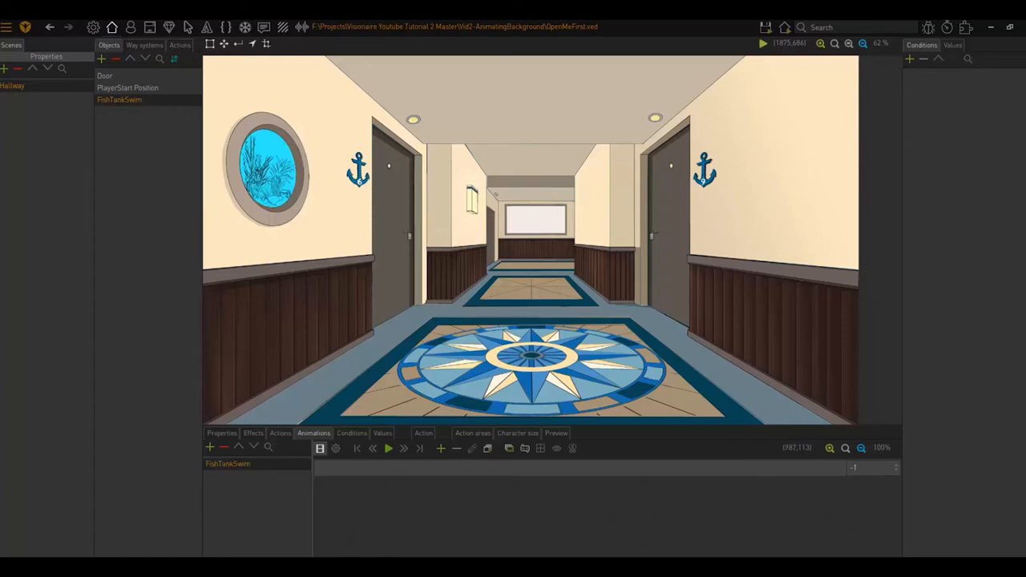
pyautogui.moveTo(286, 548)
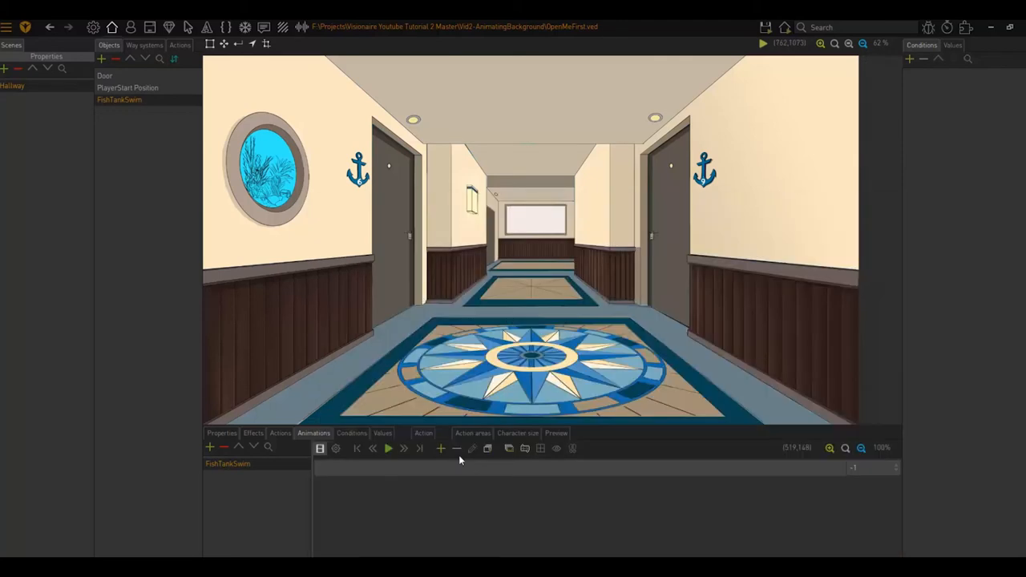
pyautogui.moveTo(490, 449)
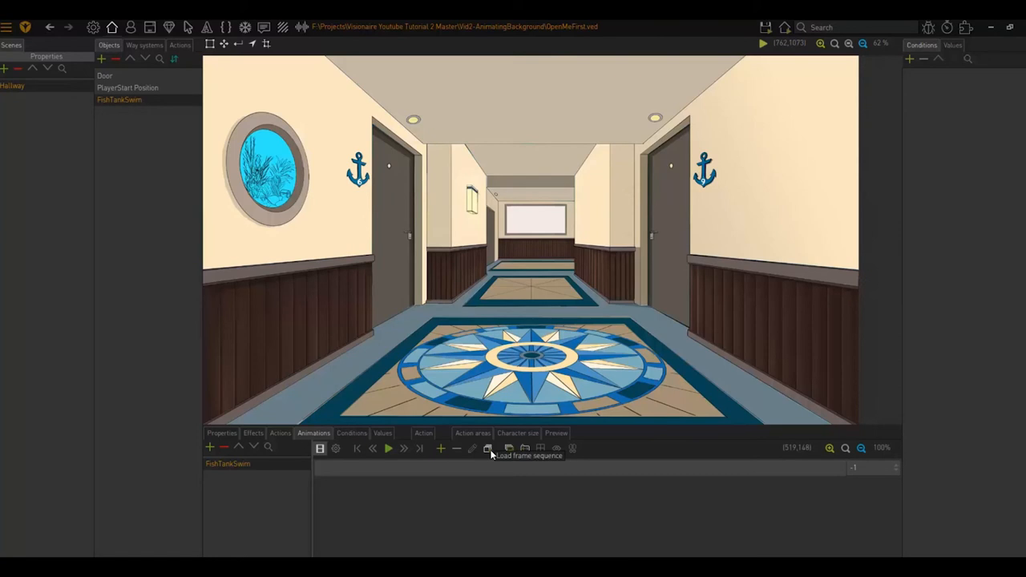
# Step: Load FishTank0000001–0000025.png from Graphics\Animations as a frame sequence with alpha channel
pyautogui.click(487, 448)
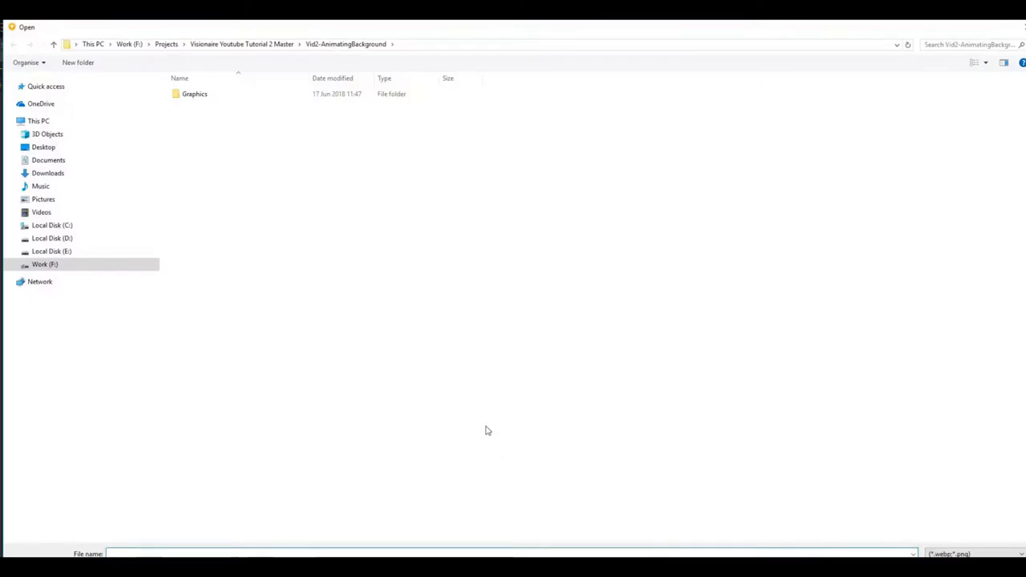
pyautogui.doubleClick(194, 94)
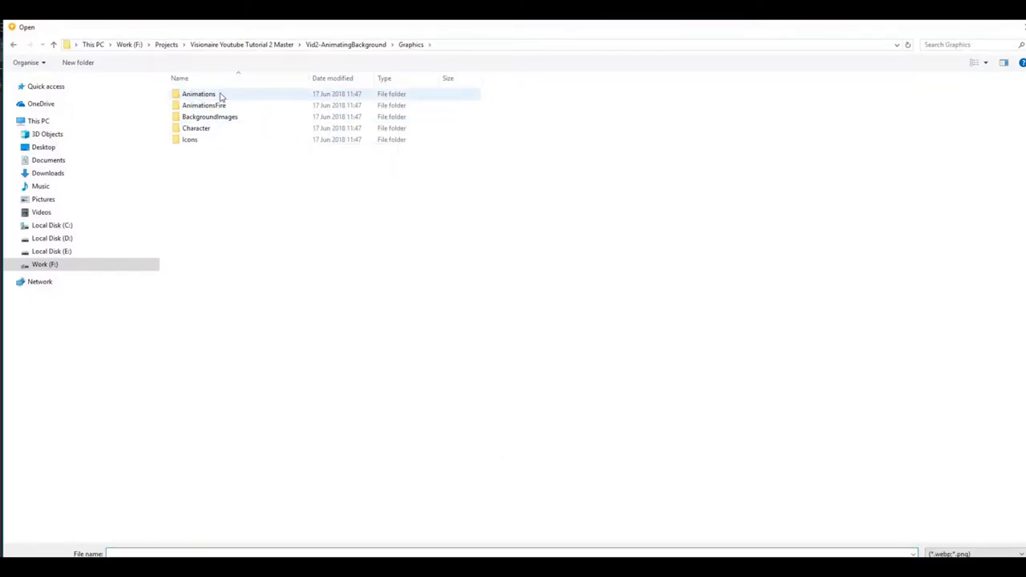
pyautogui.doubleClick(198, 94)
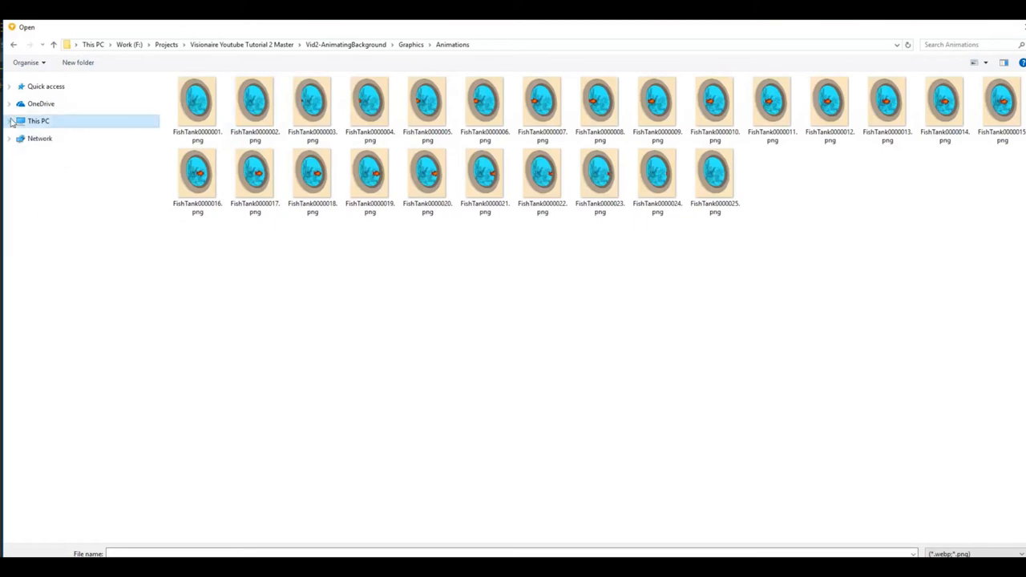
pyautogui.click(197, 102)
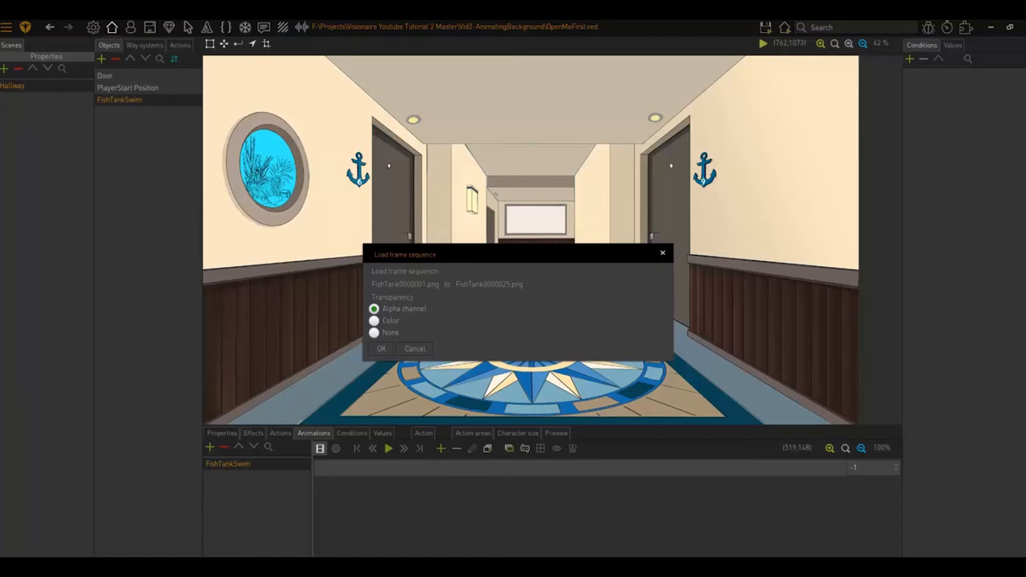
pyautogui.moveTo(446, 402)
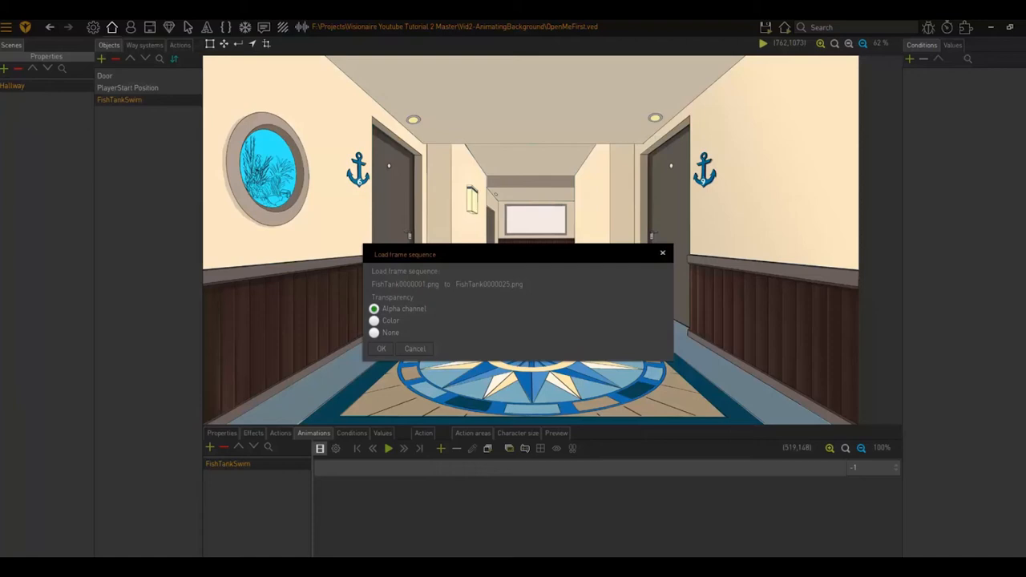
pyautogui.moveTo(880, 440)
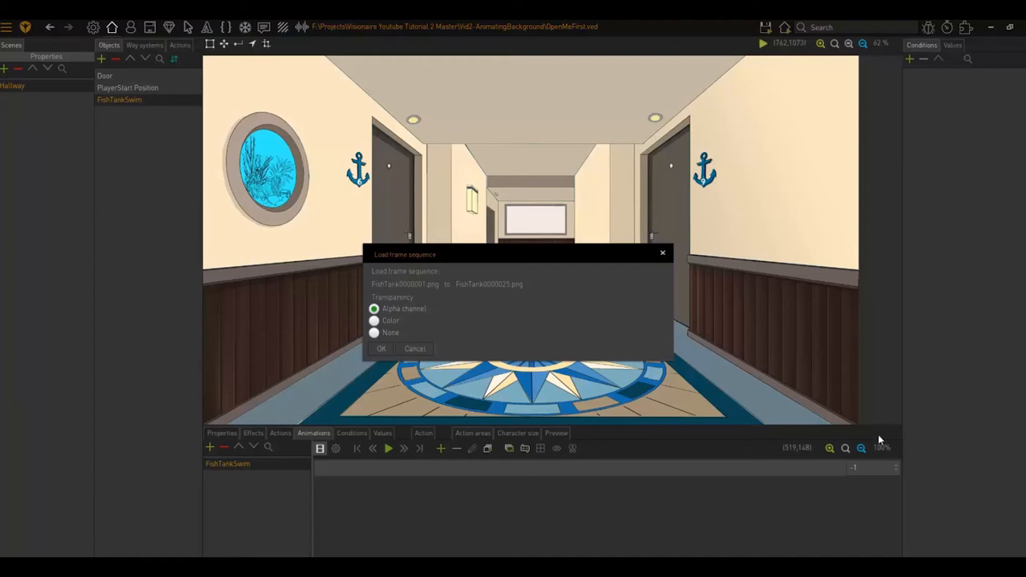
pyautogui.click(380, 348)
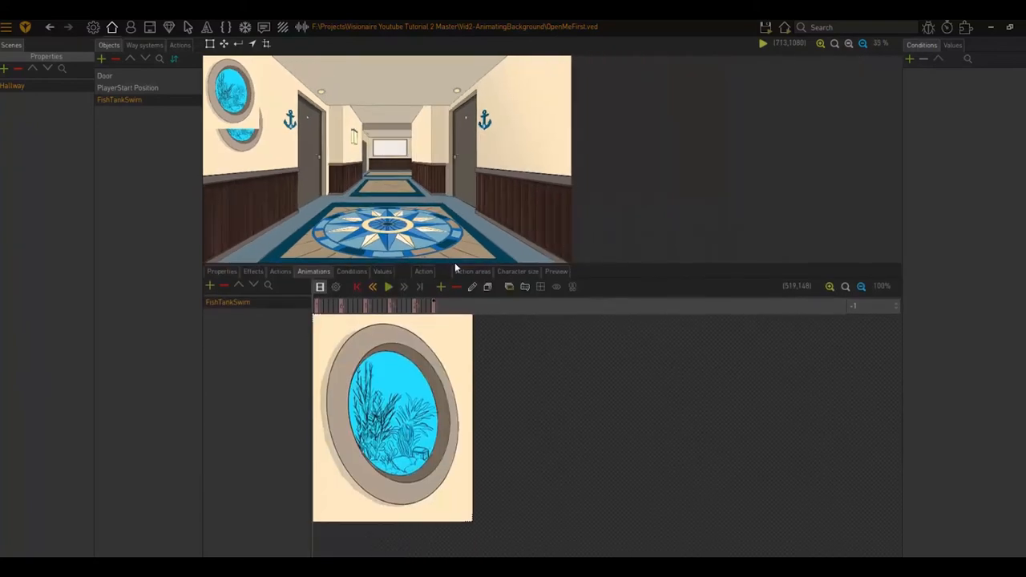
pyautogui.moveTo(448, 266)
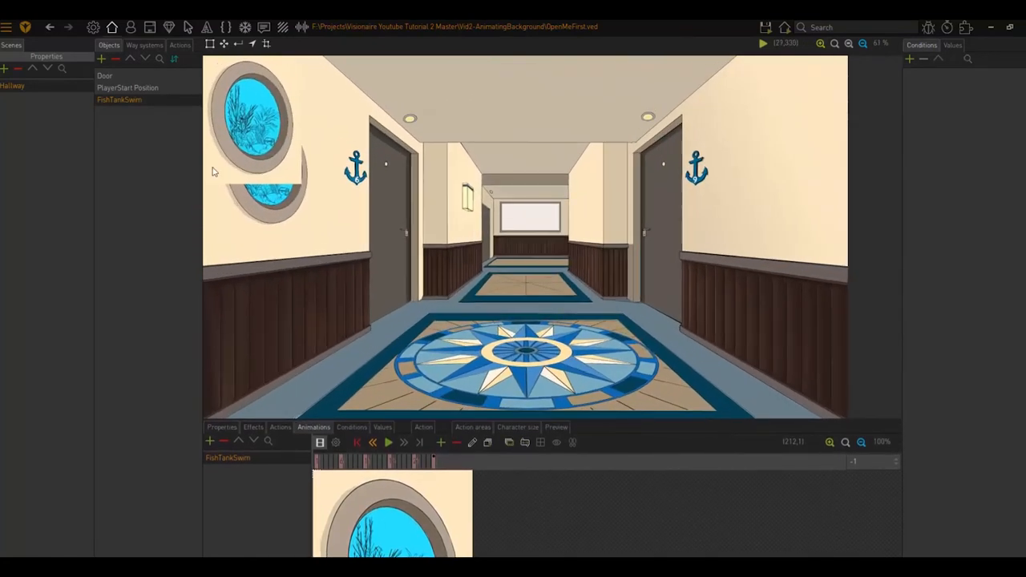
pyautogui.moveTo(309, 100)
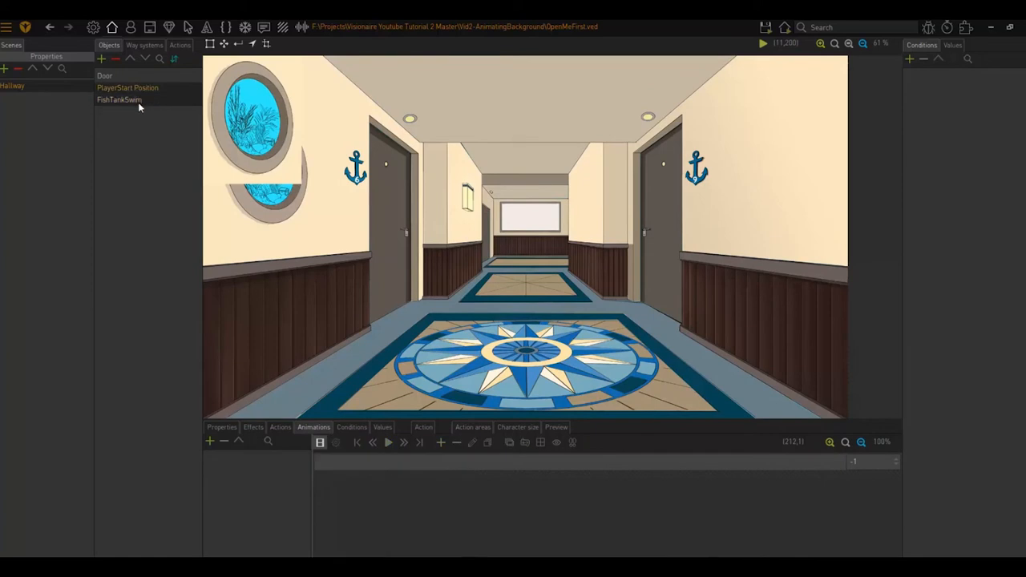
# Step: Reselect FishTankSwim and replay its swim animation preview several times
pyautogui.click(119, 99)
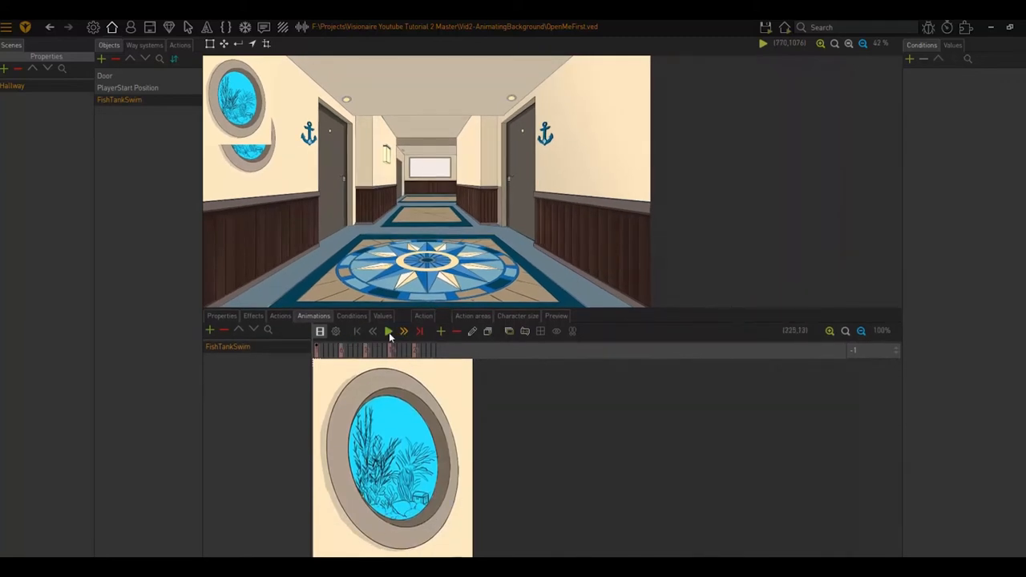
pyautogui.click(388, 331)
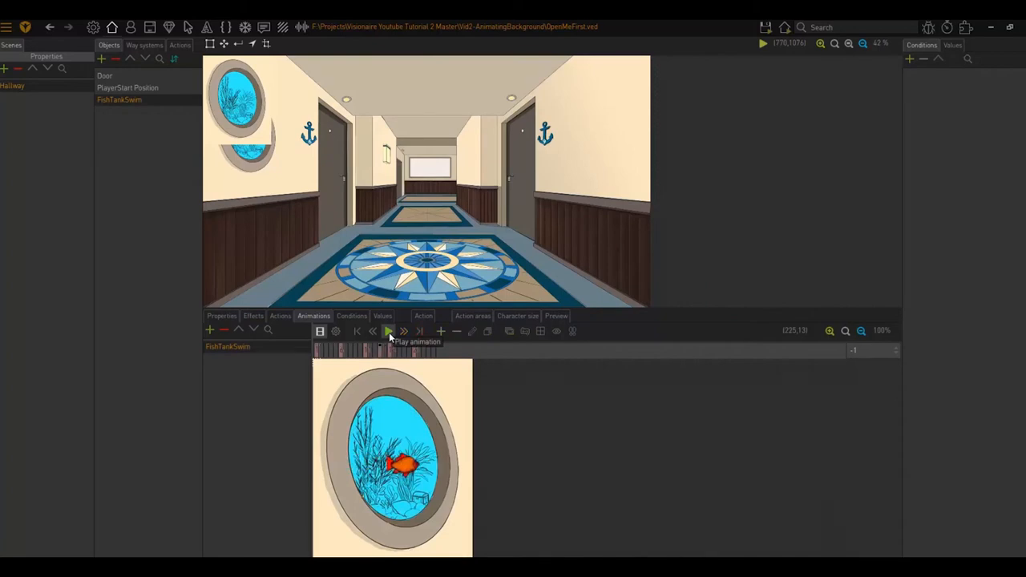
pyautogui.click(388, 331)
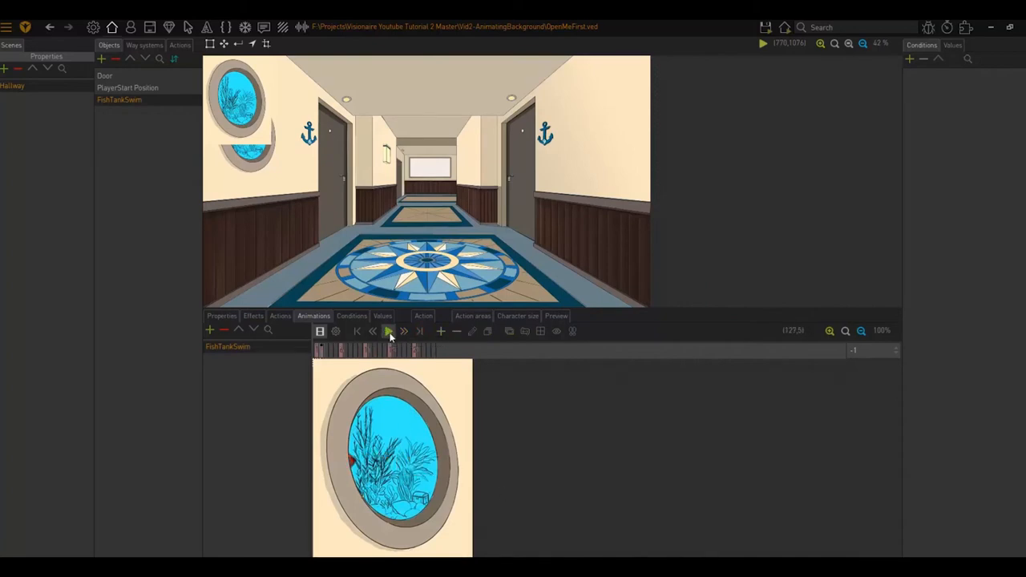
pyautogui.click(389, 332)
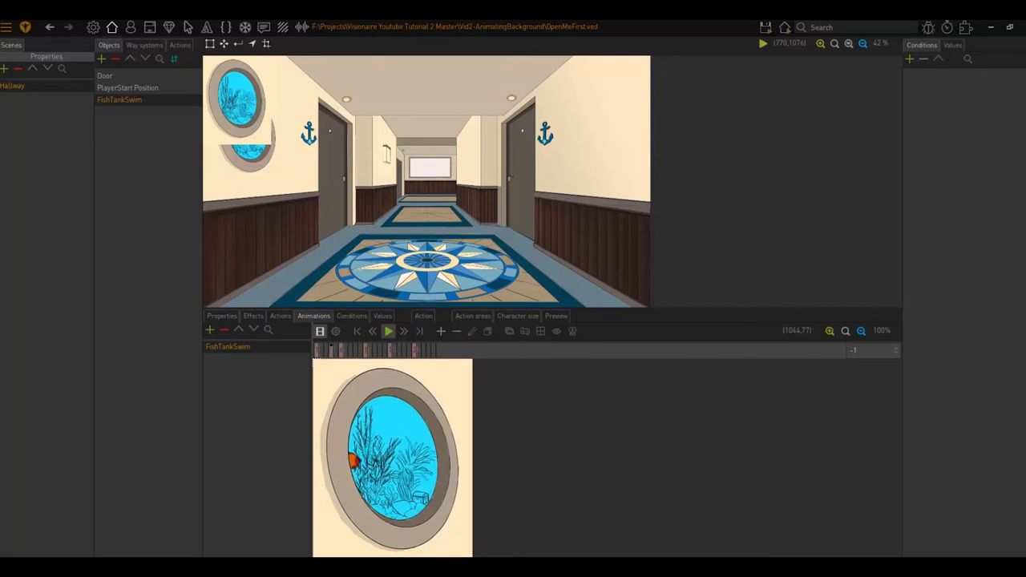
pyautogui.click(385, 331)
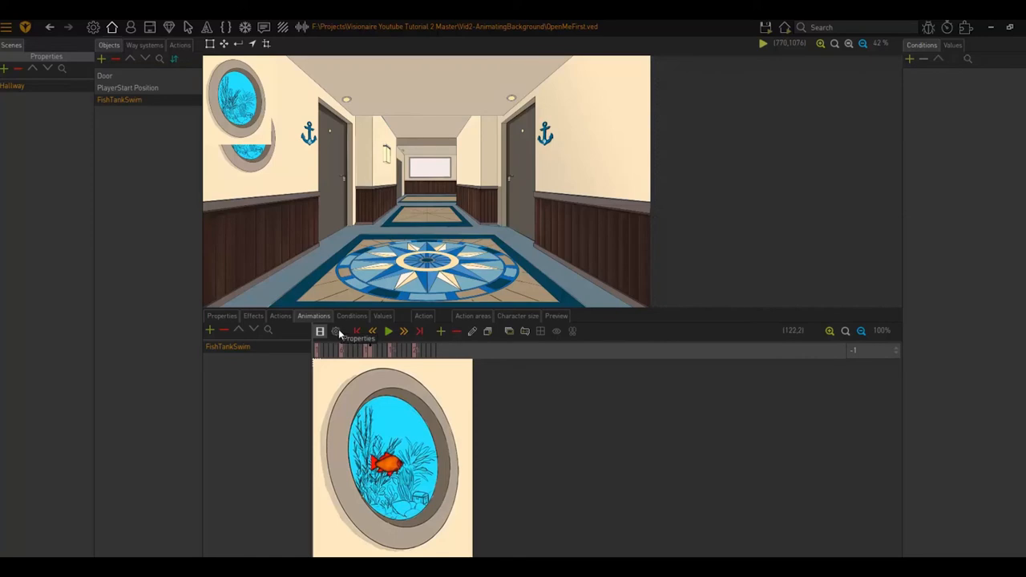
# Step: Set FishTankSwim to play forwards with infinite loops and 50 ms pauses
pyautogui.click(335, 331)
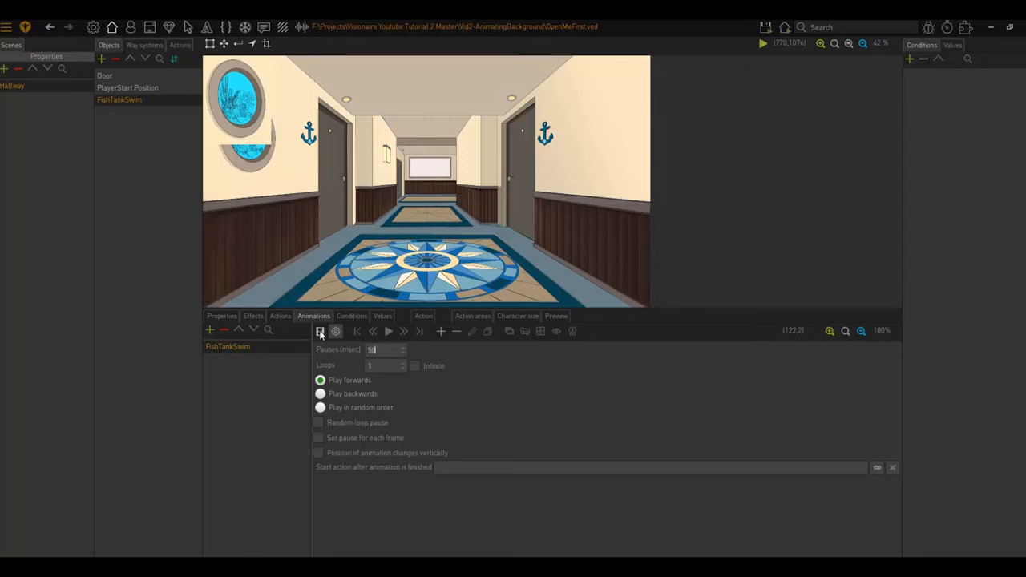
pyautogui.click(388, 331)
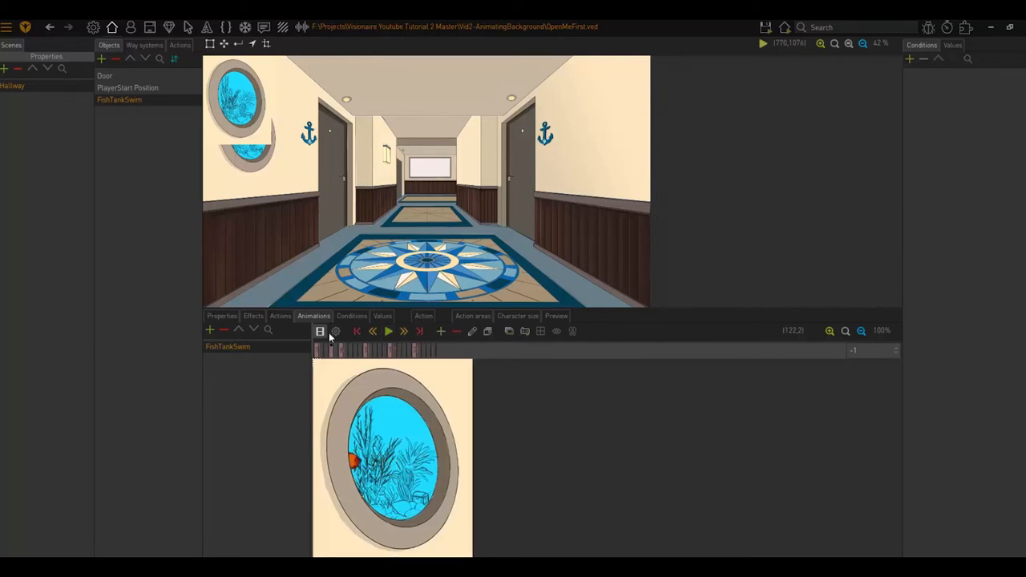
pyautogui.click(335, 331)
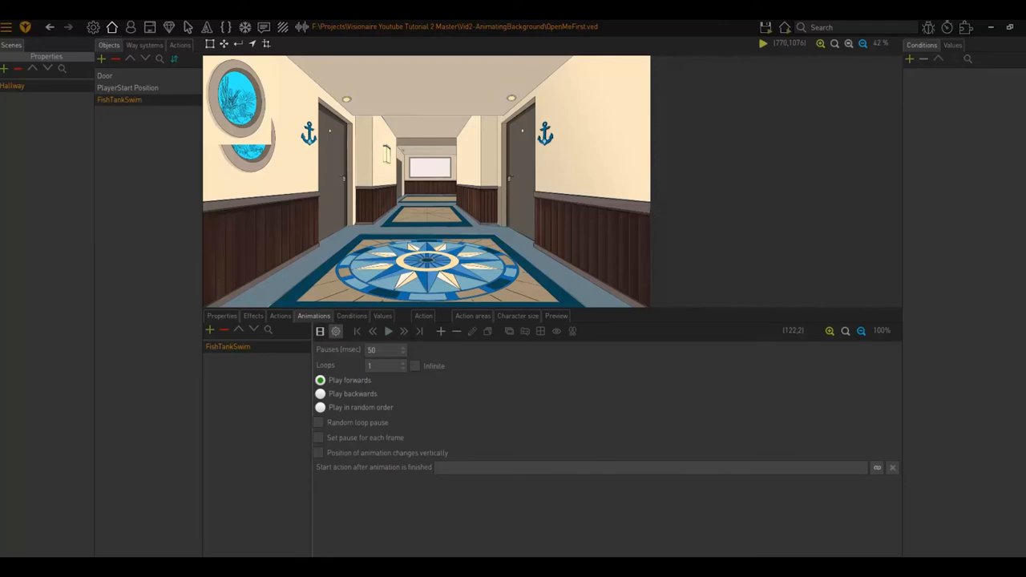
pyautogui.moveTo(336, 372)
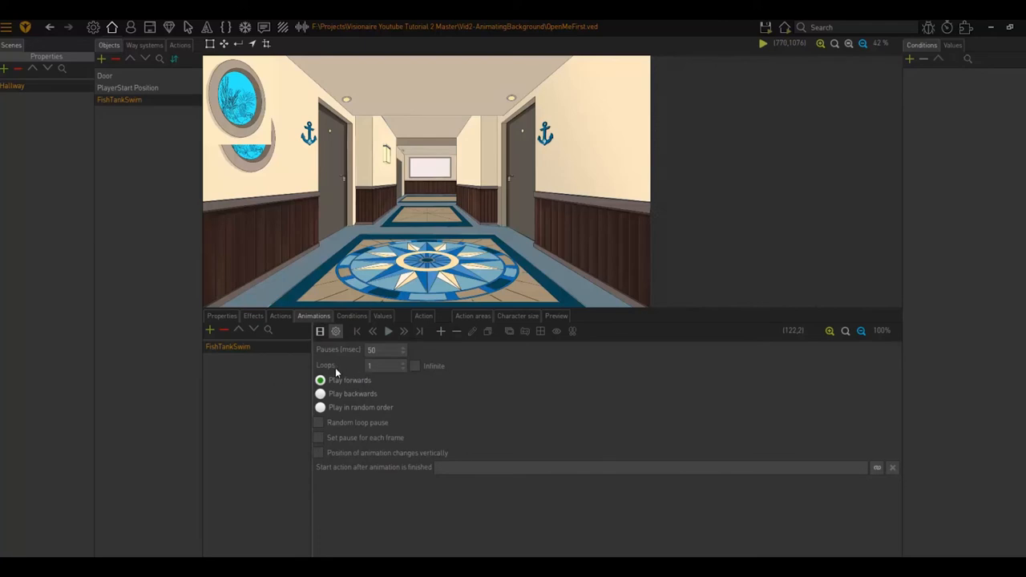
pyautogui.moveTo(895, 403)
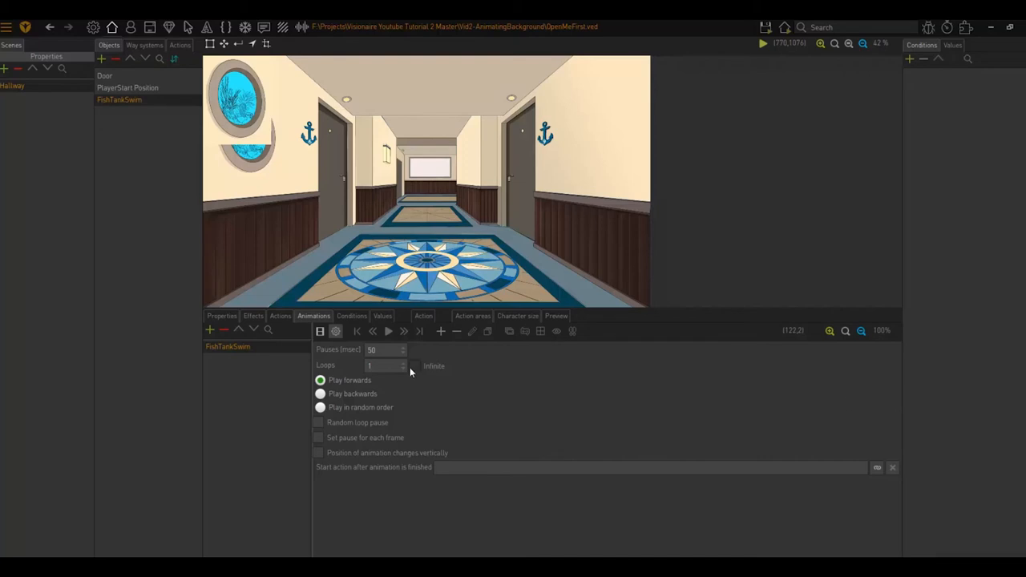
pyautogui.click(414, 365)
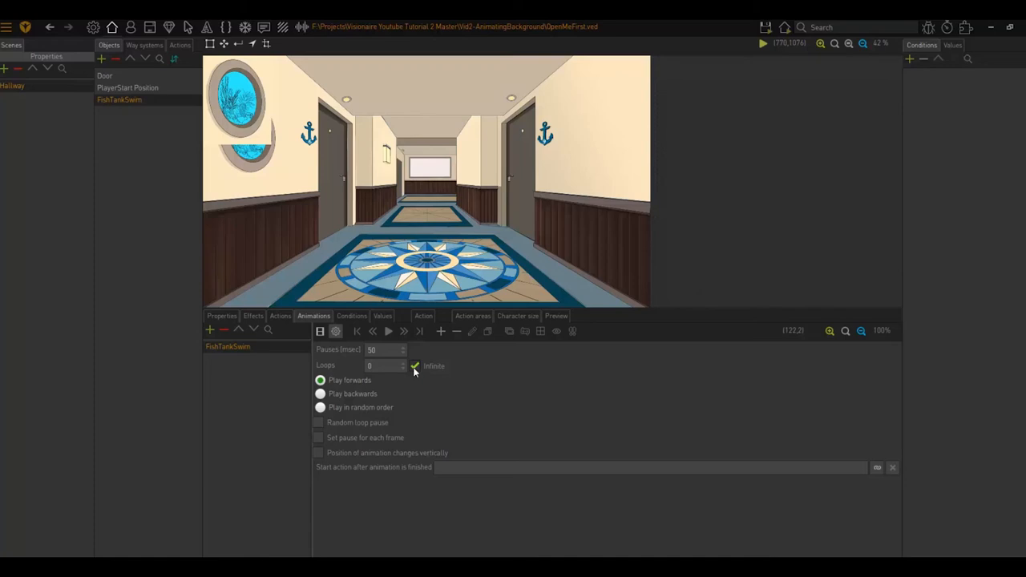
pyautogui.moveTo(337, 364)
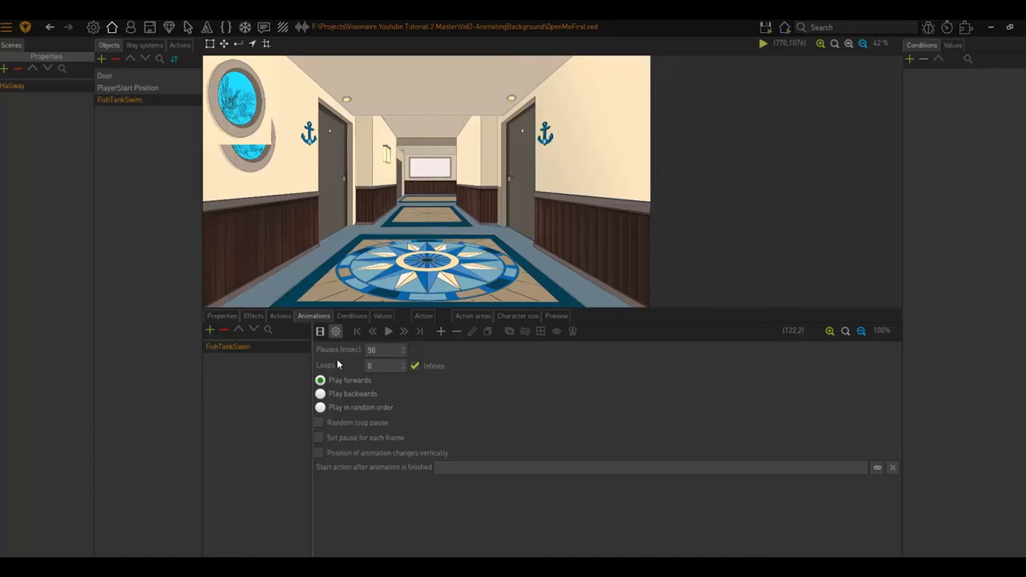
pyautogui.moveTo(372, 376)
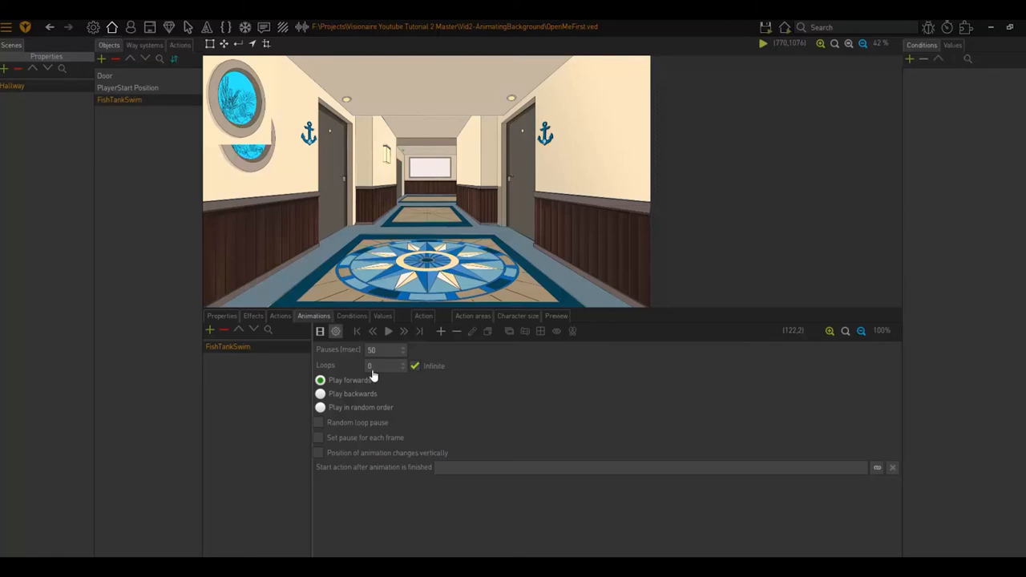
pyautogui.moveTo(373, 374)
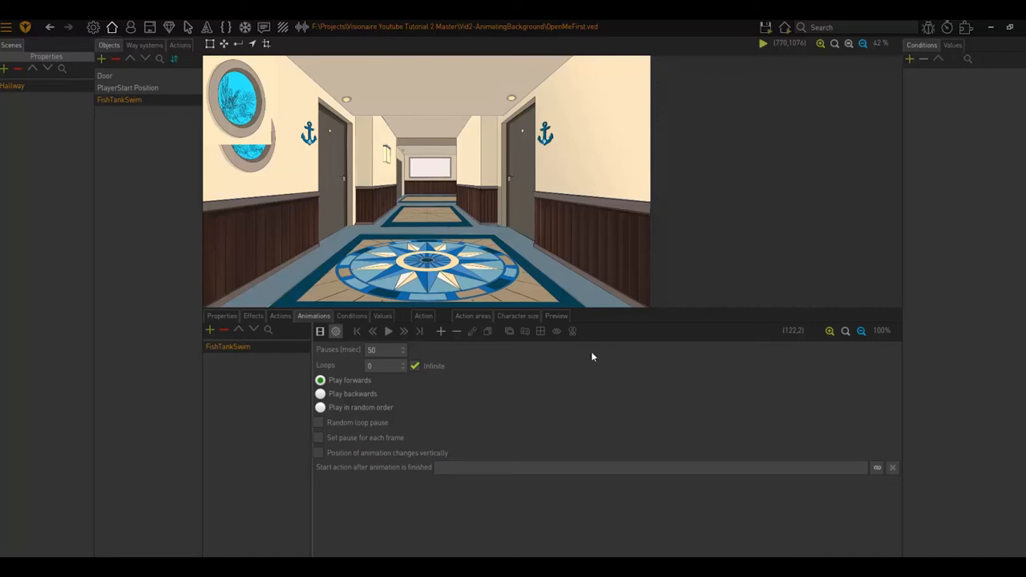
pyautogui.moveTo(542, 376)
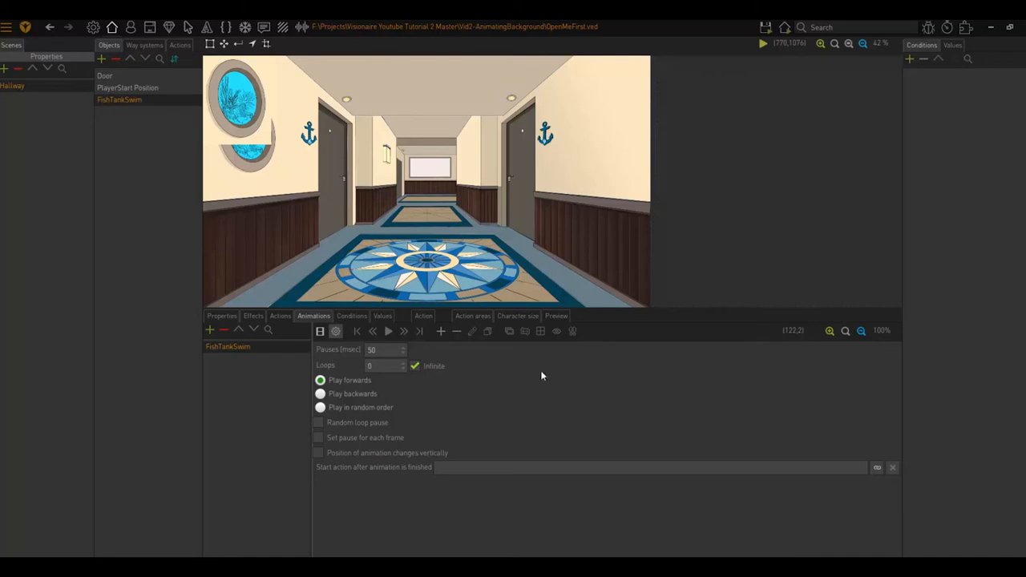
pyautogui.moveTo(573, 386)
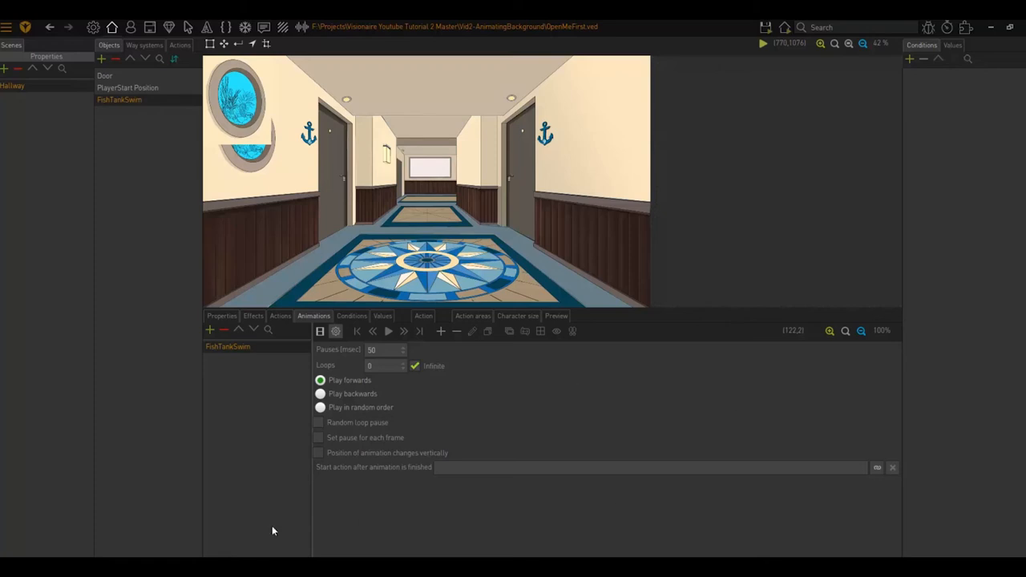
pyautogui.moveTo(393, 413)
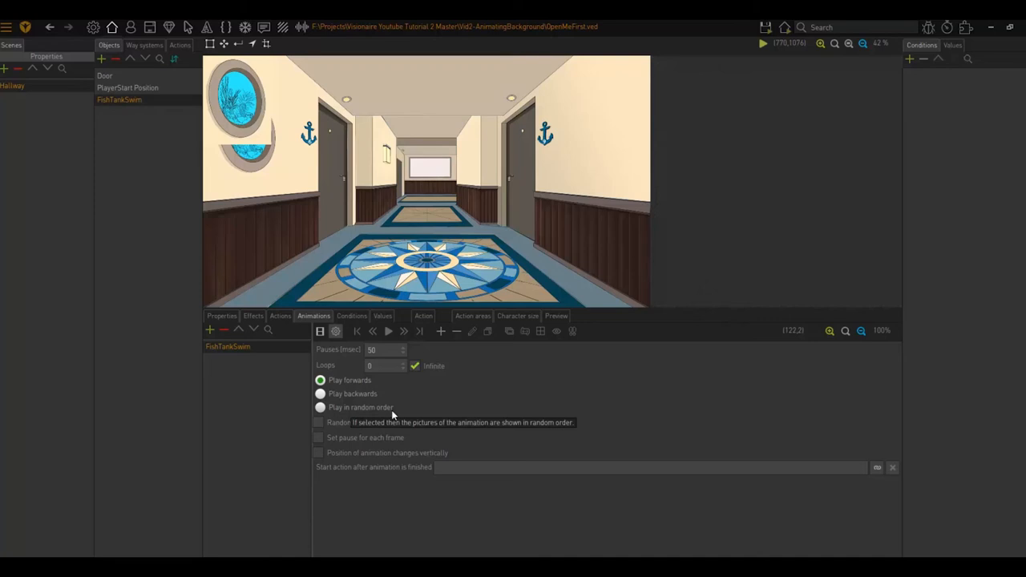
pyautogui.moveTo(894, 428)
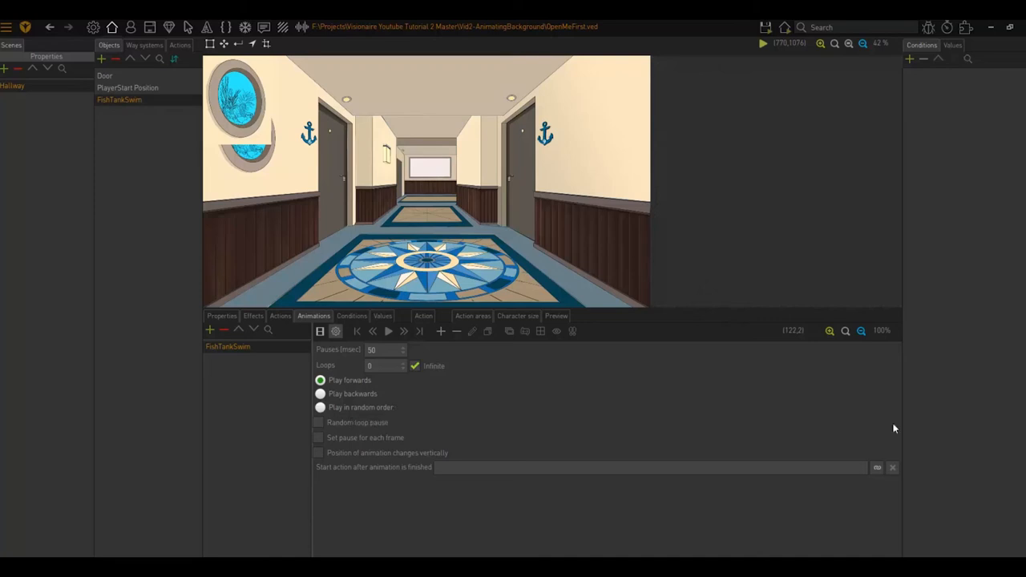
pyautogui.moveTo(906, 511)
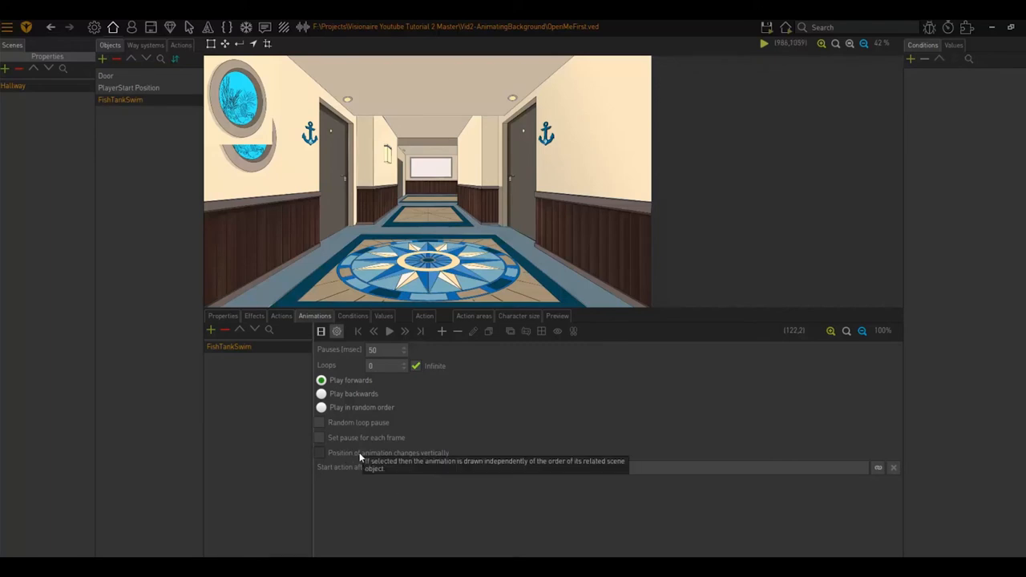
pyautogui.moveTo(409, 510)
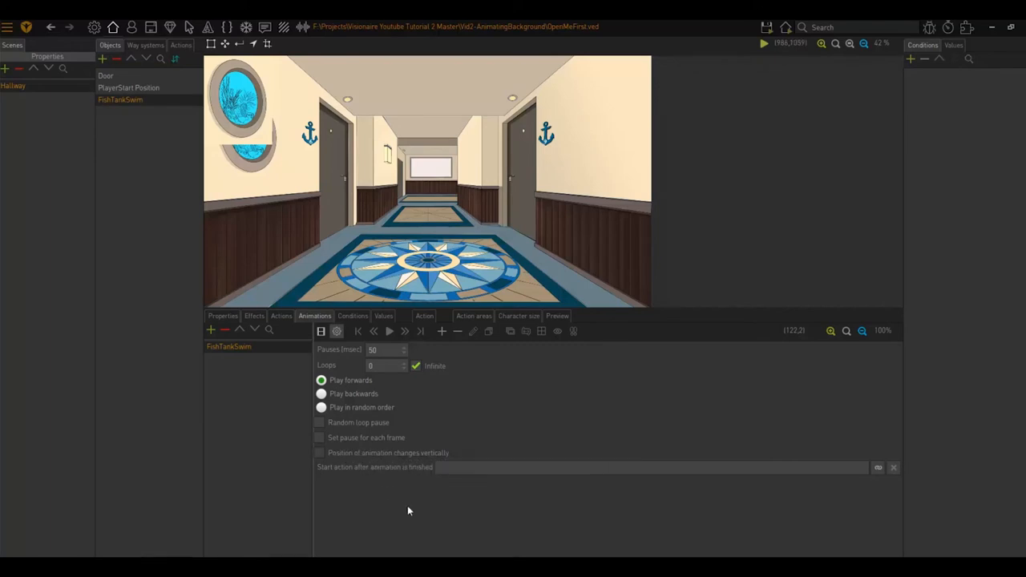
pyautogui.moveTo(411, 507)
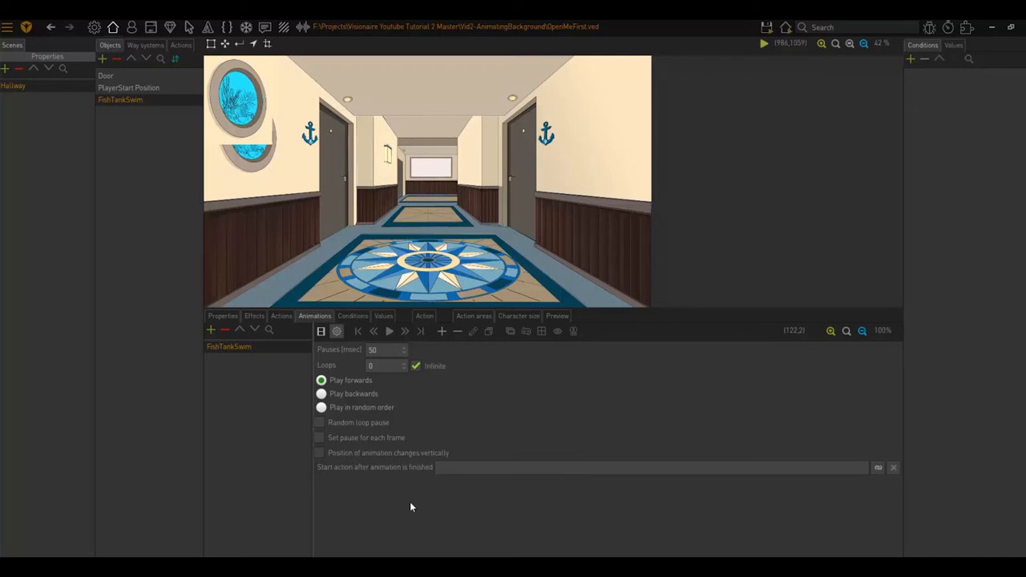
pyautogui.moveTo(415, 497)
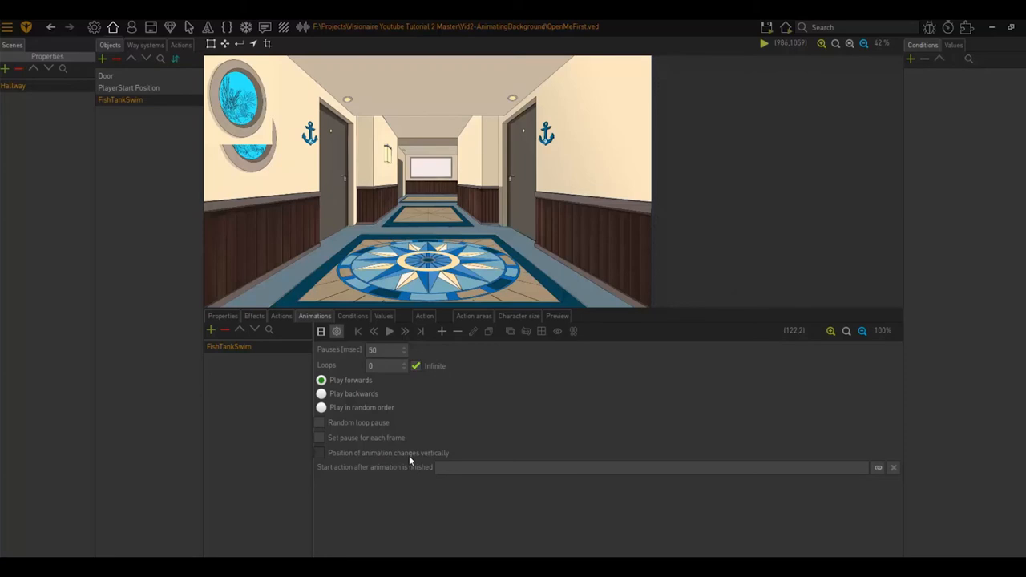
pyautogui.moveTo(411, 458)
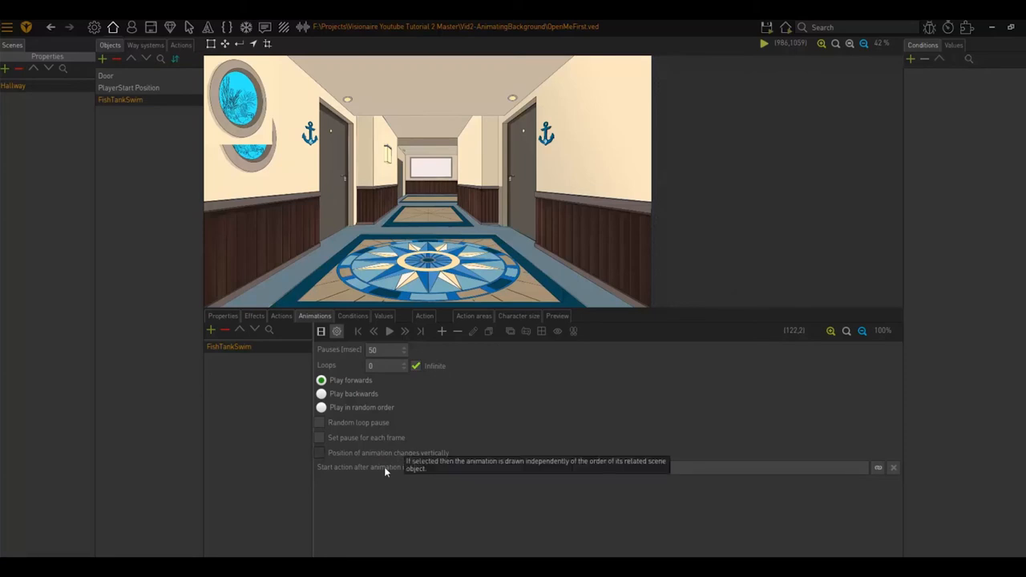
pyautogui.moveTo(384, 472)
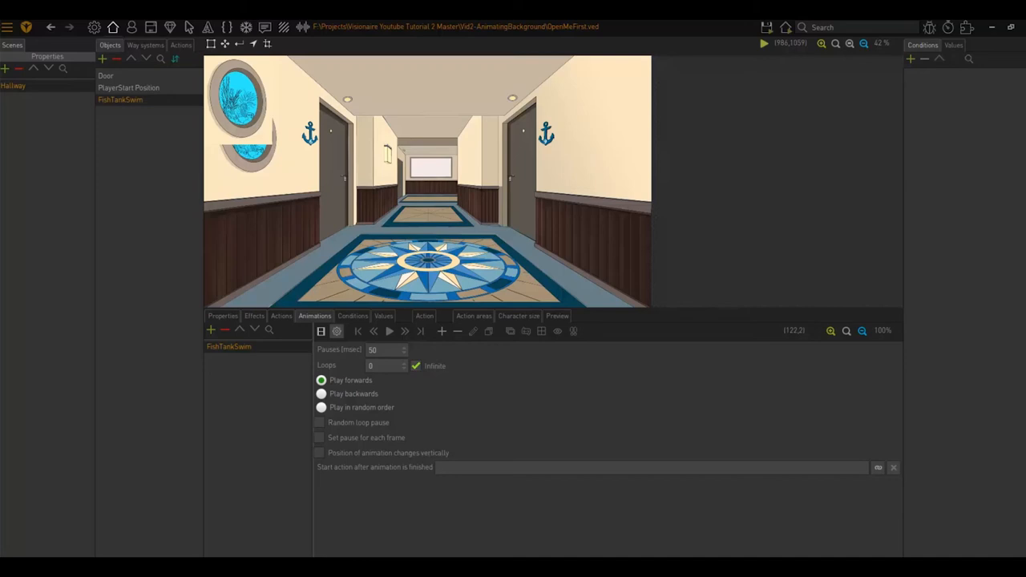
pyautogui.moveTo(445, 394)
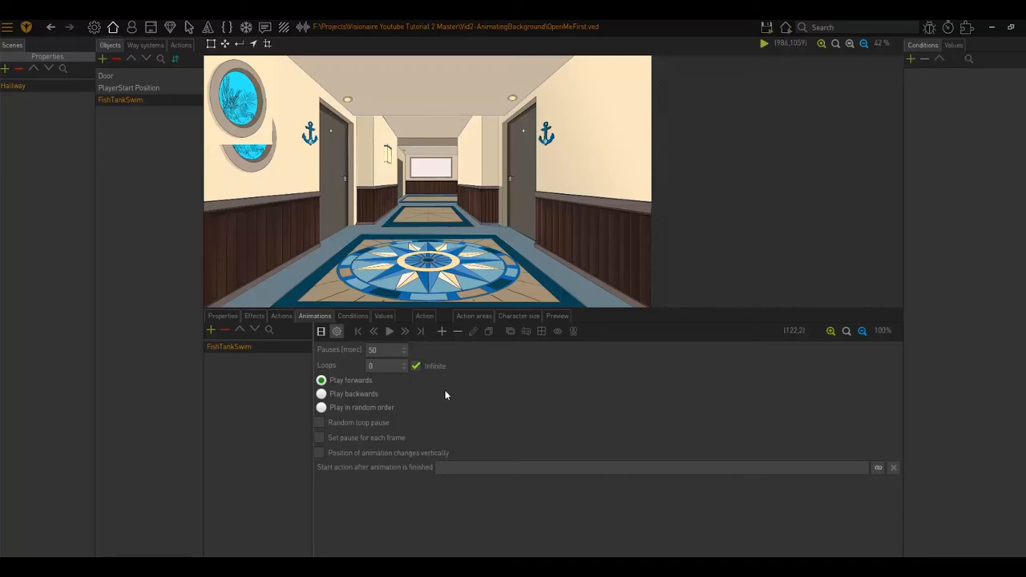
pyautogui.moveTo(464, 395)
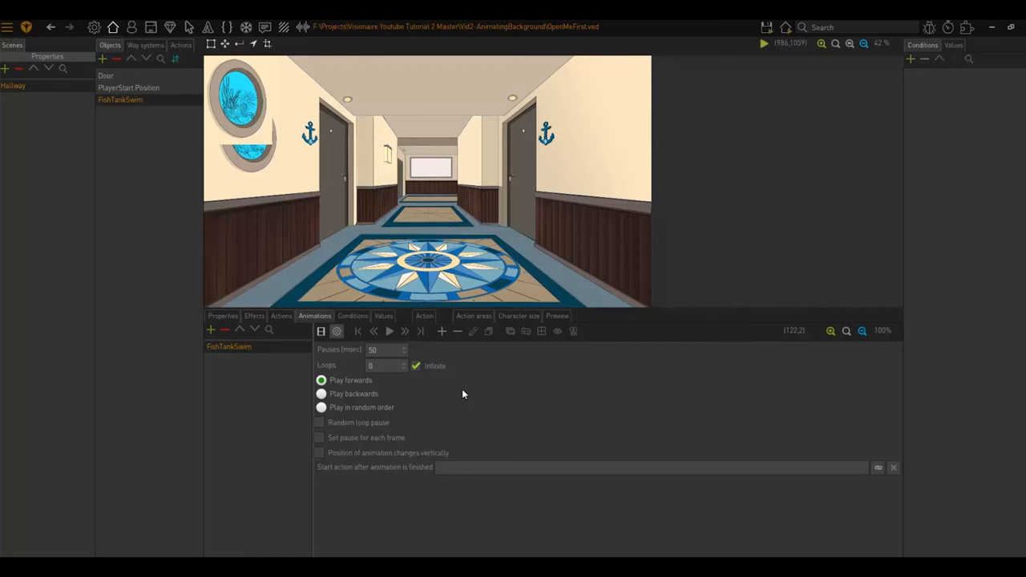
pyautogui.moveTo(501, 431)
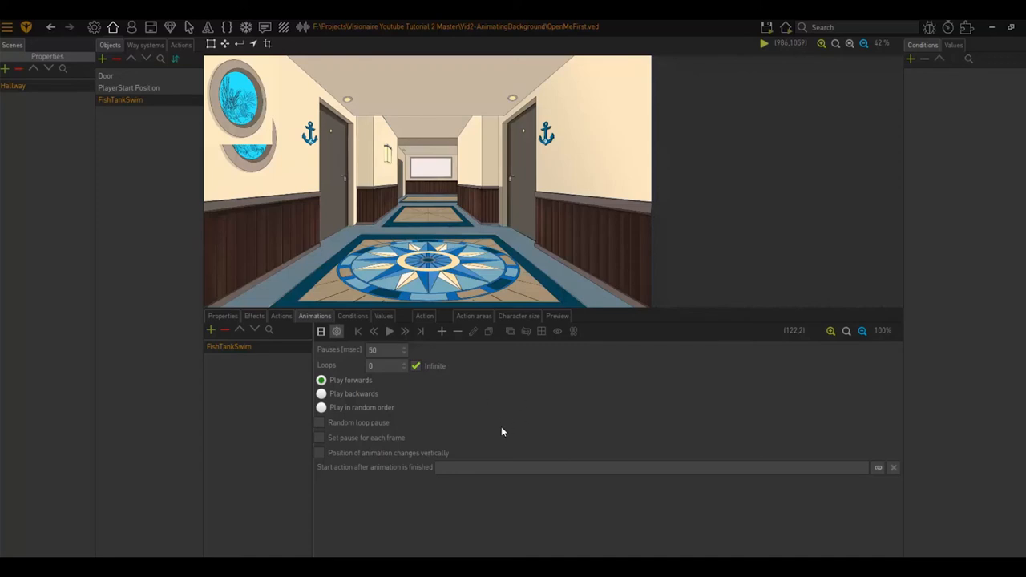
pyautogui.moveTo(499, 431)
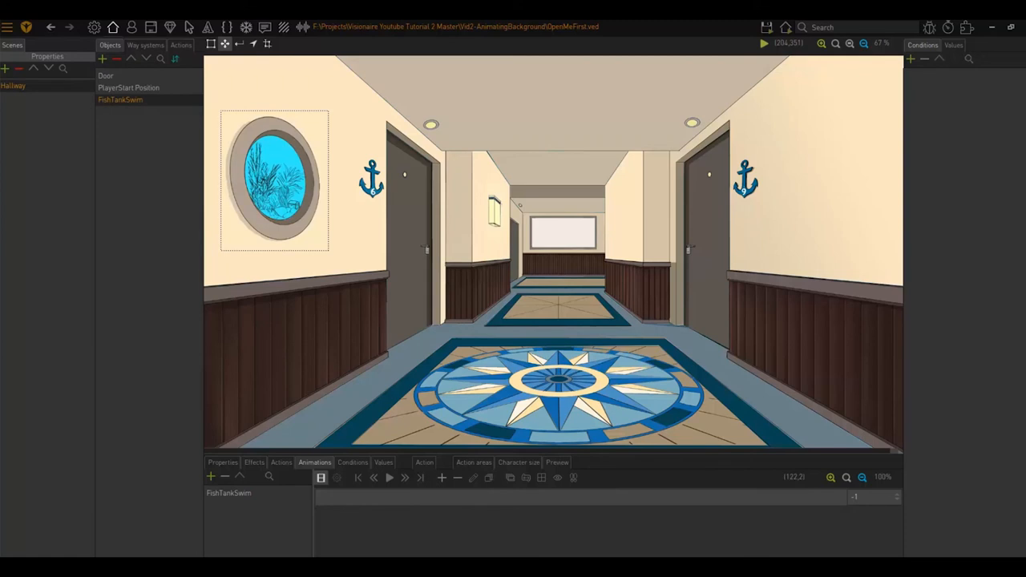
pyautogui.moveTo(393, 332)
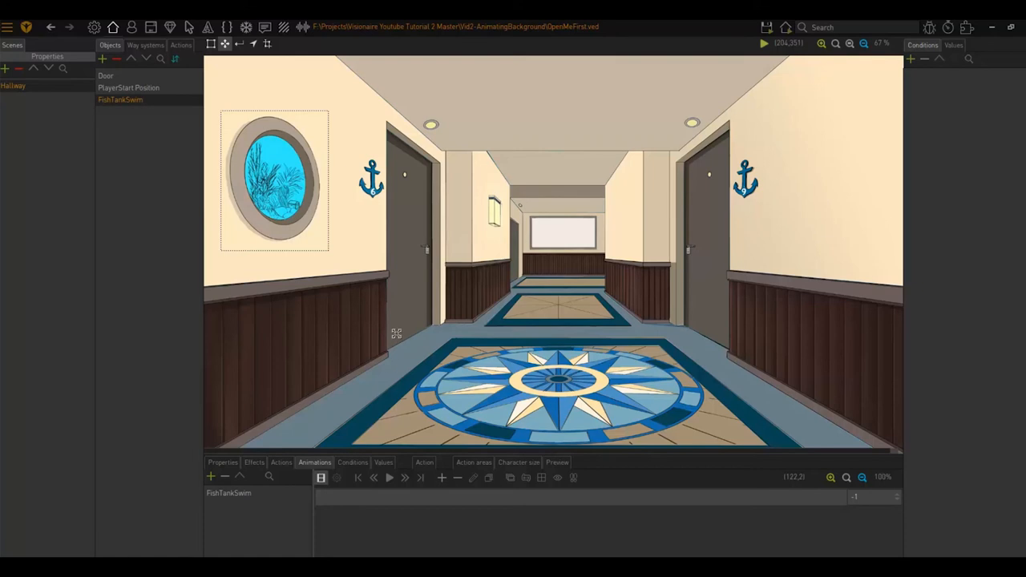
pyautogui.moveTo(750, 132)
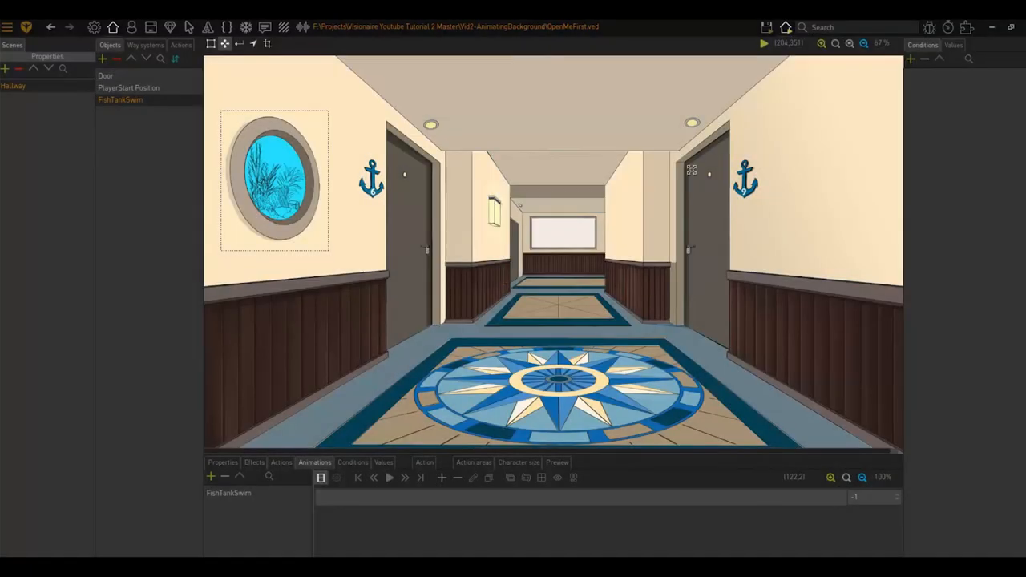
pyautogui.click(759, 43)
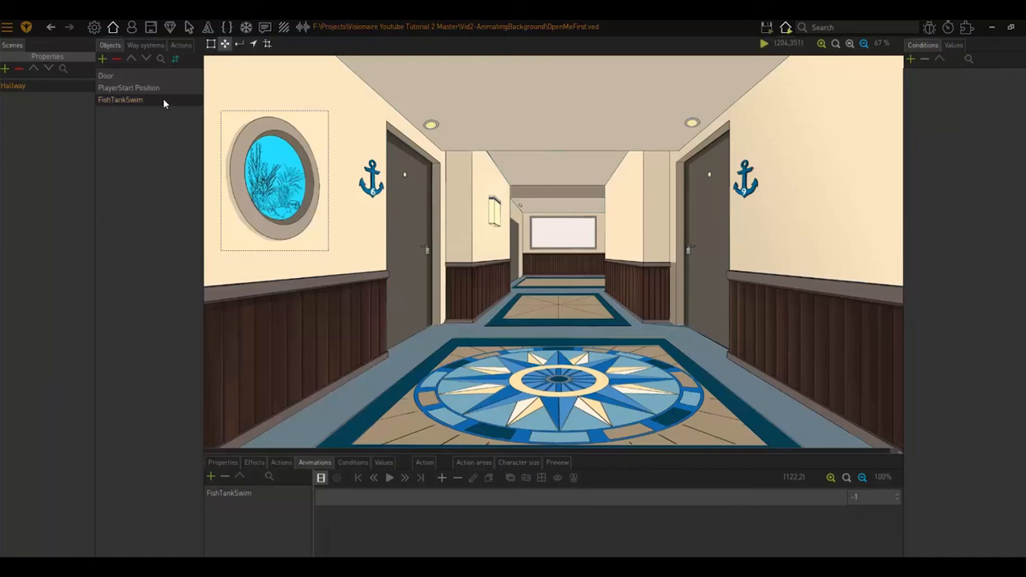
# Step: Set the object's default animation to FishTankSwim and save the project
pyautogui.doubleClick(121, 101)
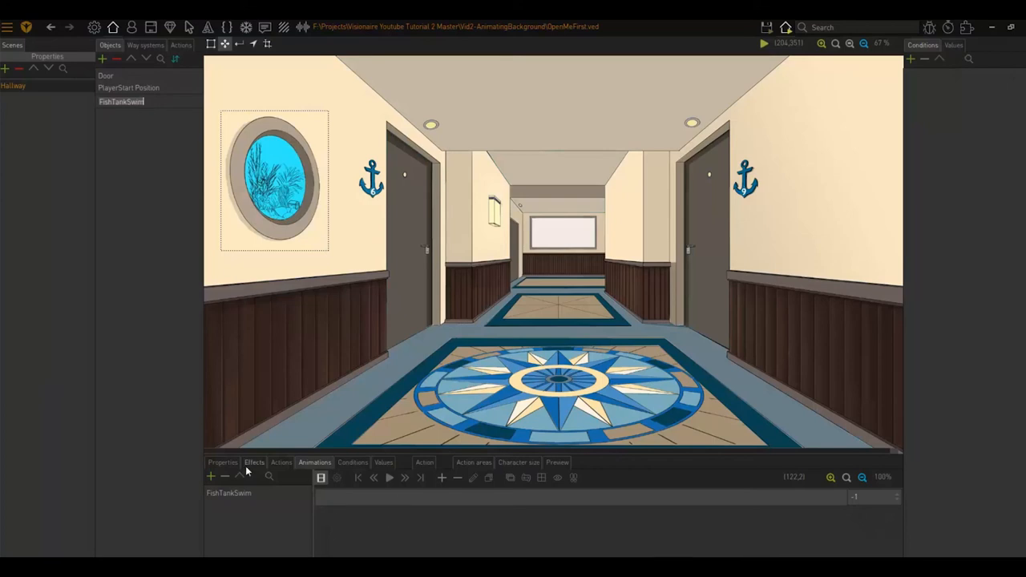
pyautogui.click(223, 463)
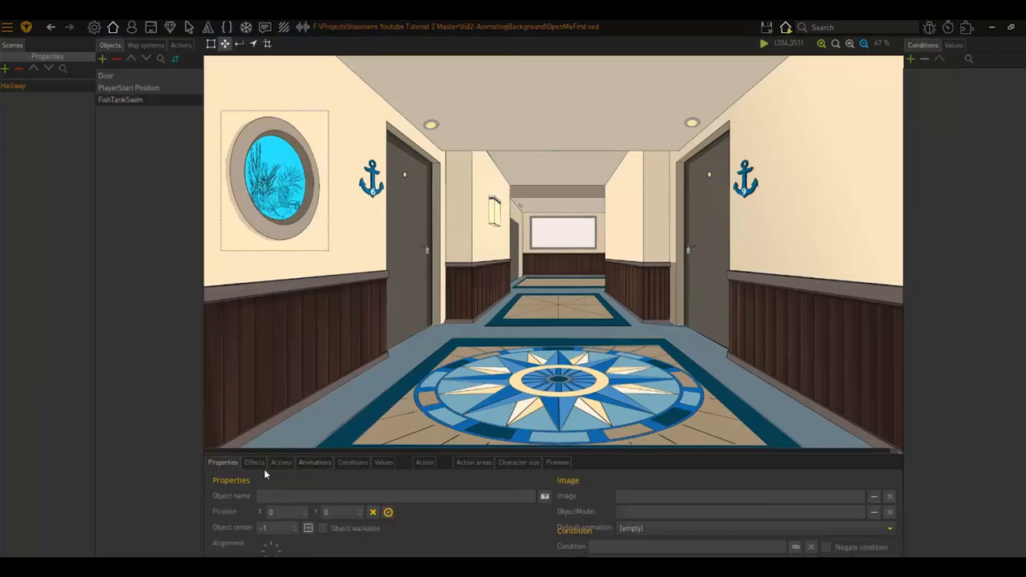
pyautogui.moveTo(660, 454)
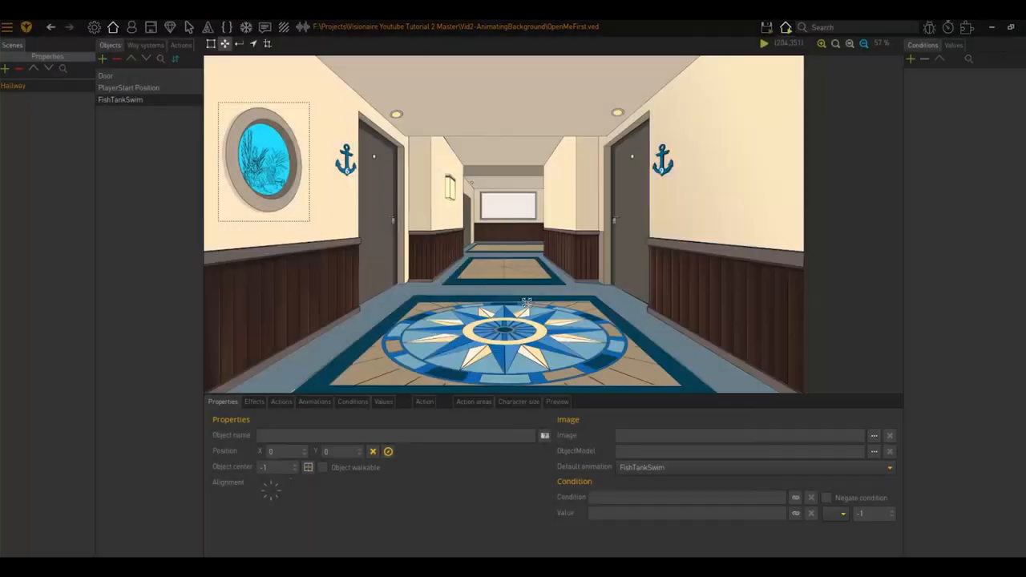
pyautogui.click(765, 27)
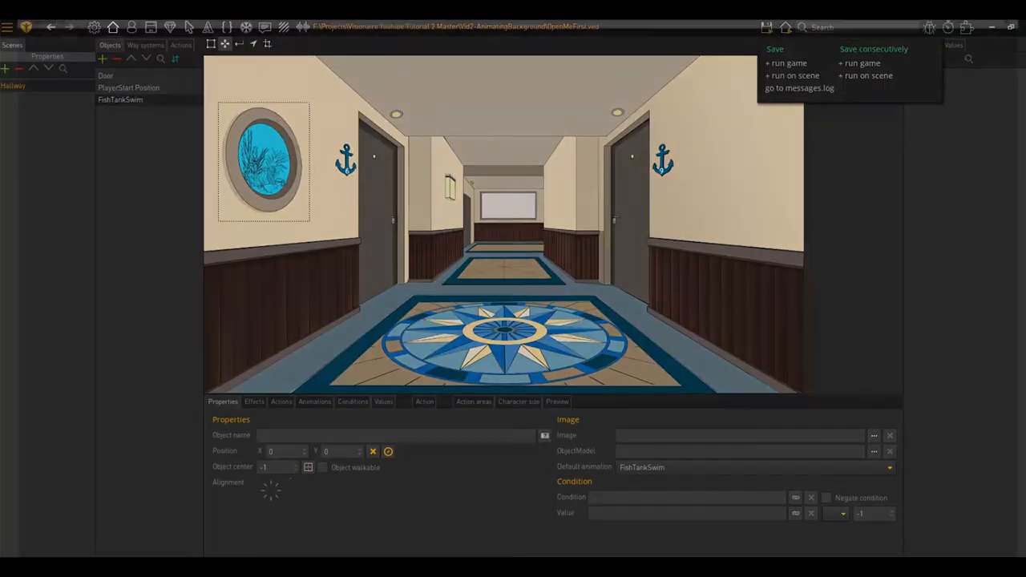
pyautogui.click(786, 63)
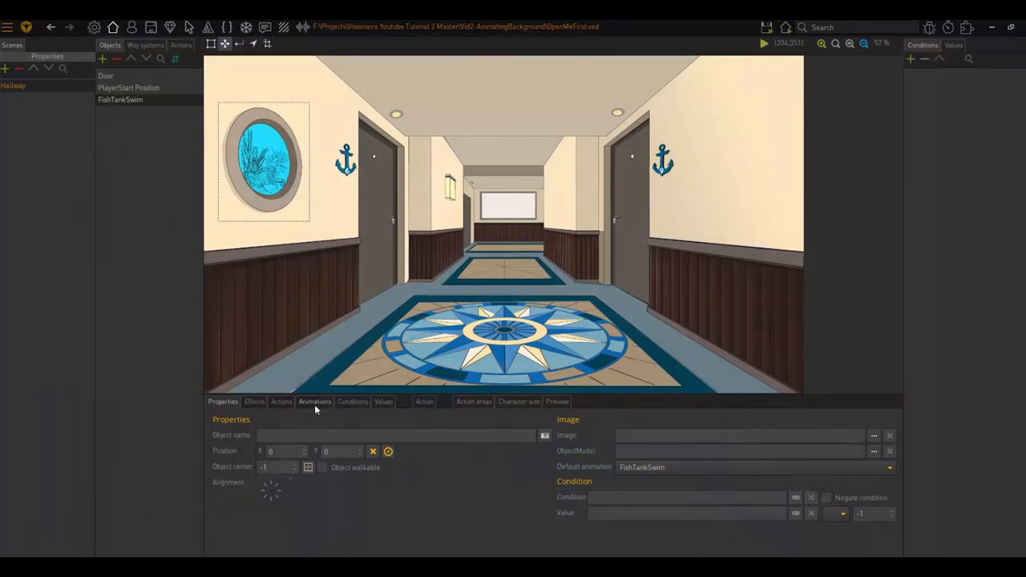
# Step: Check the animation settings, then enter 'Fish Tank' as the object name
pyautogui.click(314, 402)
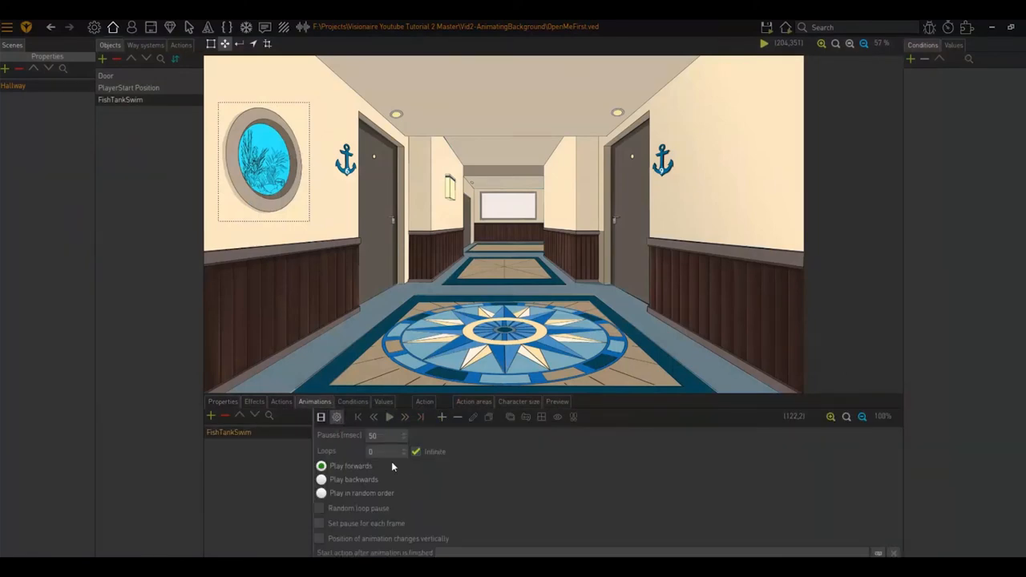
pyautogui.click(222, 402)
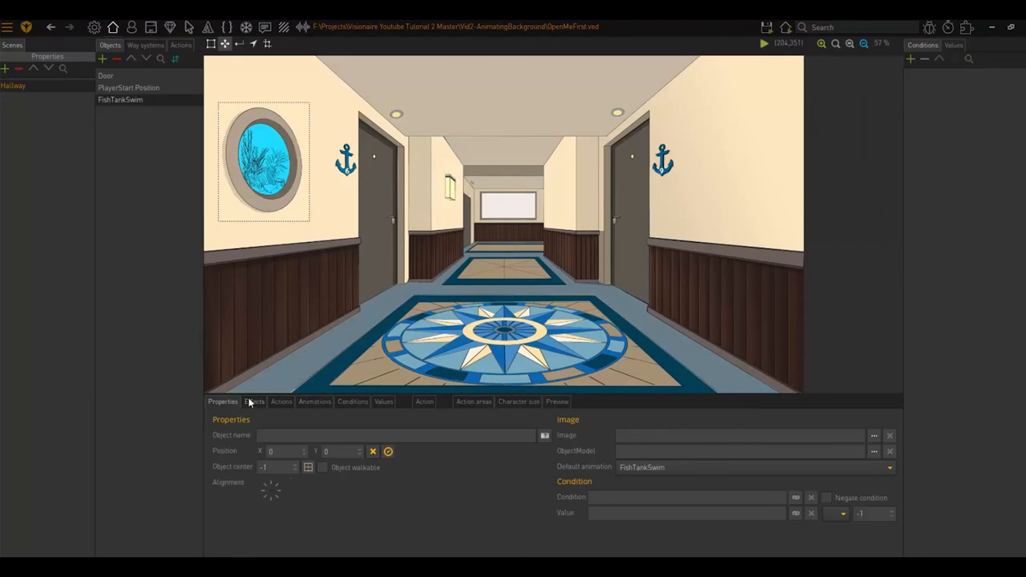
pyautogui.click(392, 436)
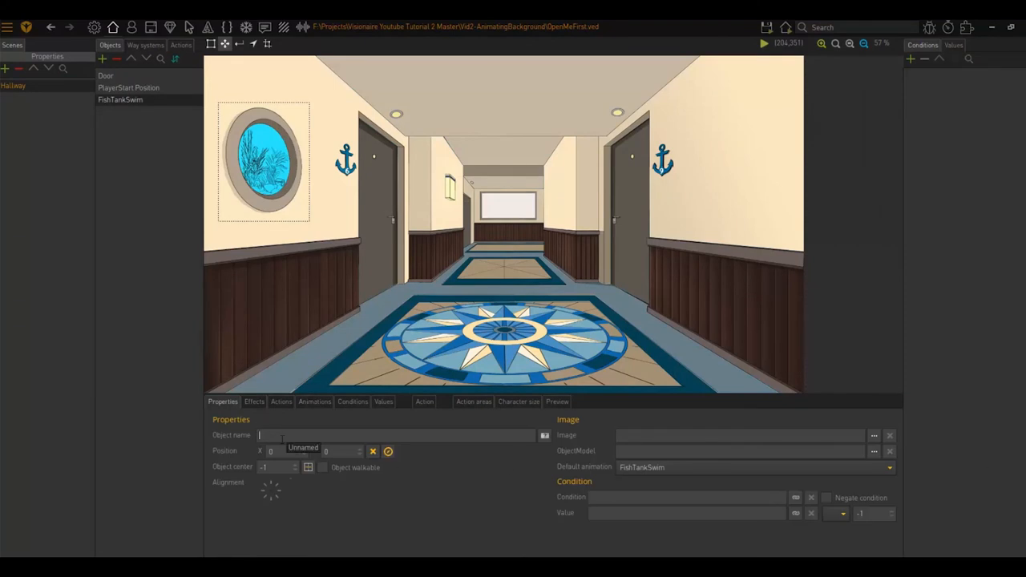
pyautogui.write('Fish Tank')
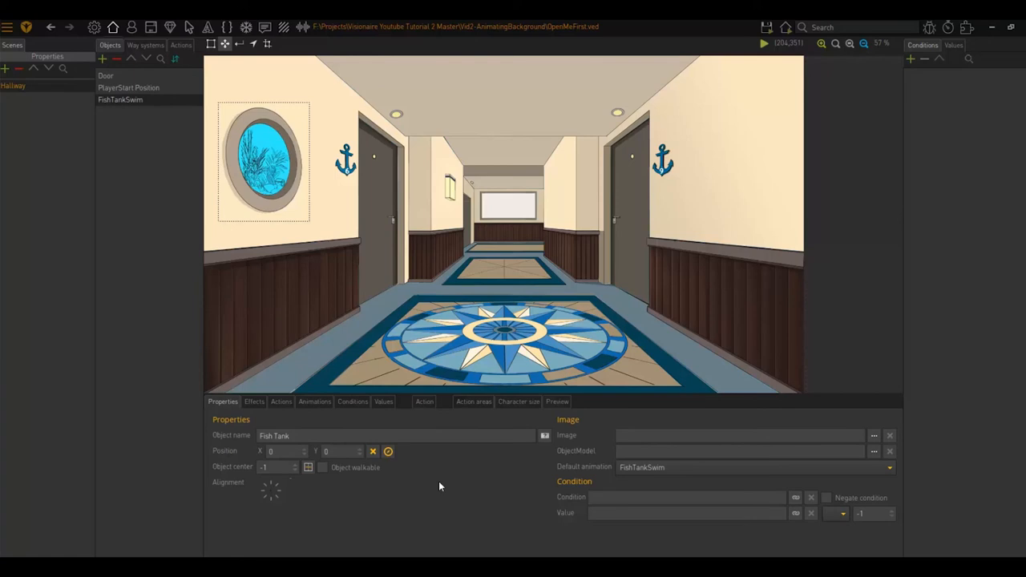
pyautogui.moveTo(149, 139)
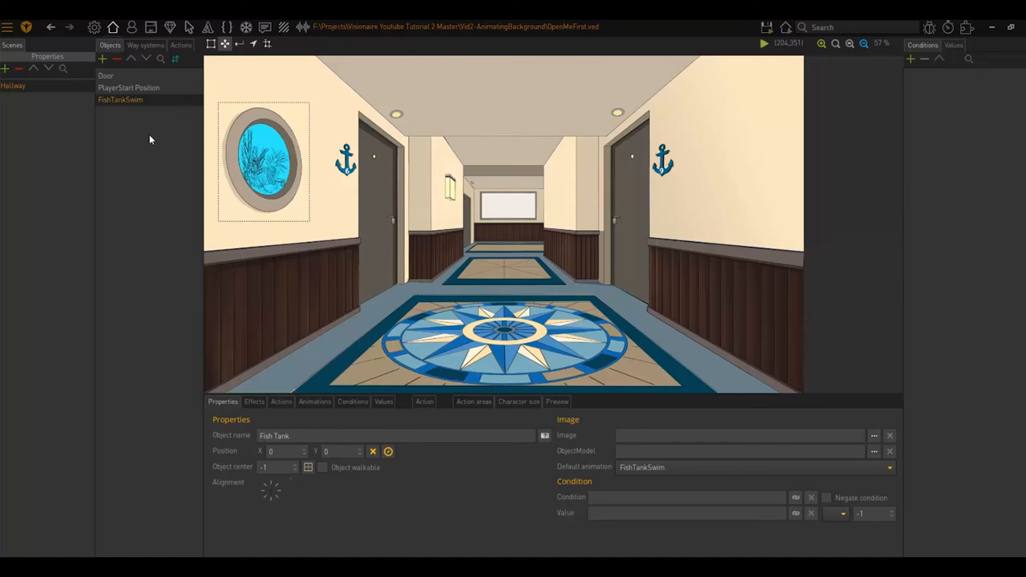
pyautogui.moveTo(350, 267)
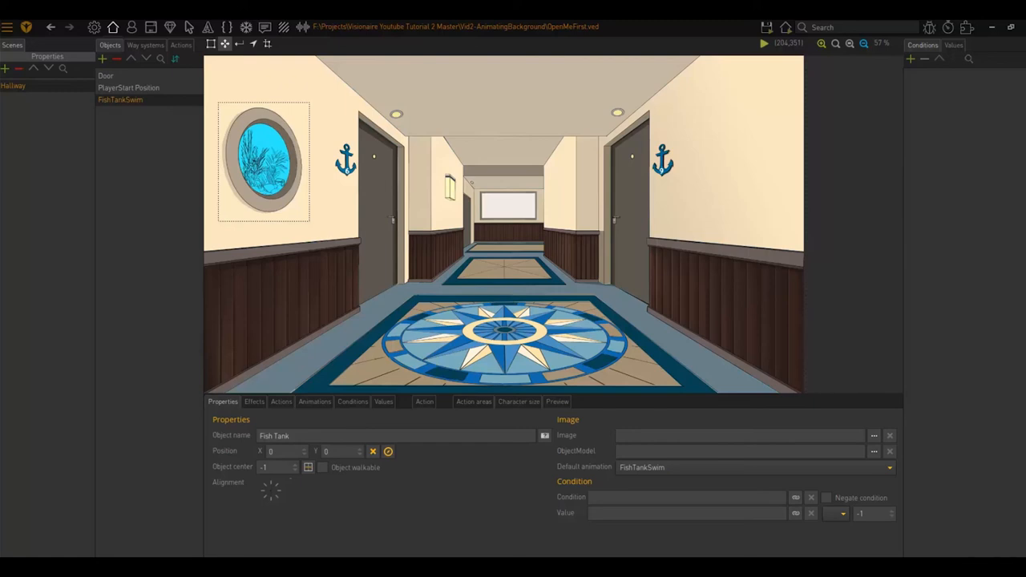
pyautogui.moveTo(912, 455)
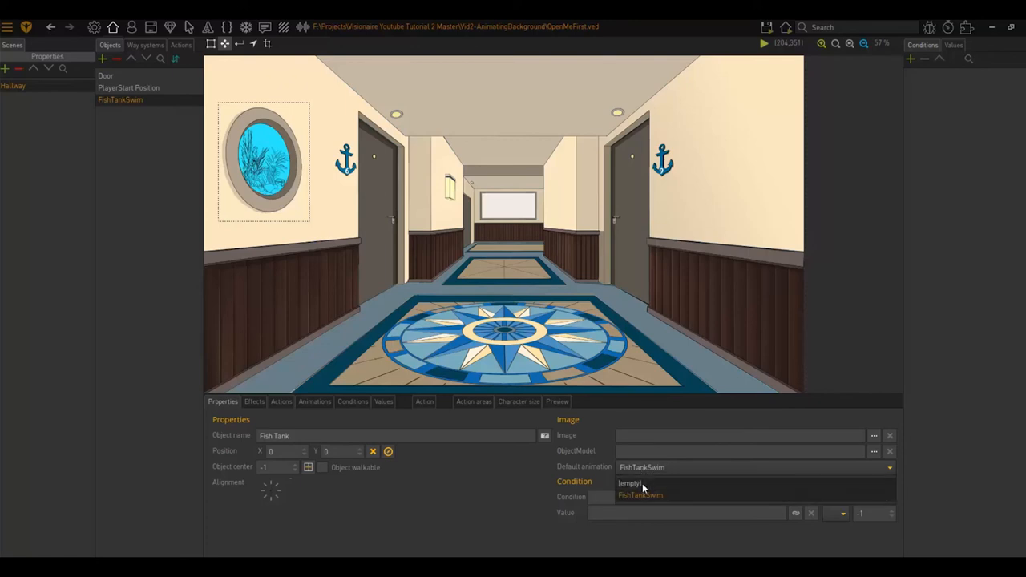
# Step: Set the Fish Tank's default animation to empty and start picking its scene position
pyautogui.click(627, 484)
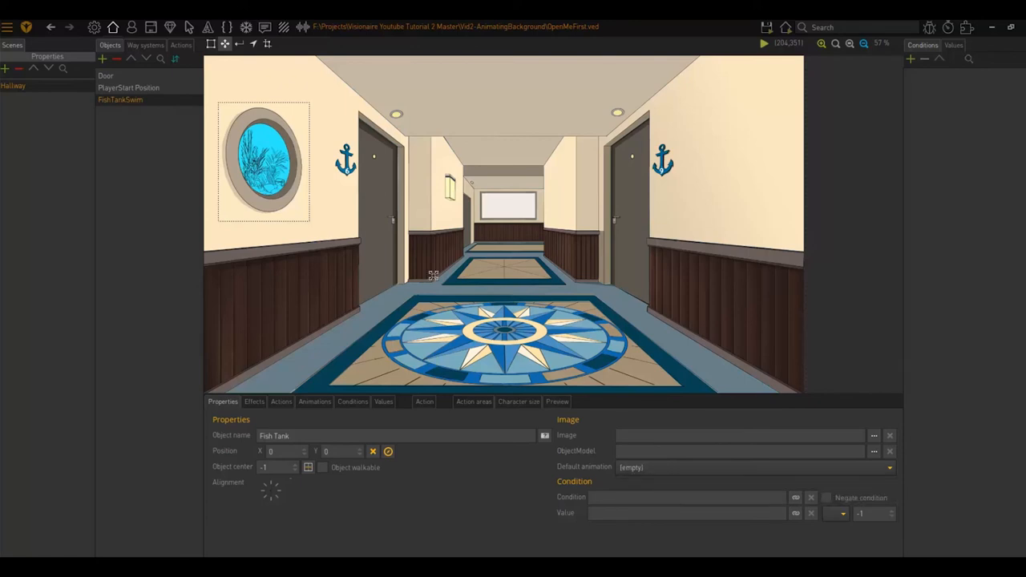
pyautogui.moveTo(553, 288)
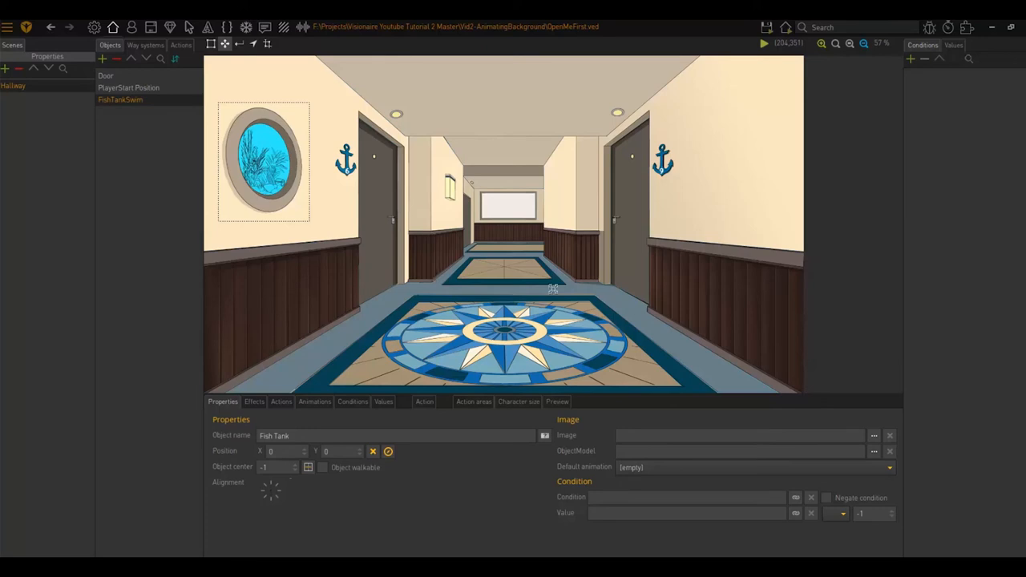
pyautogui.moveTo(276, 226)
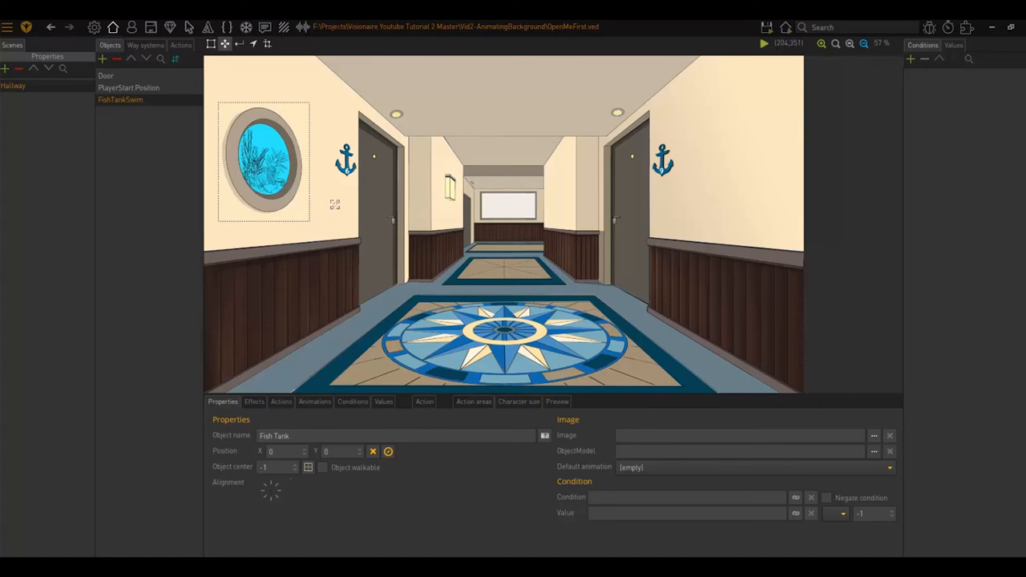
pyautogui.moveTo(337, 164)
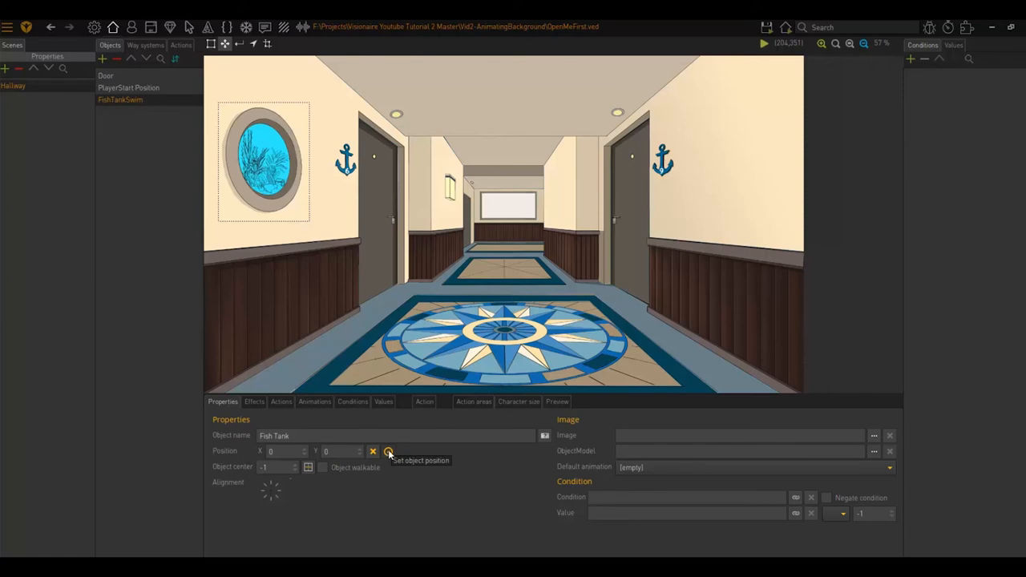
pyautogui.click(388, 451)
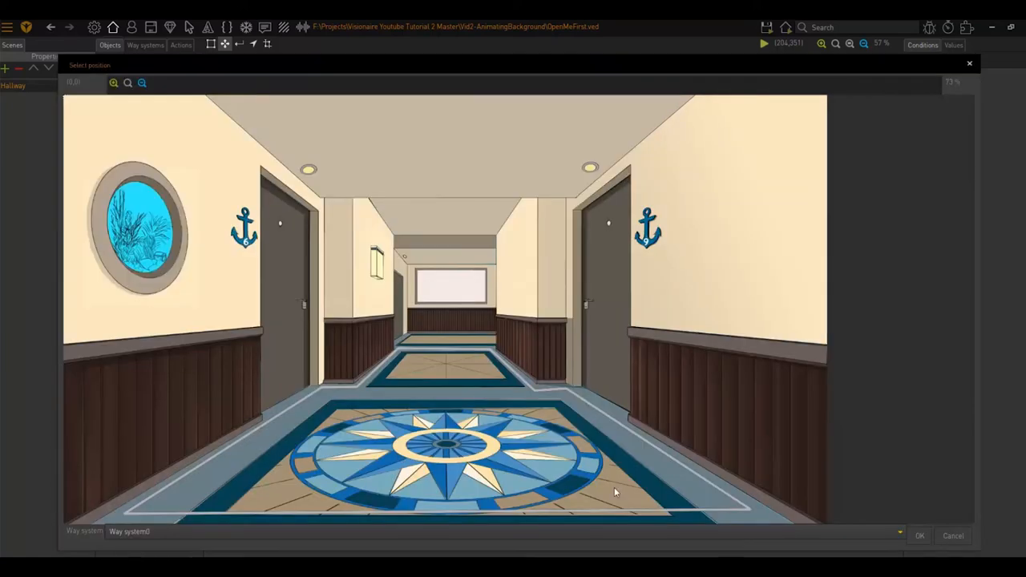
pyautogui.moveTo(230, 446)
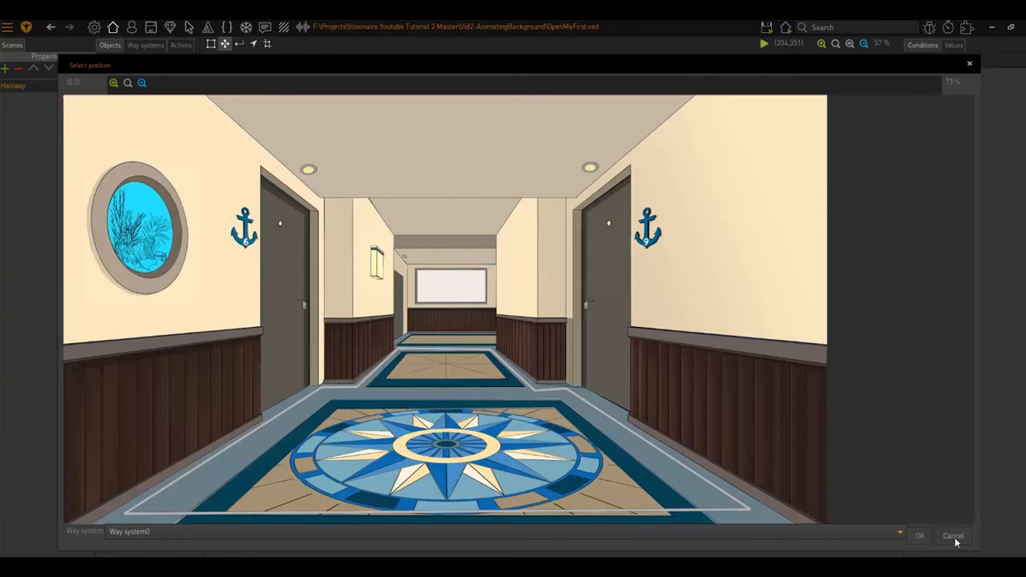
pyautogui.click(954, 533)
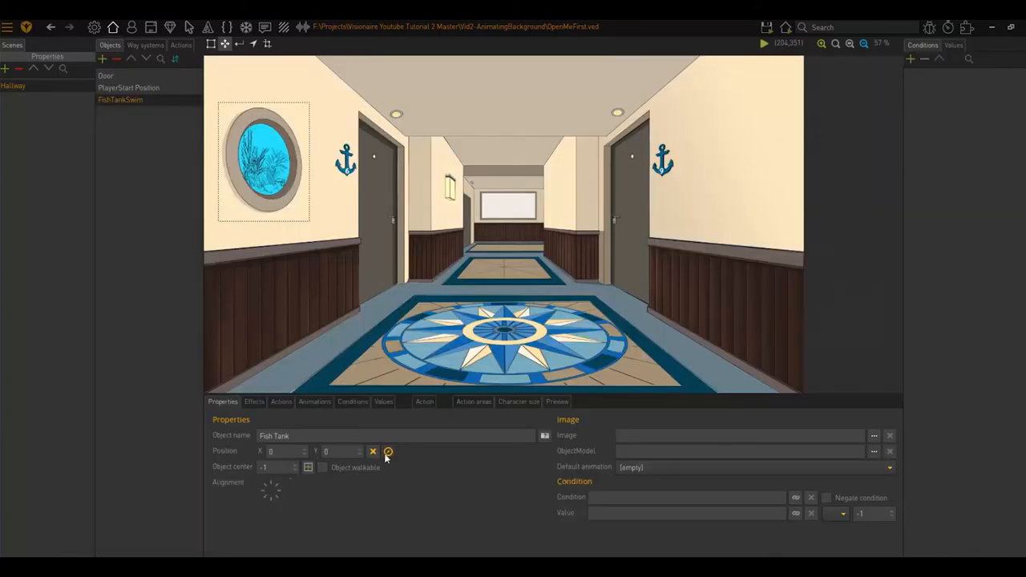
pyautogui.moveTo(388, 450)
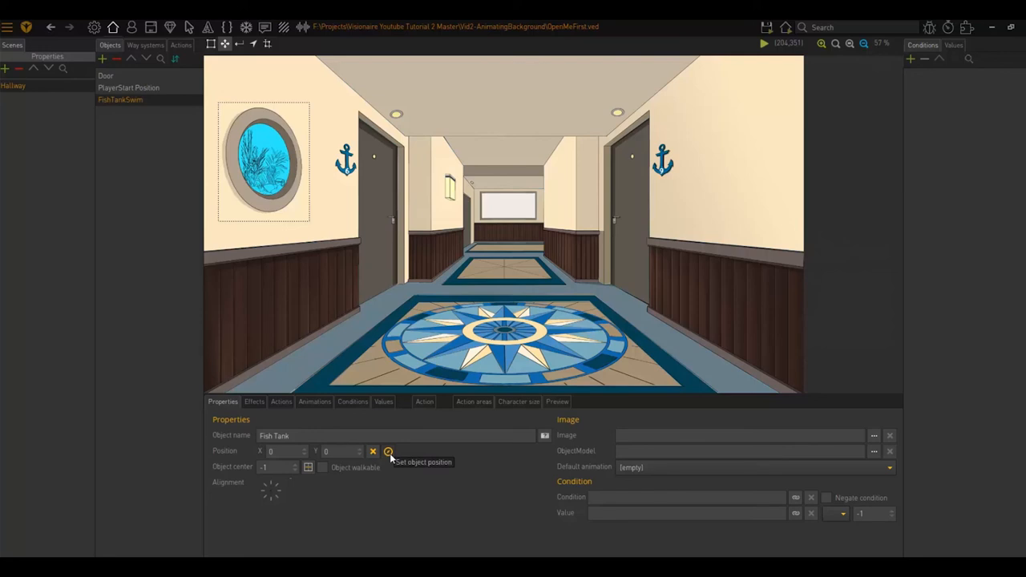
pyautogui.click(388, 451)
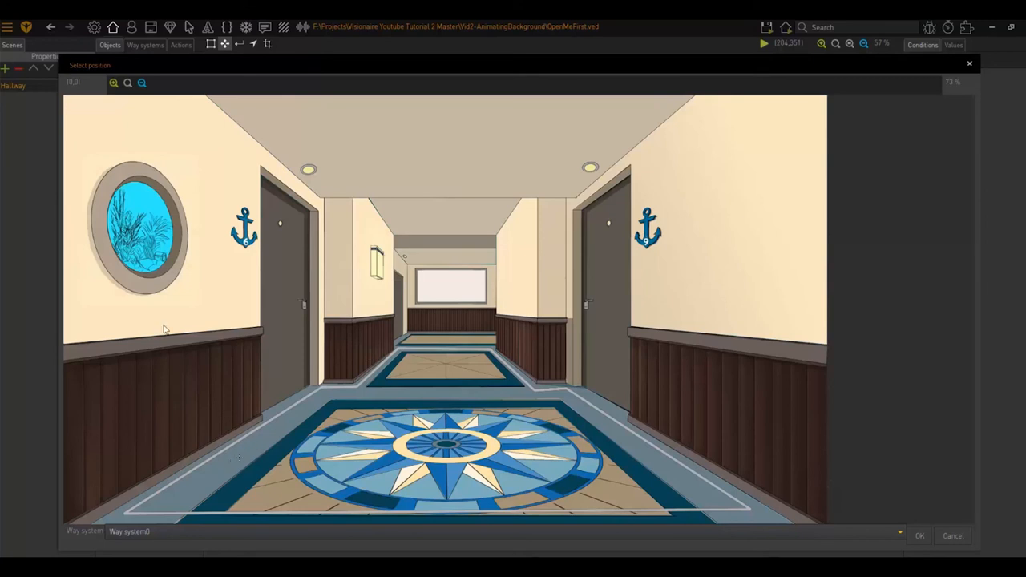
pyautogui.moveTo(100, 206)
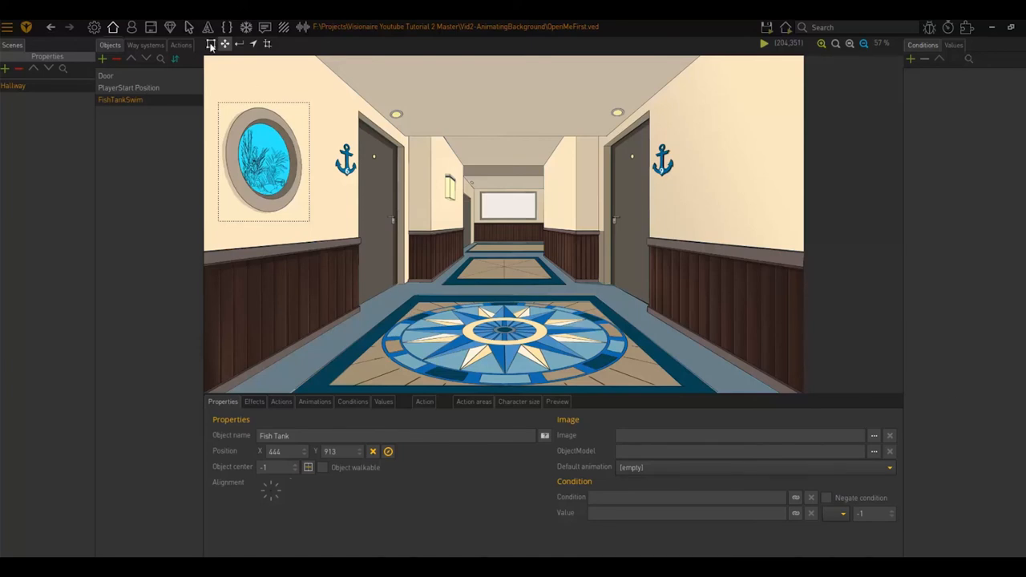
pyautogui.moveTo(210, 45)
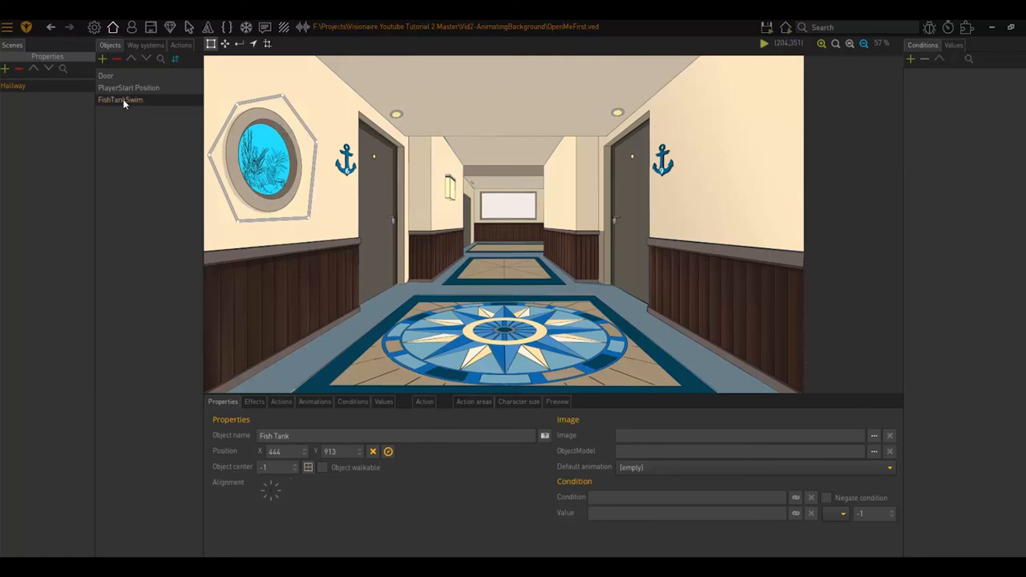
pyautogui.moveTo(146, 114)
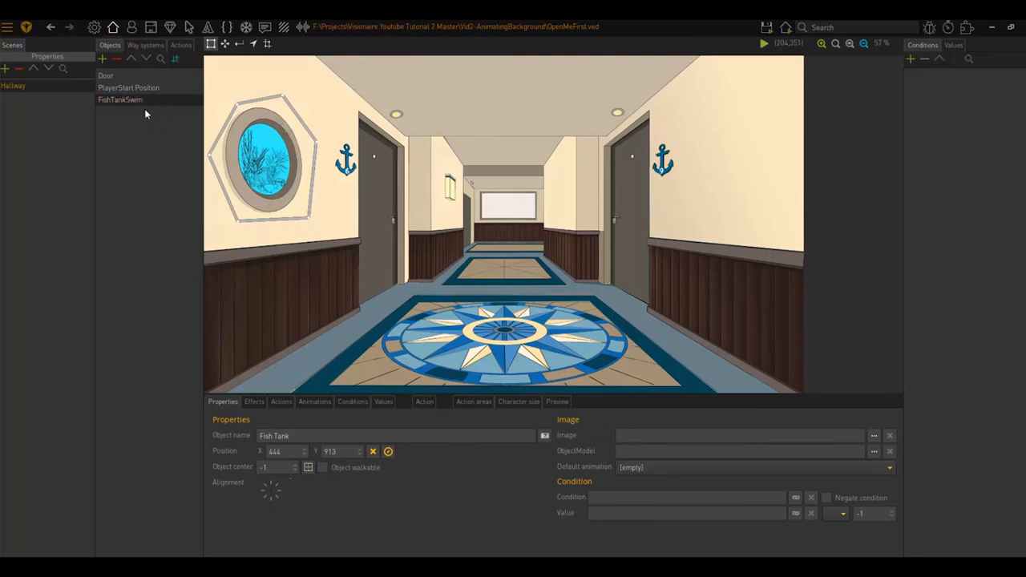
# Step: Show the Fish Tank object's general Properties instead of the swim playback settings
pyautogui.click(314, 401)
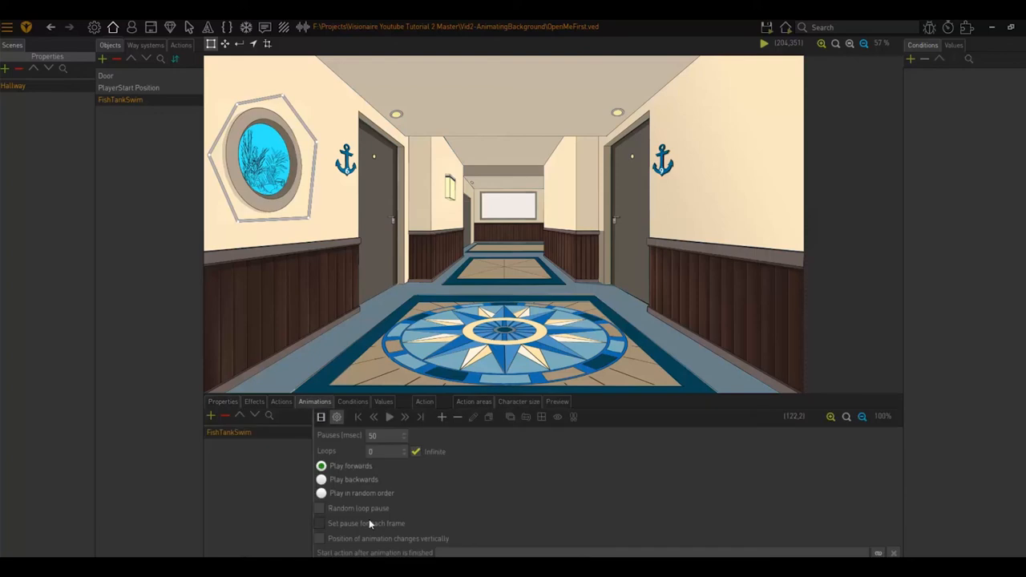
pyautogui.click(223, 402)
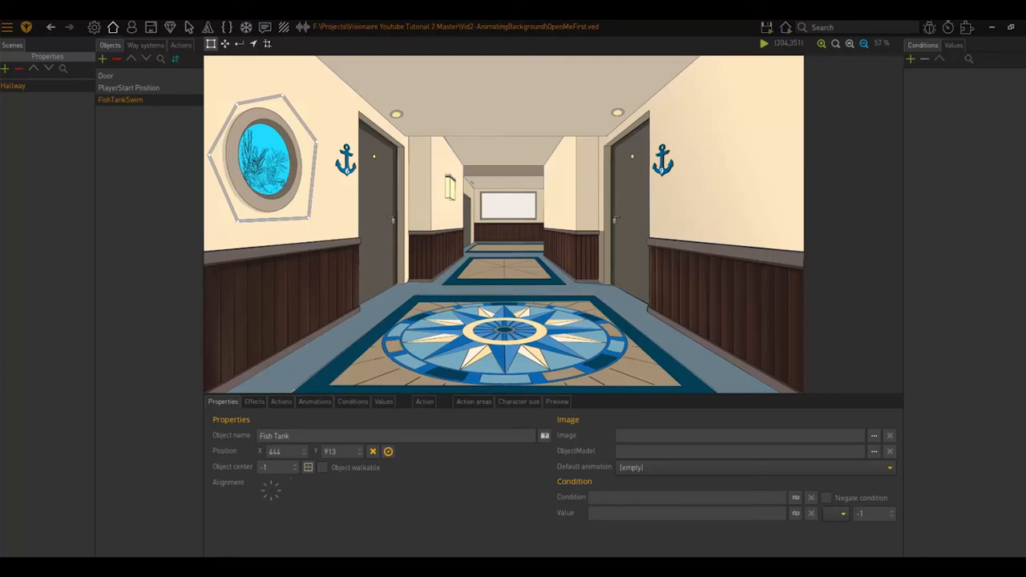
pyautogui.moveTo(132, 247)
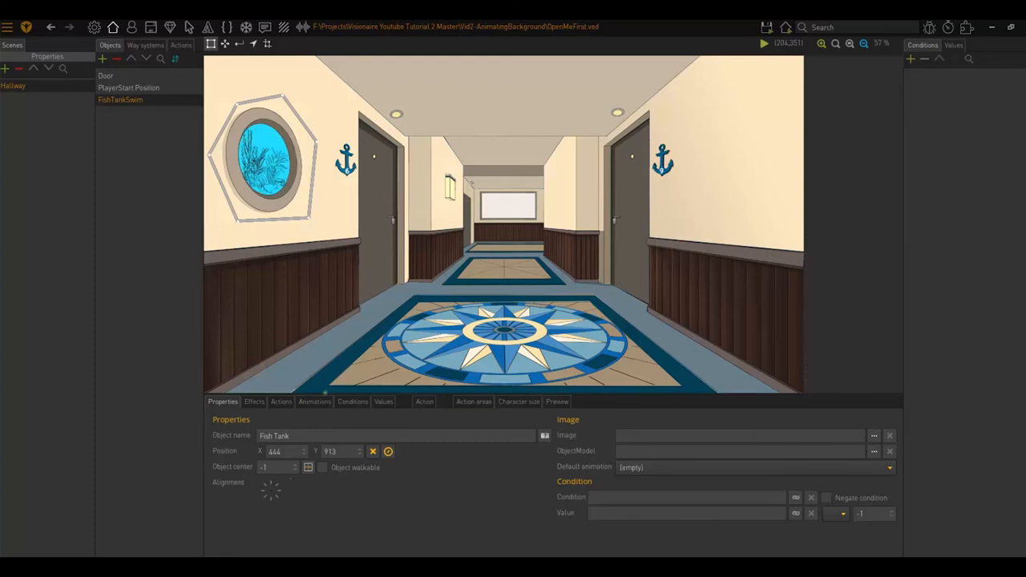
# Step: Add a Fish Tank action triggered by the Use command executed on the object
pyautogui.click(280, 402)
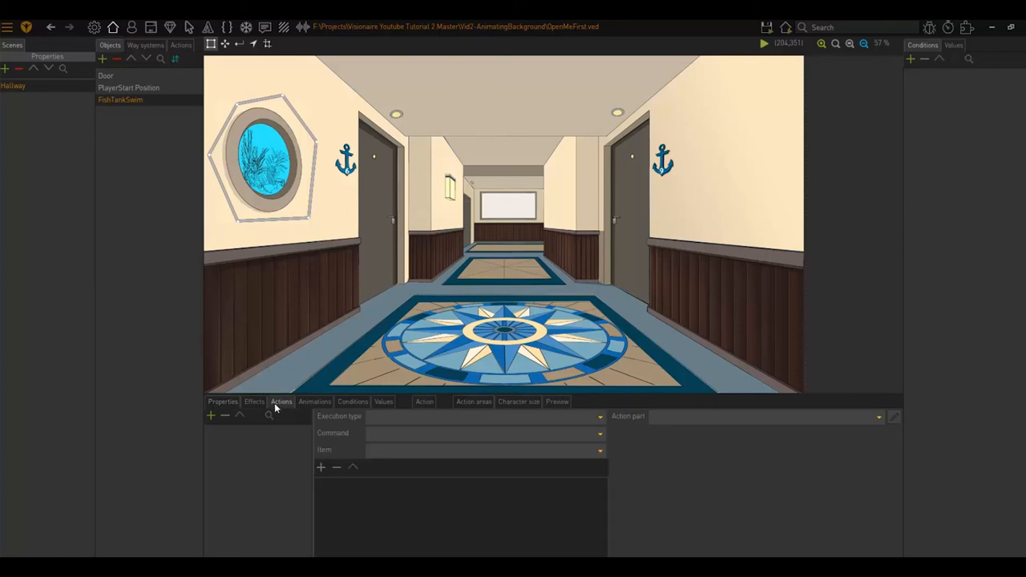
pyautogui.moveTo(124, 125)
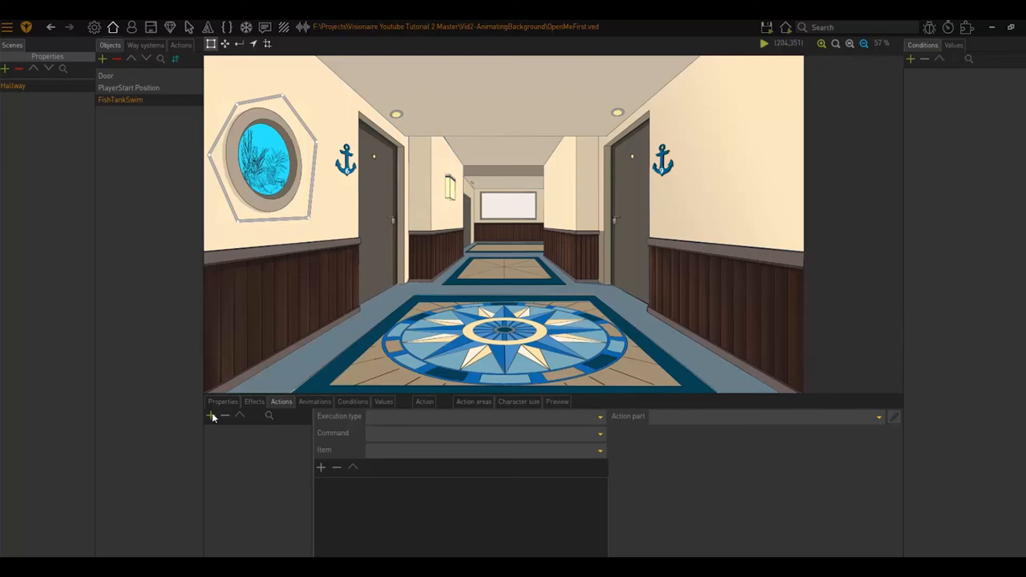
pyautogui.click(211, 415)
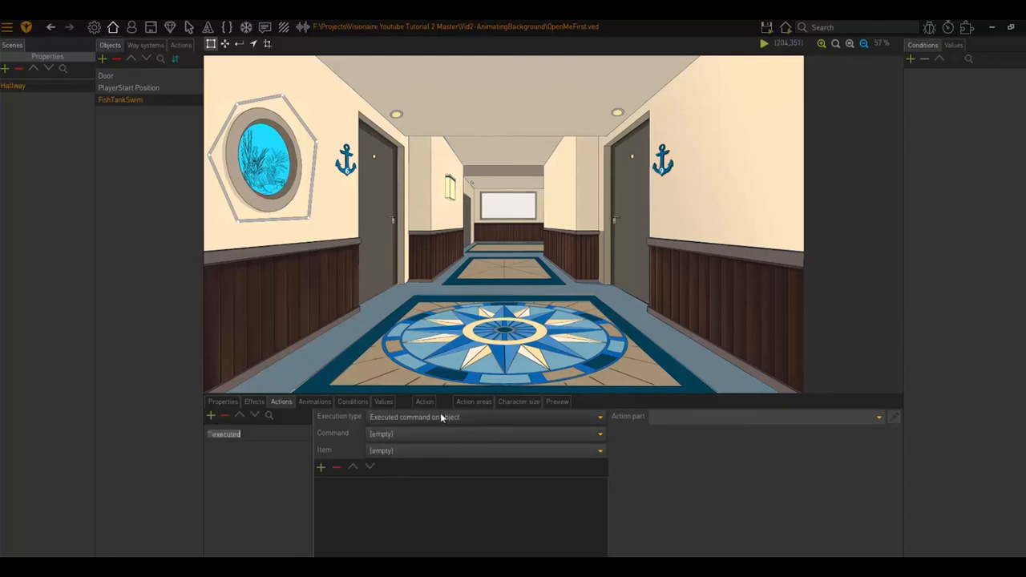
pyautogui.moveTo(385, 418)
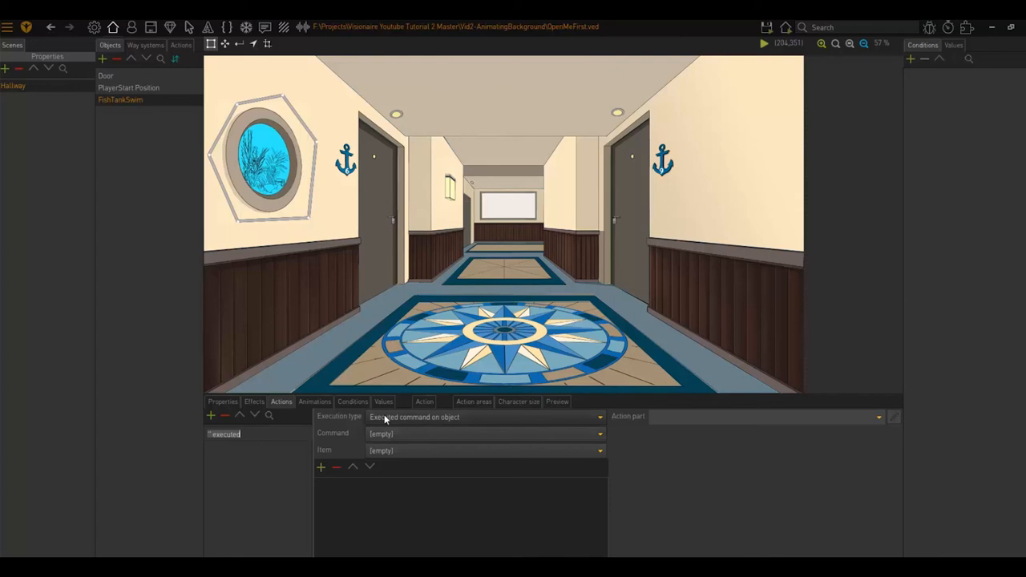
pyautogui.moveTo(442, 422)
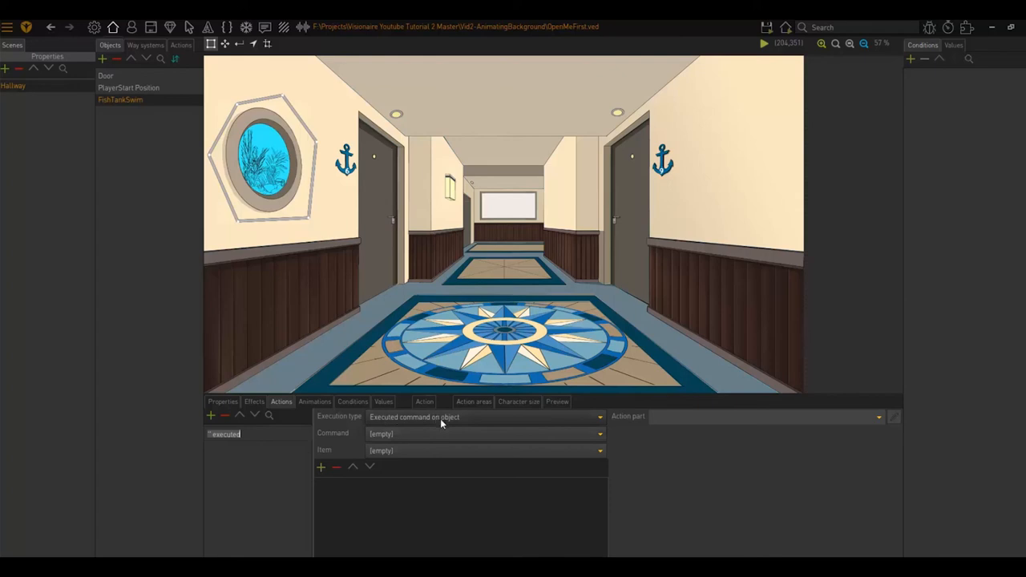
pyautogui.click(485, 417)
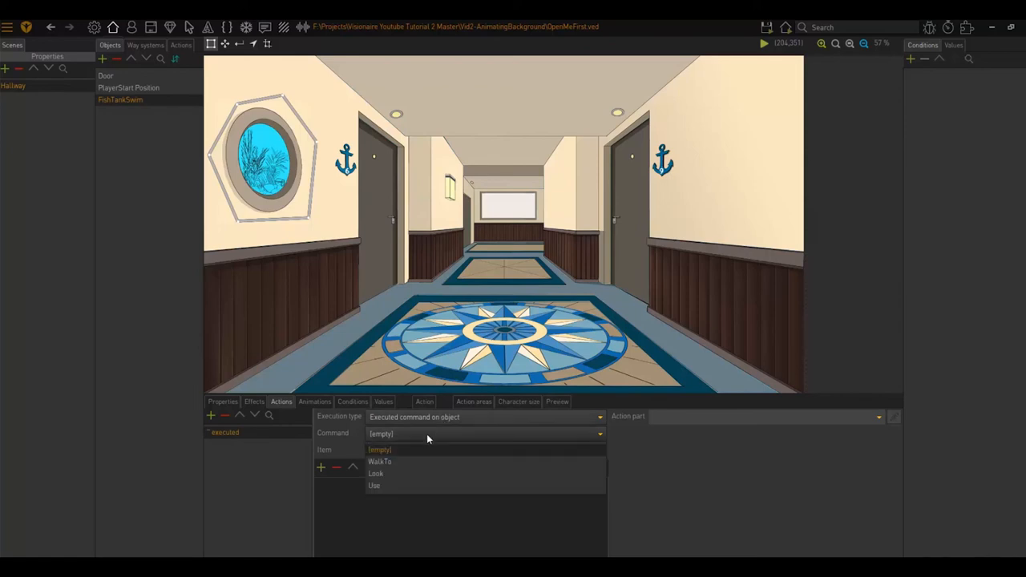
pyautogui.click(373, 485)
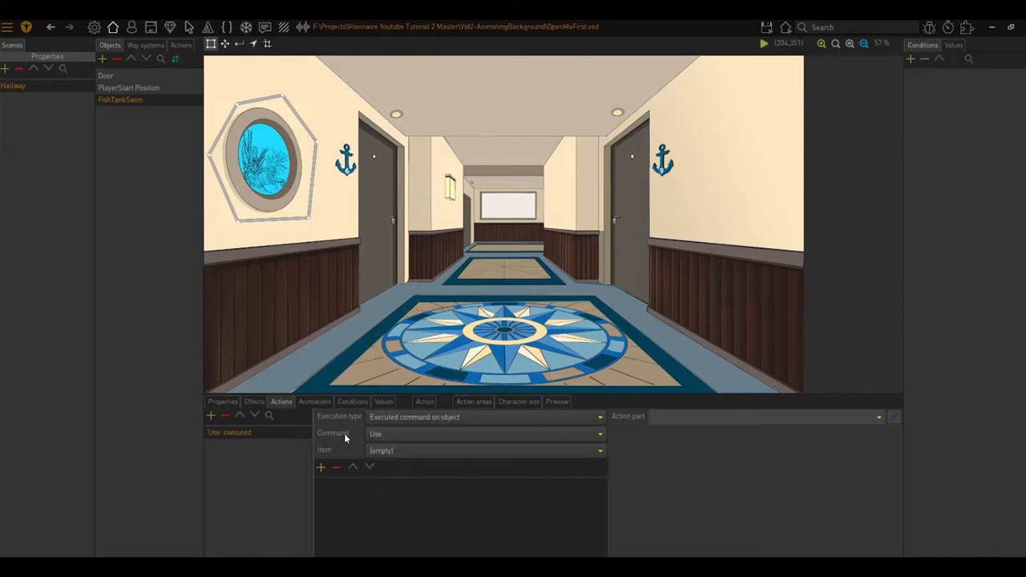
pyautogui.moveTo(385, 444)
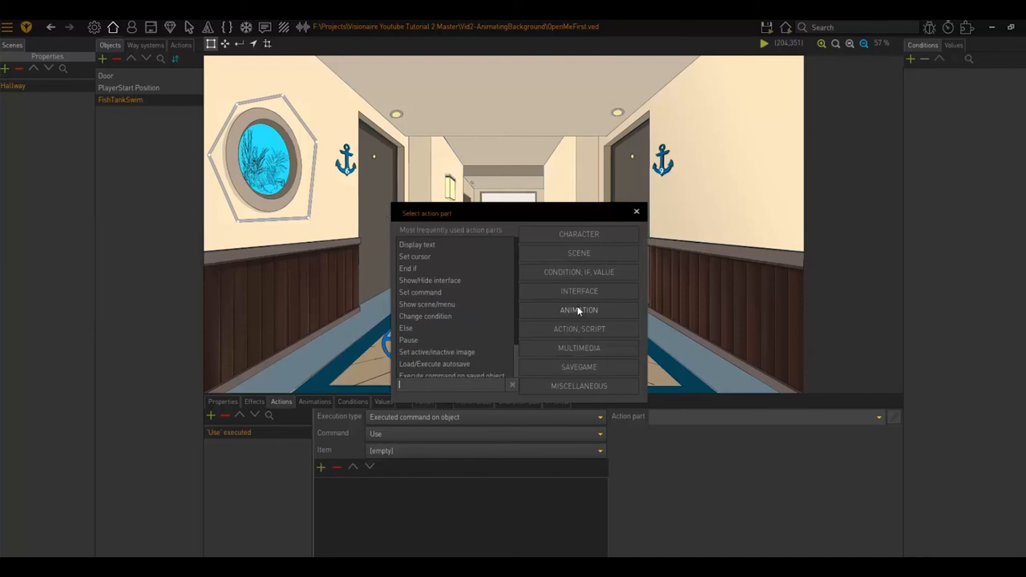
# Step: Add a Play/Hide animation action part that plays FishTankSwim and waits until finished
pyautogui.click(578, 309)
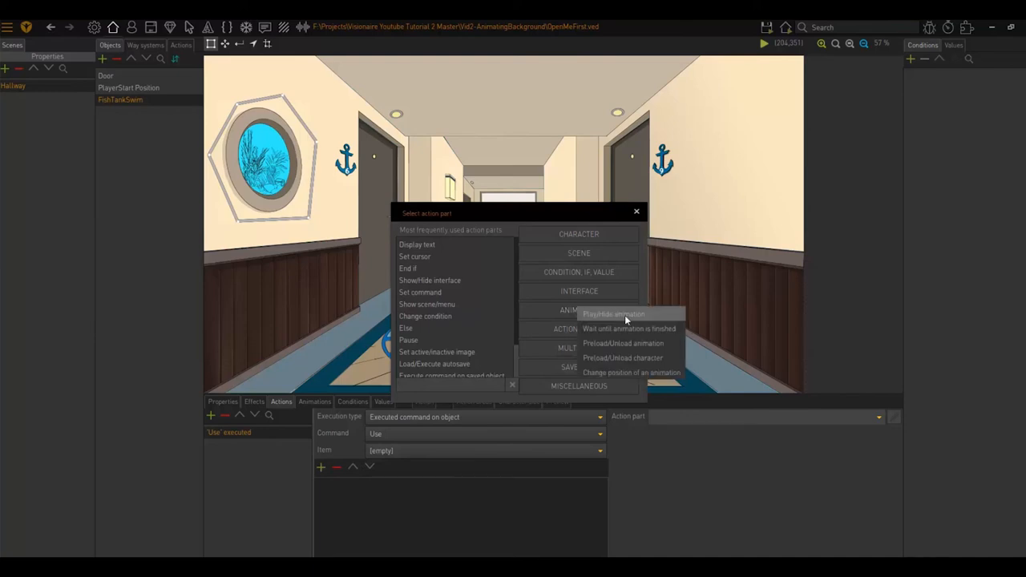
pyautogui.click(613, 313)
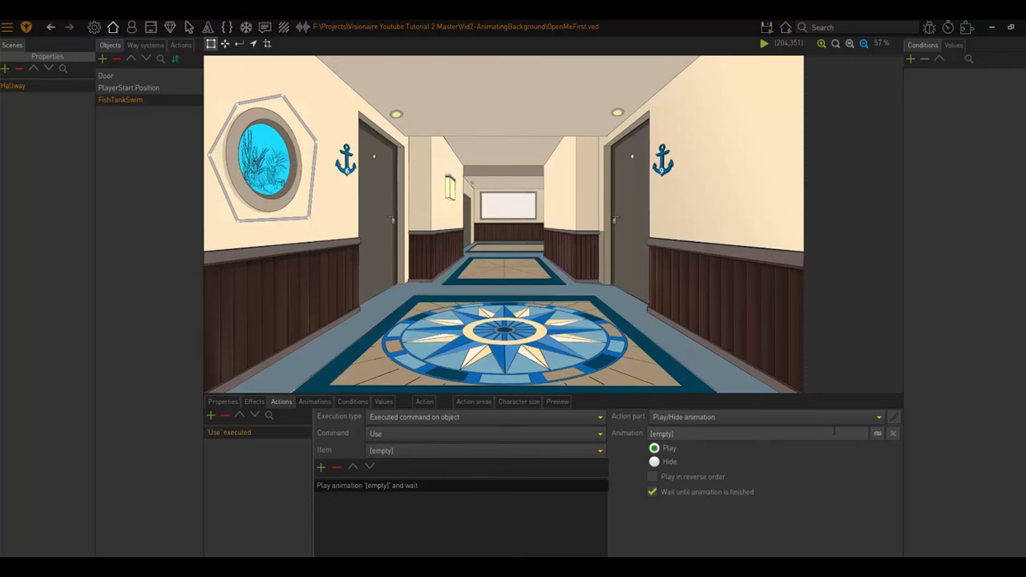
pyautogui.moveTo(877, 433)
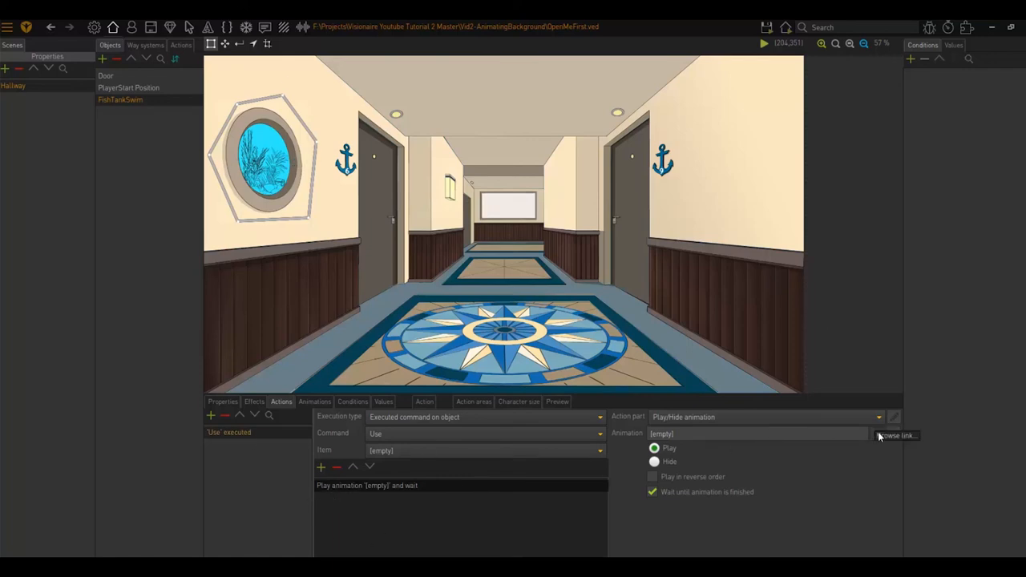
pyautogui.click(898, 435)
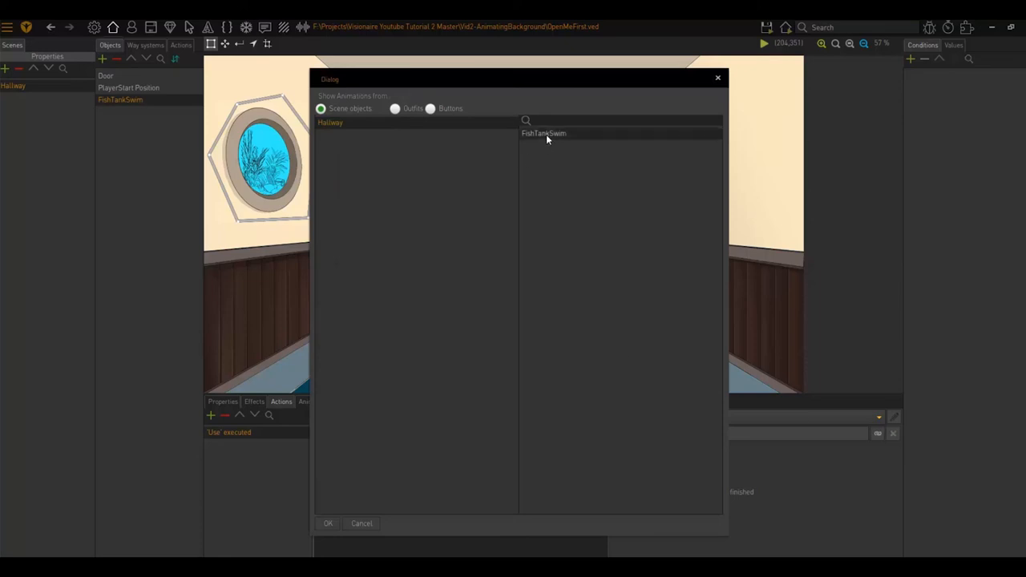
pyautogui.click(328, 523)
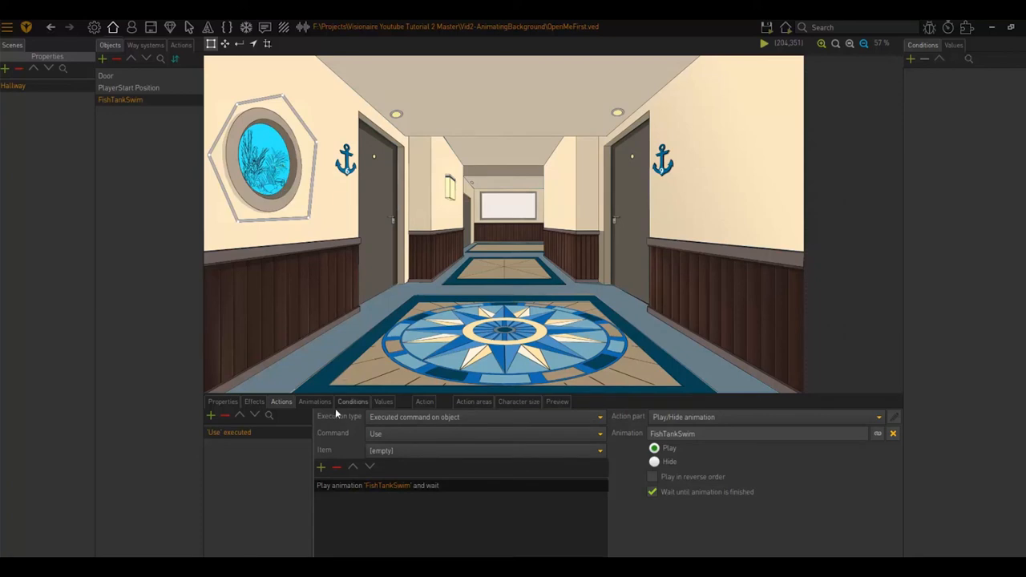
# Step: Uncheck Infinite loops for the FishTankSwim animation
pyautogui.click(314, 401)
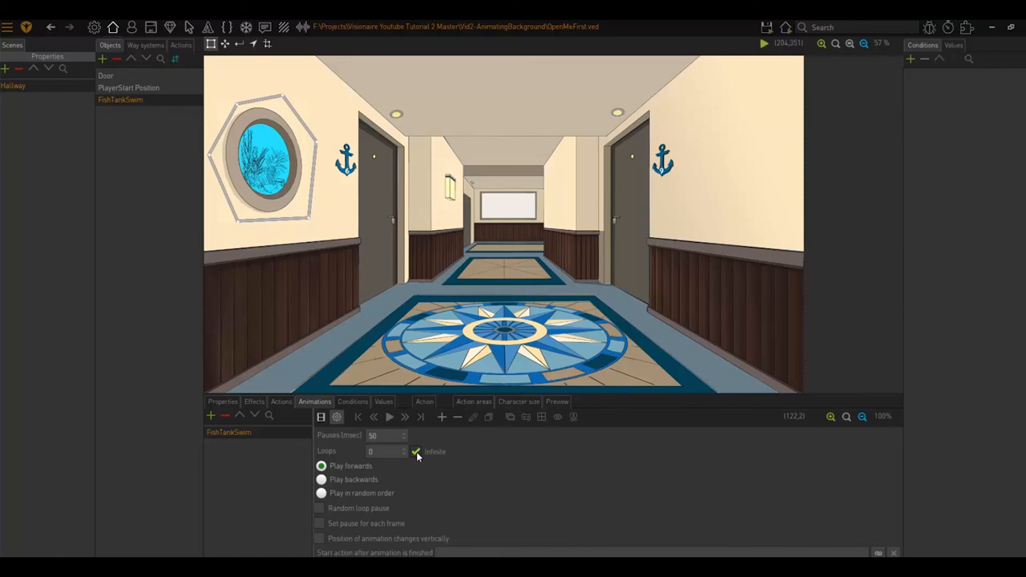
pyautogui.click(416, 451)
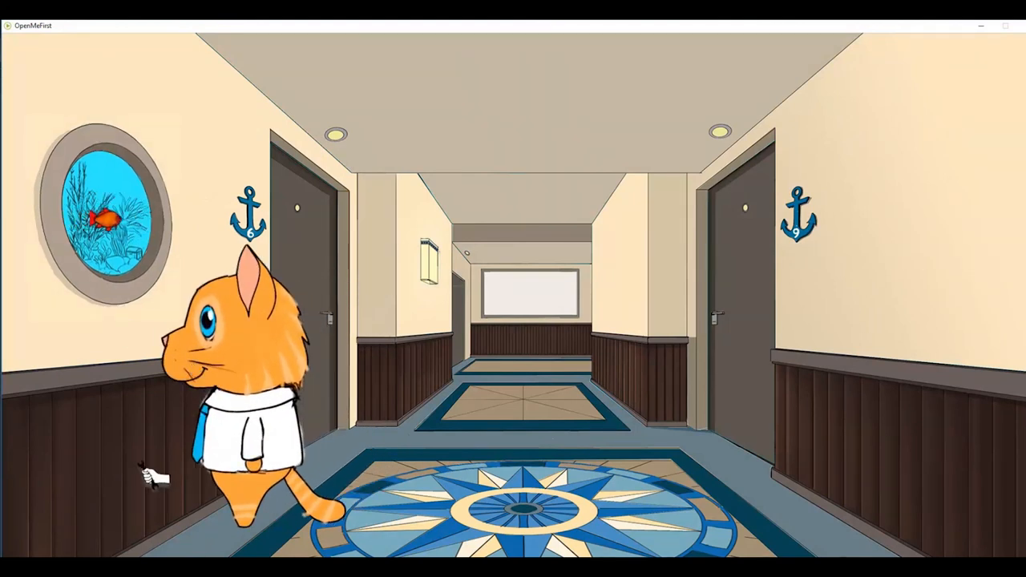
pyautogui.moveTo(98, 189)
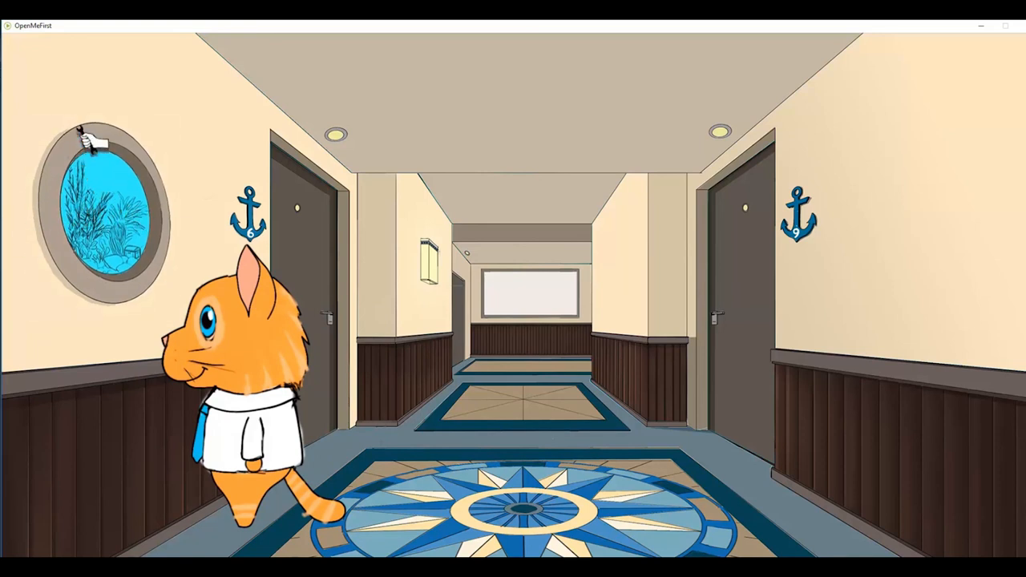
pyautogui.moveTo(34, 186)
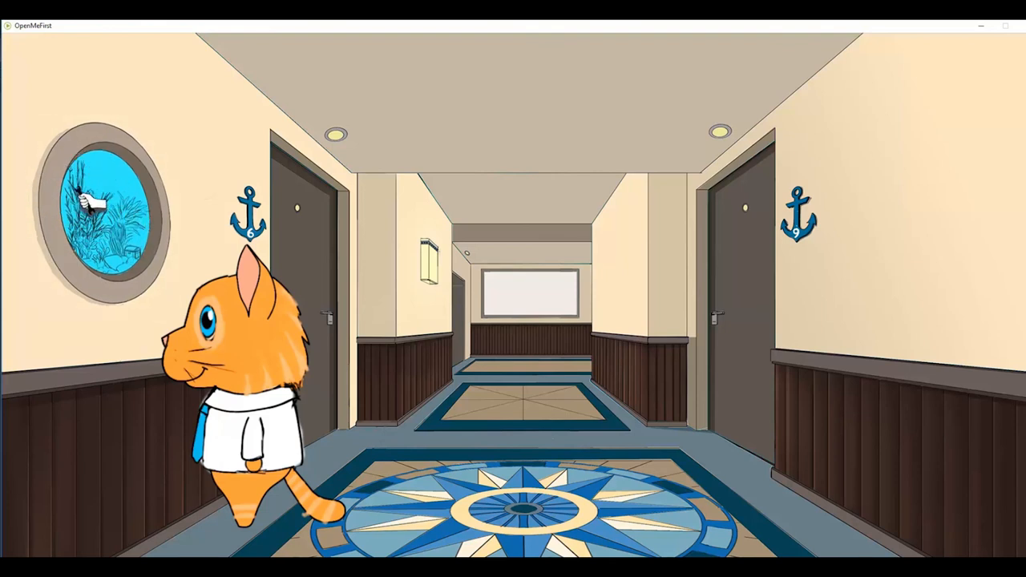
pyautogui.moveTo(64, 168)
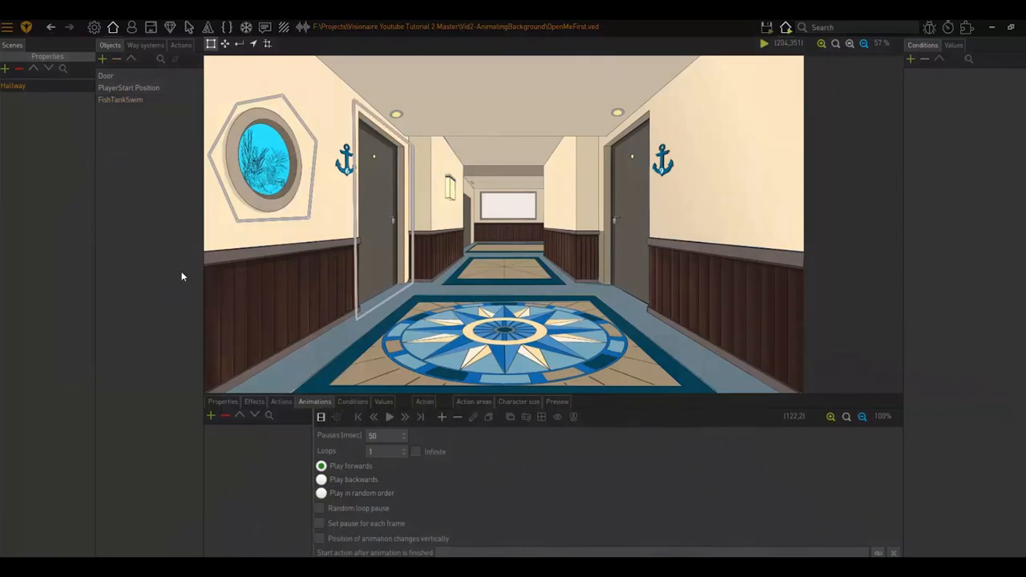
# Step: Create a FireAnimation object in the Hallway scene with object name Fire
pyautogui.click(281, 402)
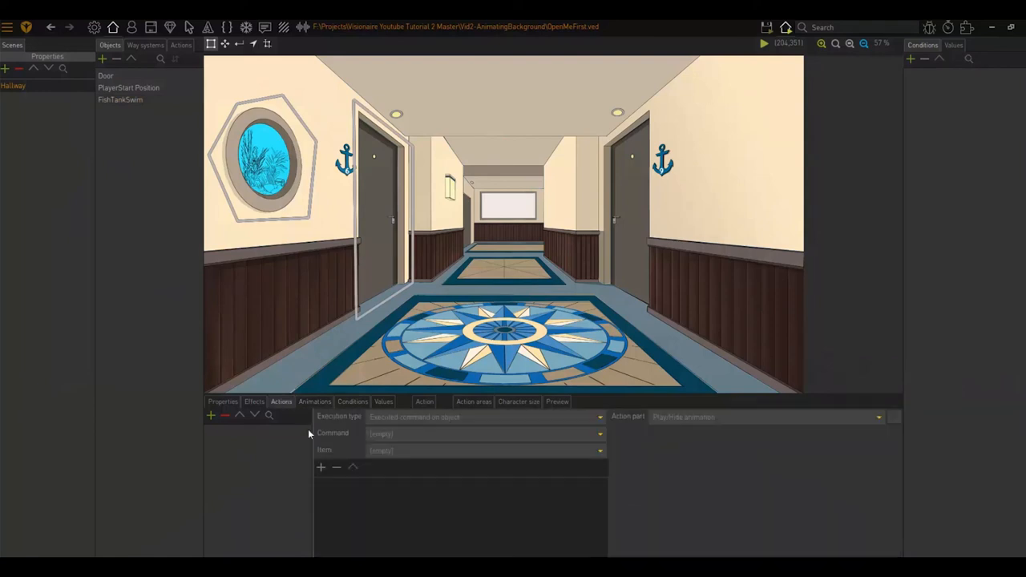
pyautogui.click(314, 402)
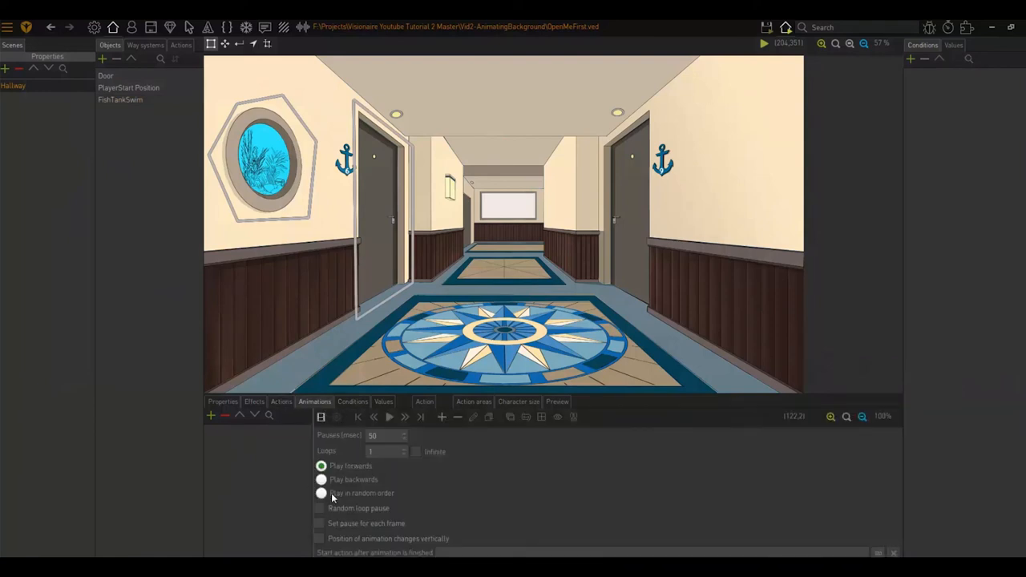
pyautogui.click(222, 401)
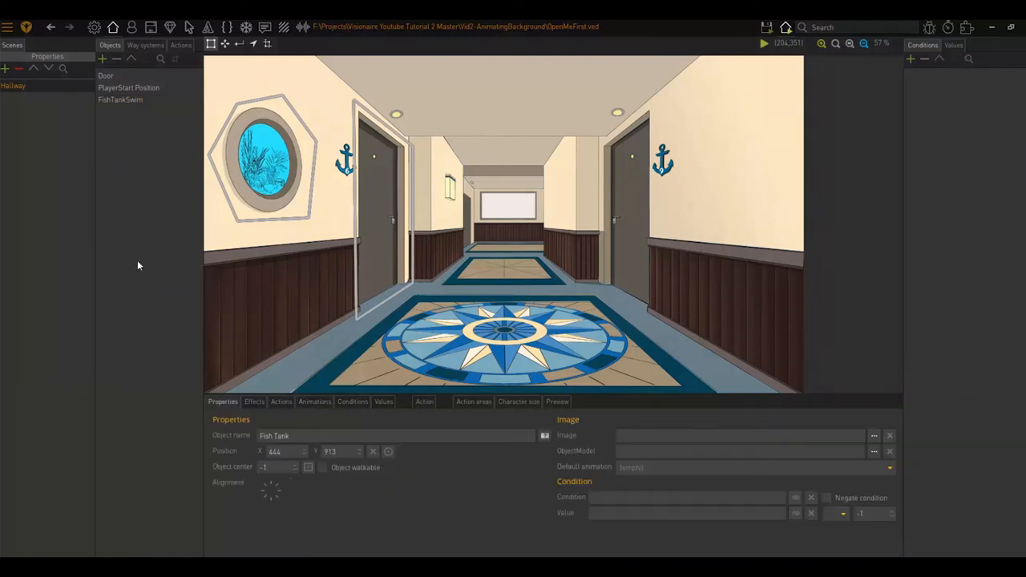
pyautogui.moveTo(102, 61)
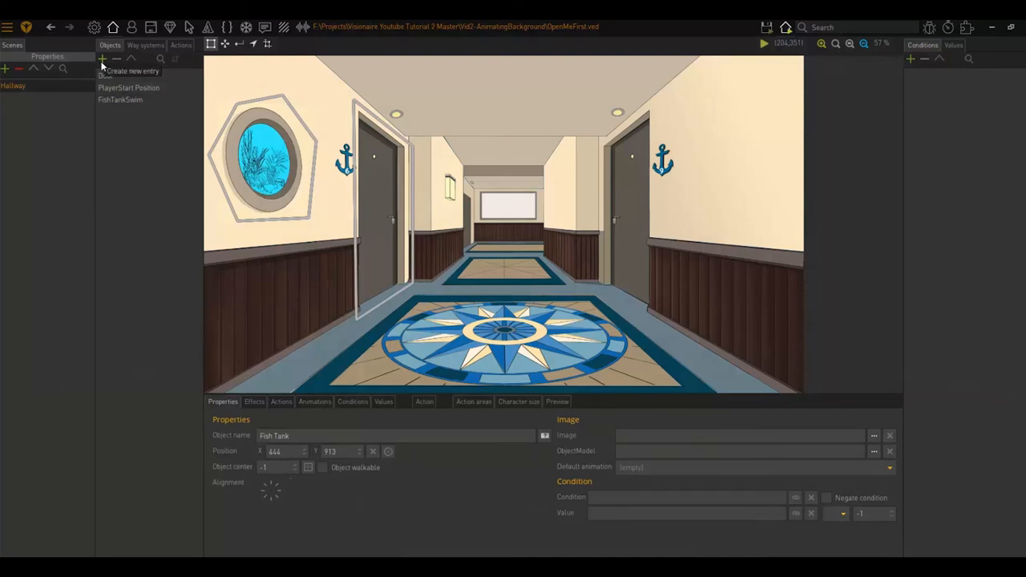
pyautogui.click(99, 59)
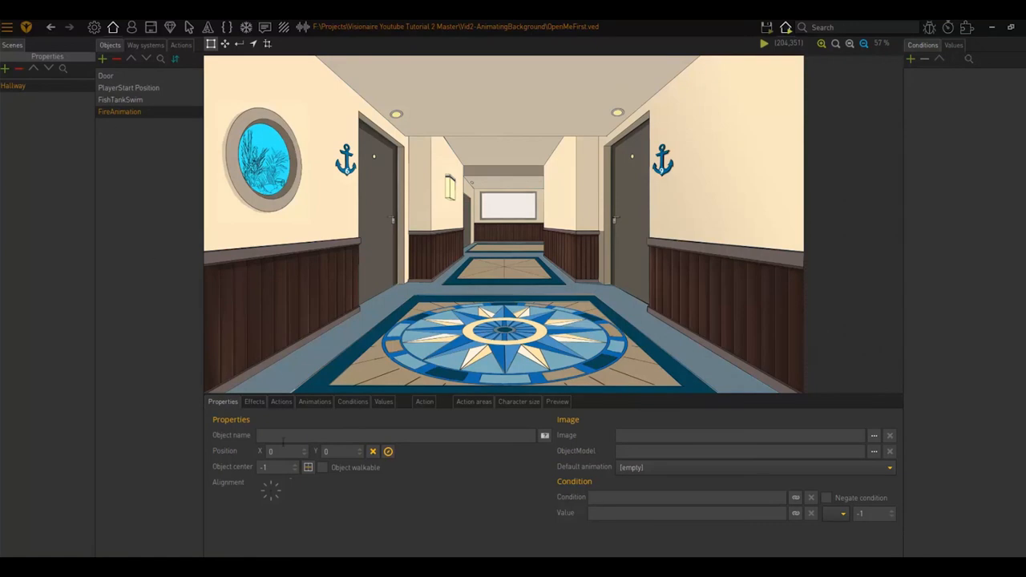
pyautogui.write('Fire')
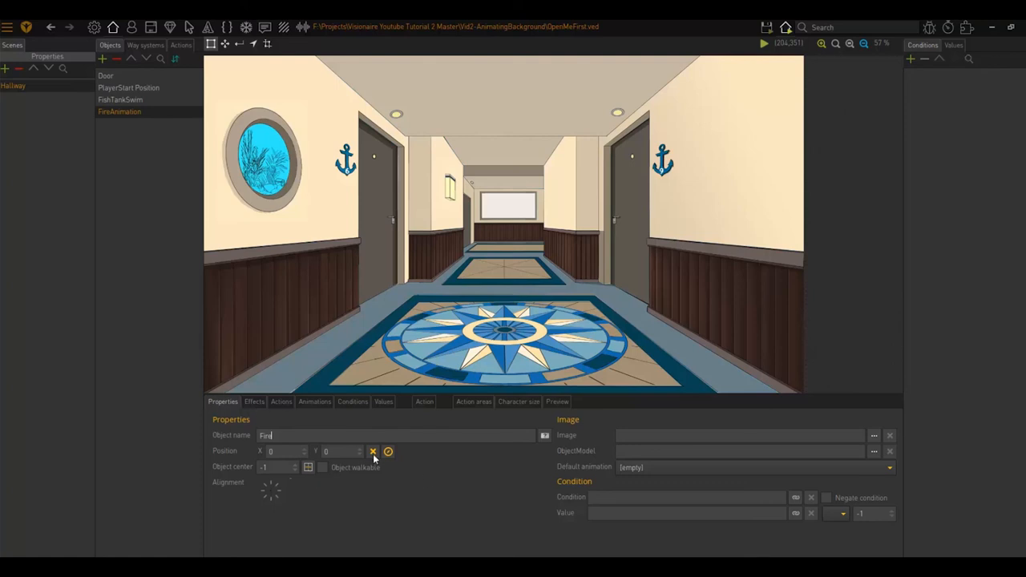
pyautogui.click(315, 402)
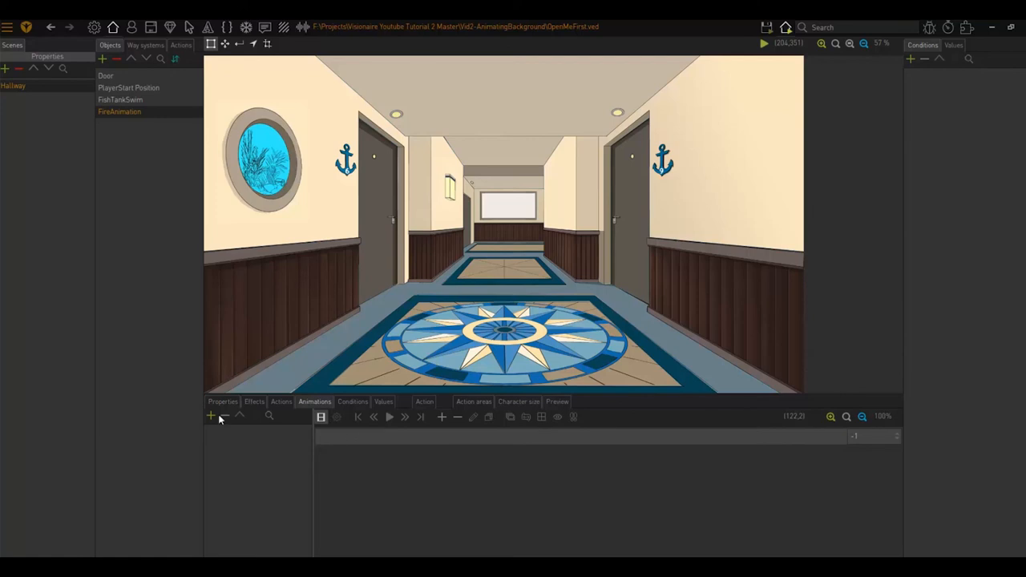
# Step: Create FireAnim and import frames 1.png–4.png from Graphics > AnimationsFire with alpha channel
pyautogui.click(211, 415)
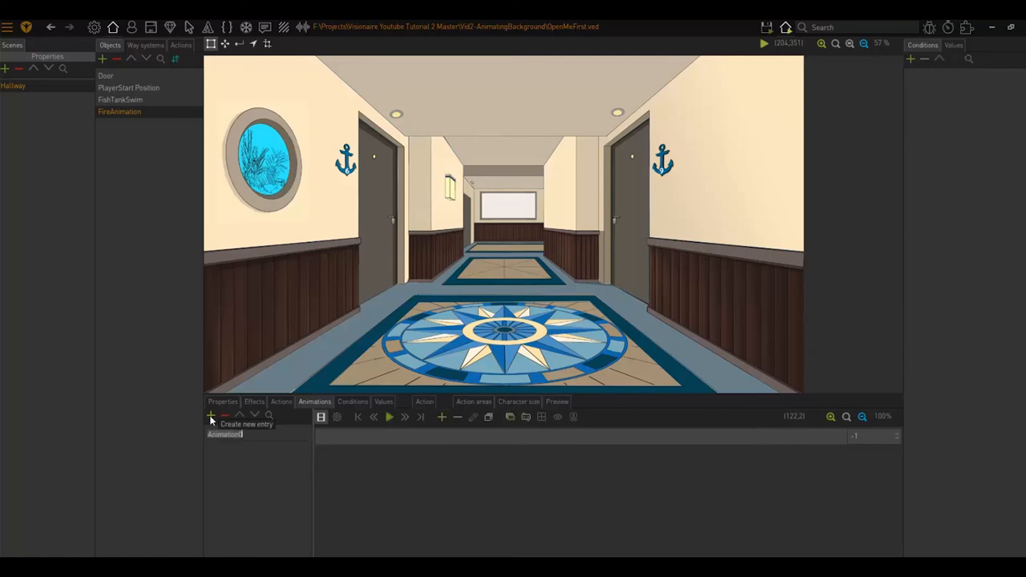
pyautogui.write('FireAnim')
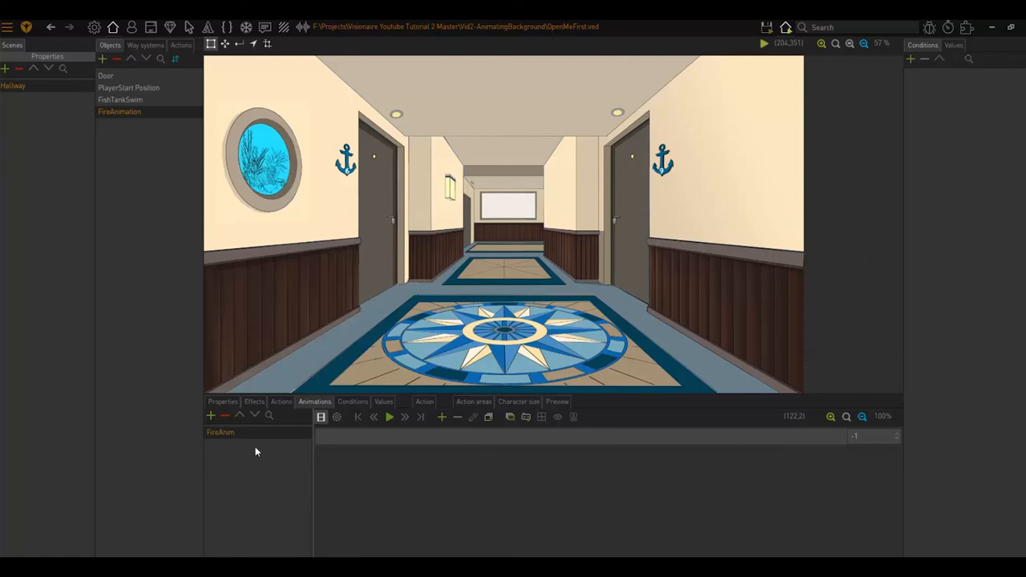
pyautogui.moveTo(503, 419)
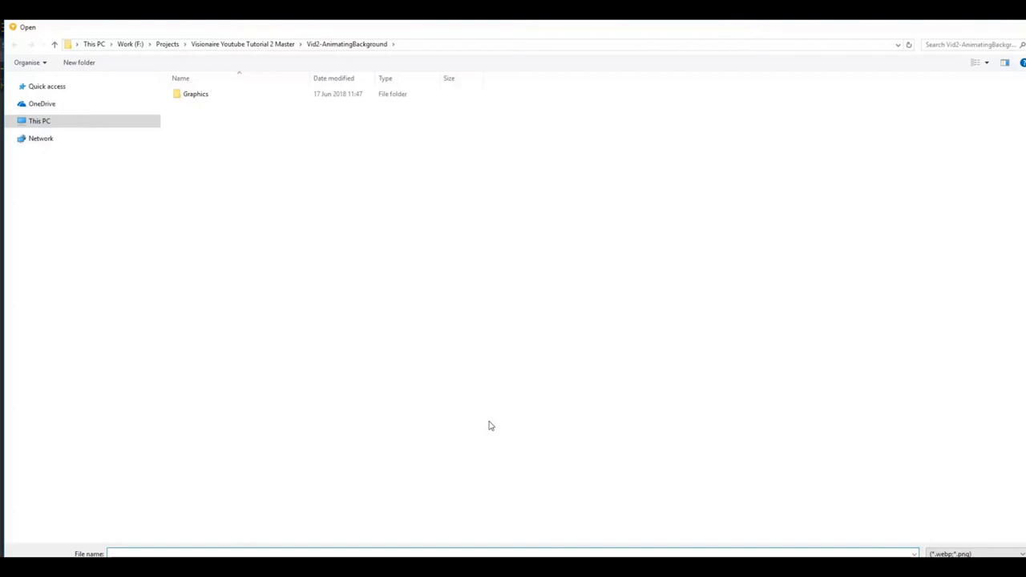
pyautogui.doubleClick(195, 94)
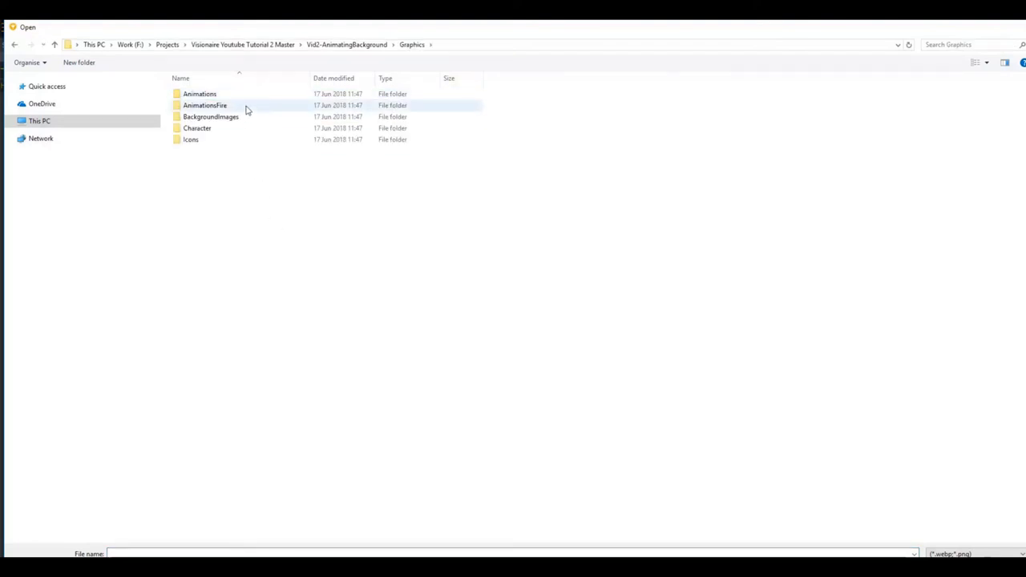
pyautogui.doubleClick(204, 105)
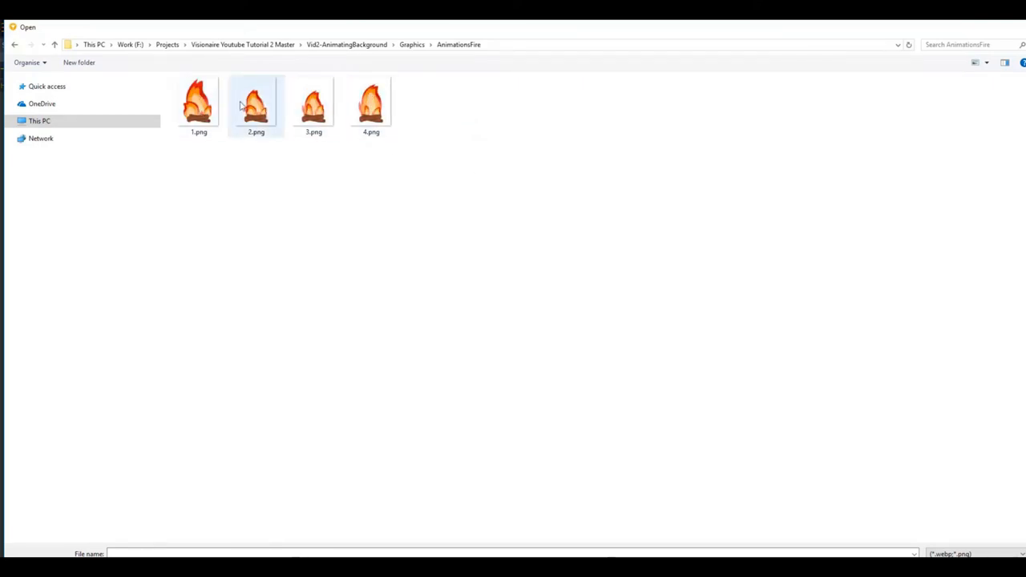
pyautogui.click(198, 103)
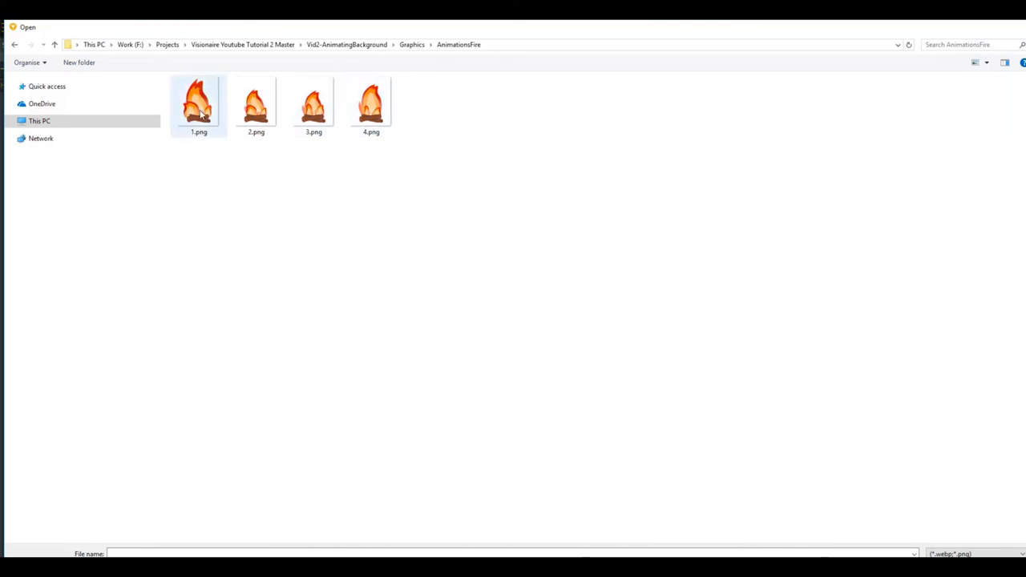
pyautogui.moveTo(194, 112)
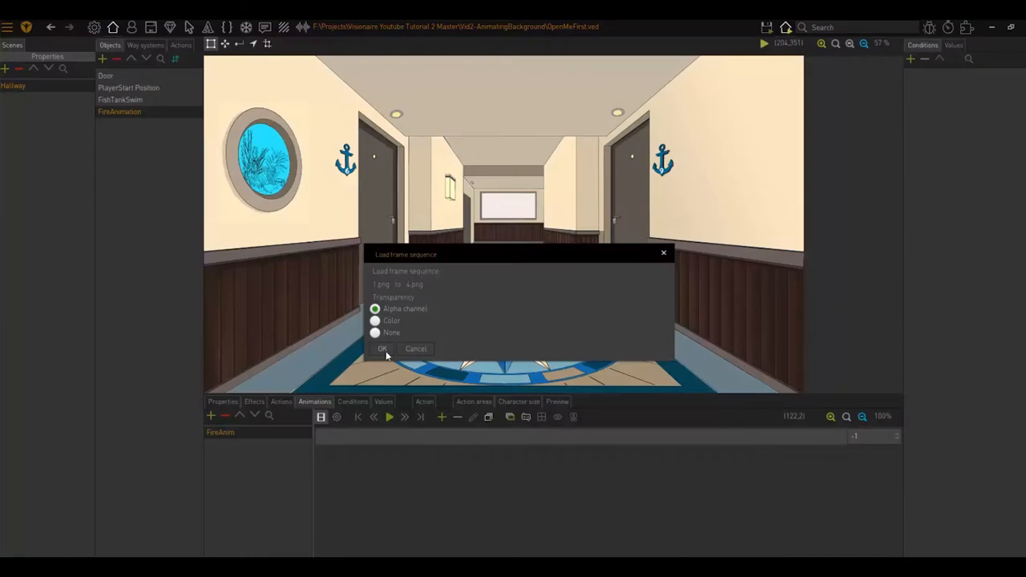
pyautogui.moveTo(403, 309)
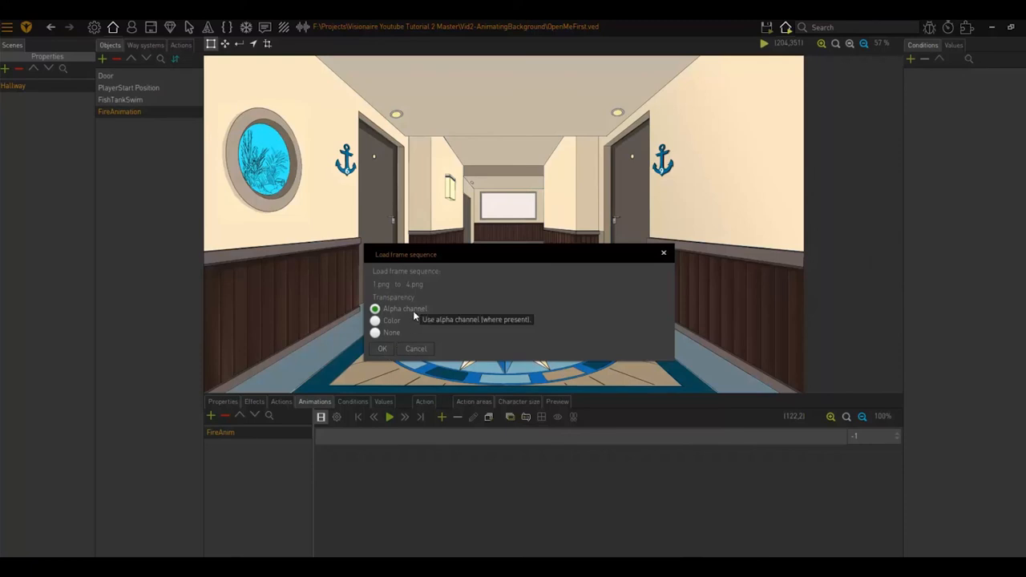
pyautogui.click(381, 349)
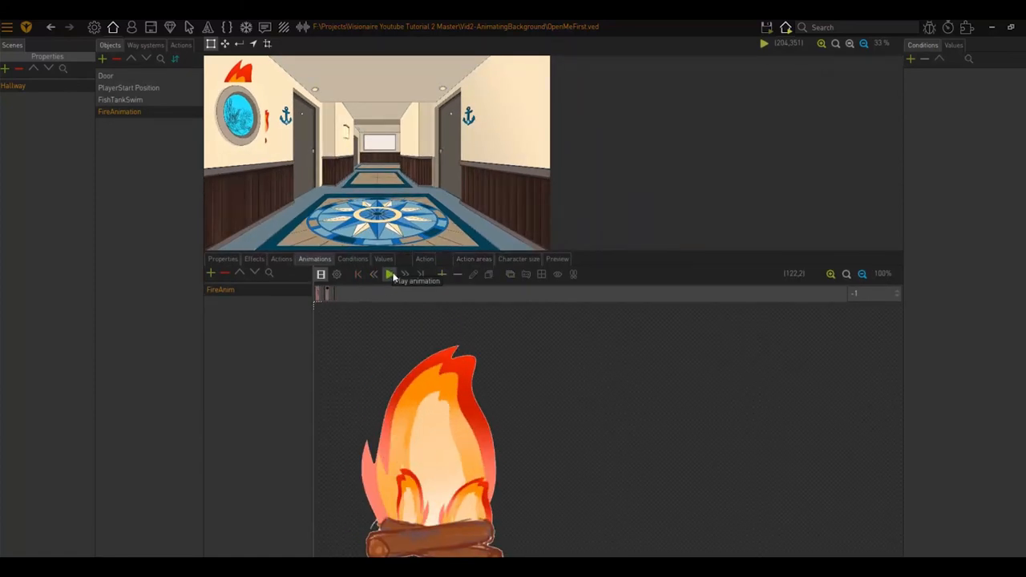
pyautogui.click(336, 274)
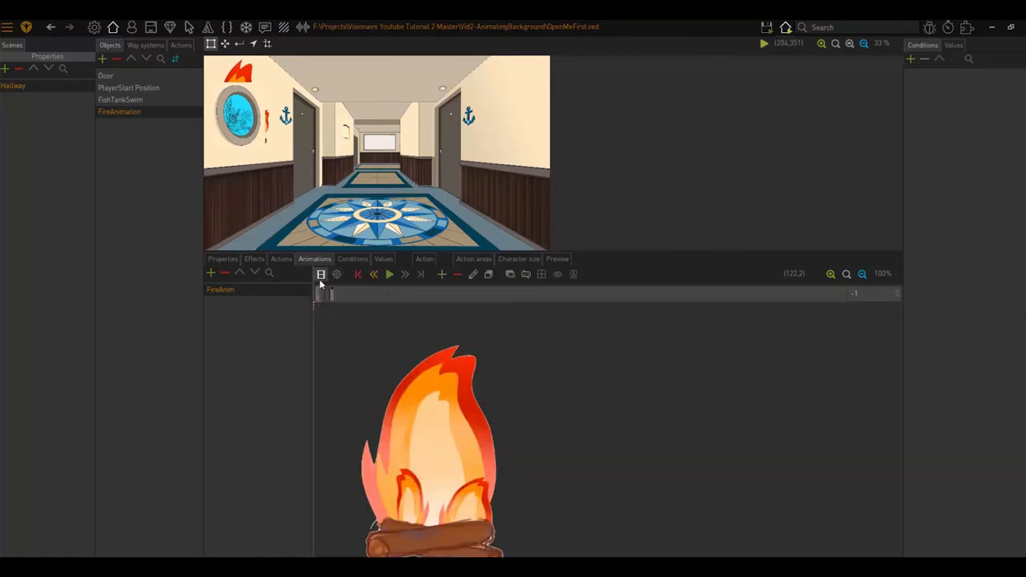
pyautogui.click(388, 274)
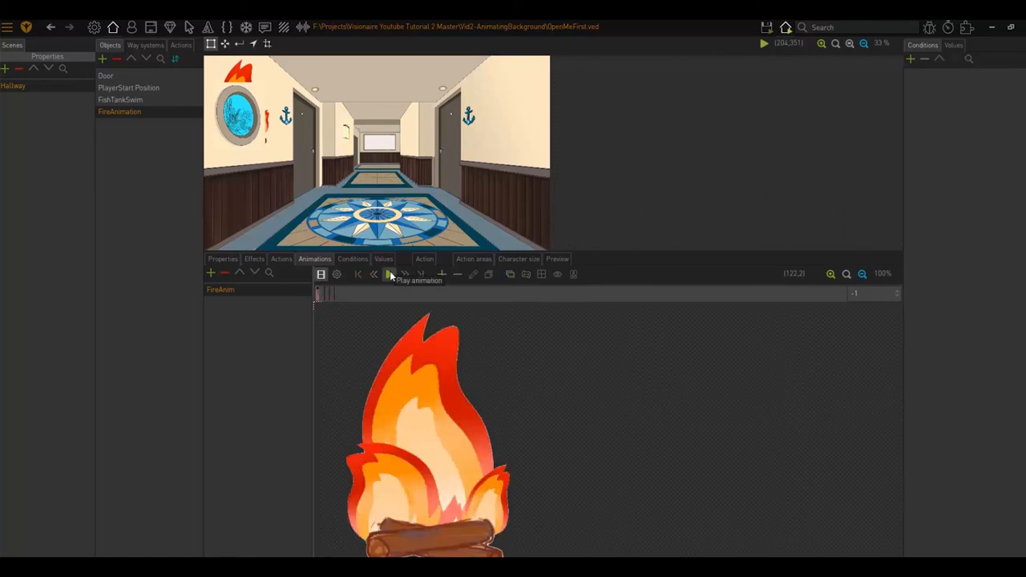
pyautogui.click(388, 274)
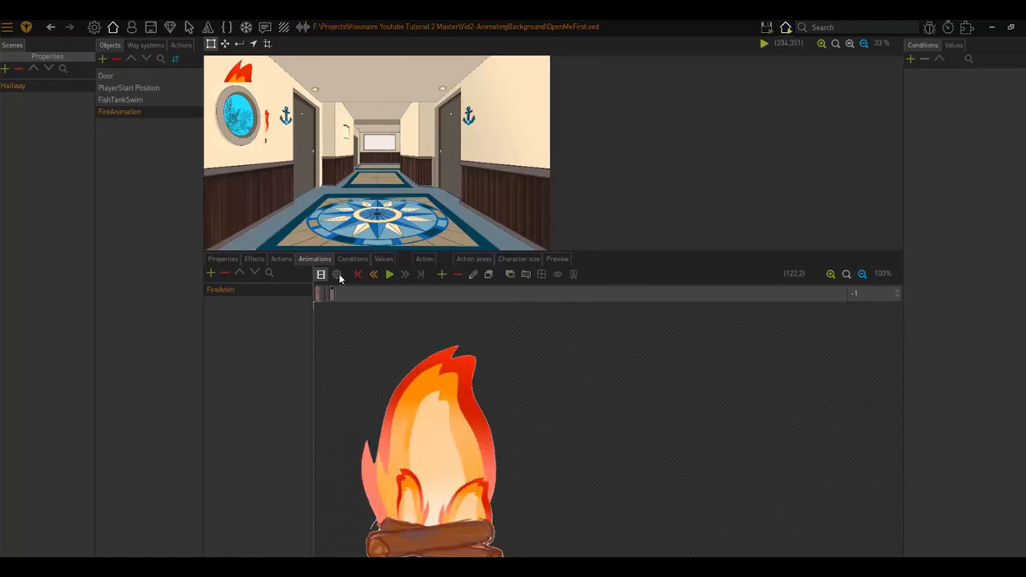
pyautogui.click(336, 274)
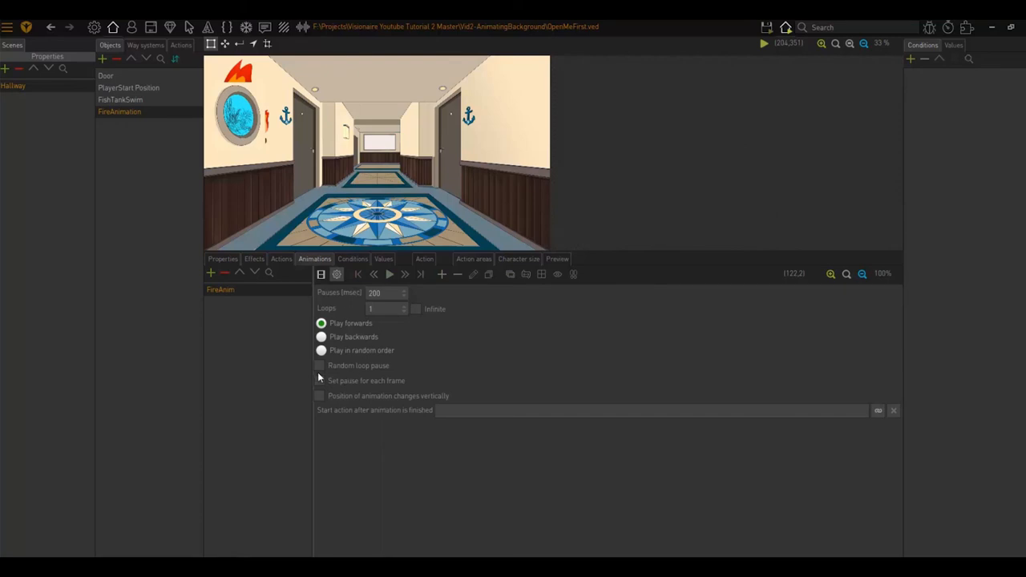
pyautogui.click(320, 350)
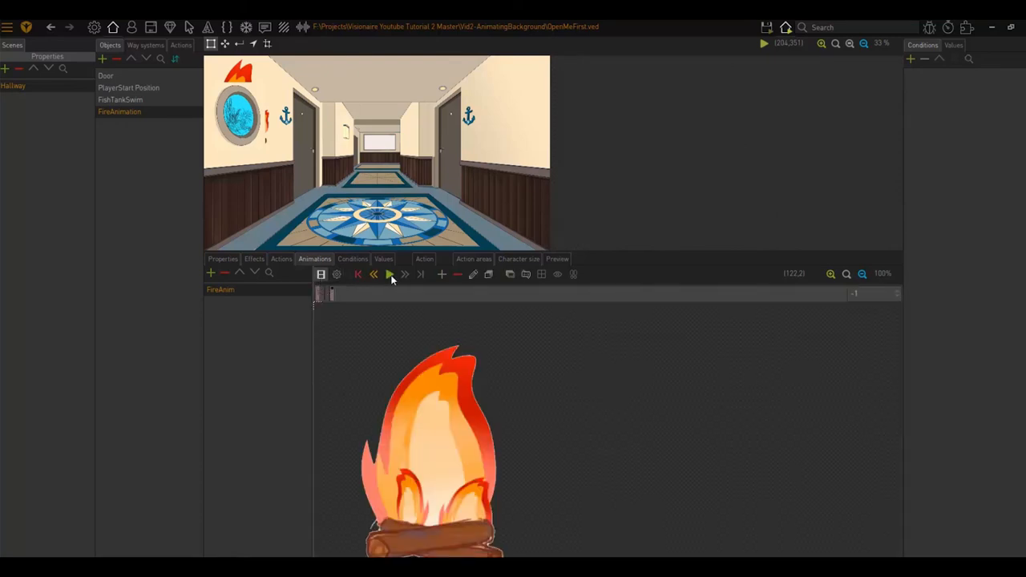
pyautogui.click(389, 274)
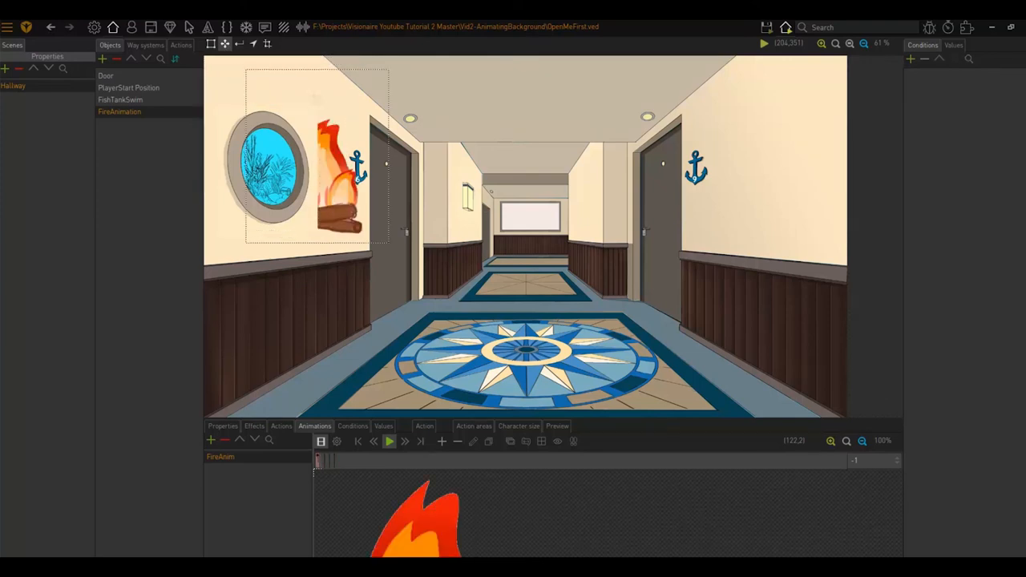
# Step: Drag the fire beside the right-hand door and set its default animation to FireAnim
pyautogui.moveTo(337, 168); pyautogui.dragTo(693, 337)
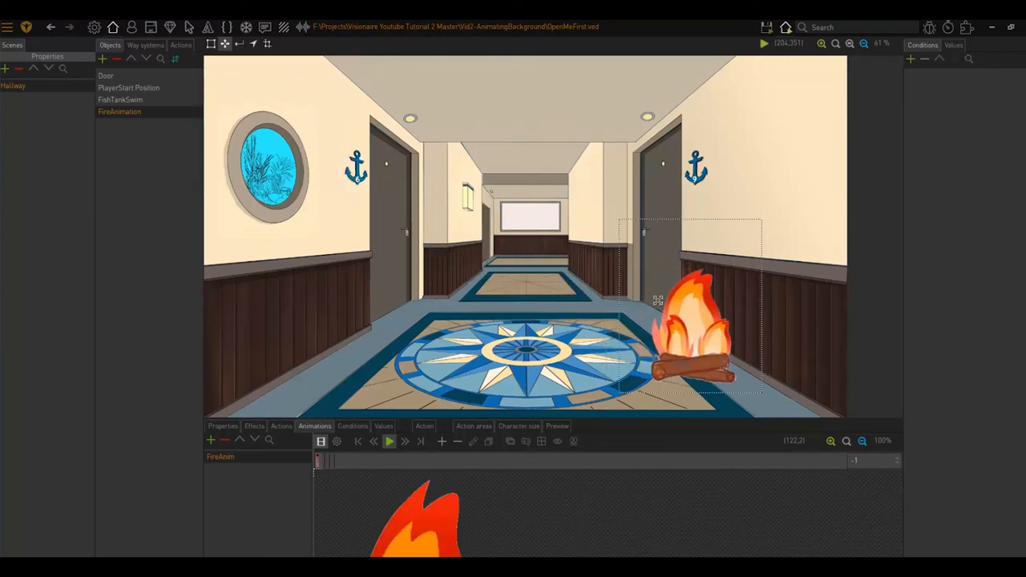
pyautogui.click(223, 426)
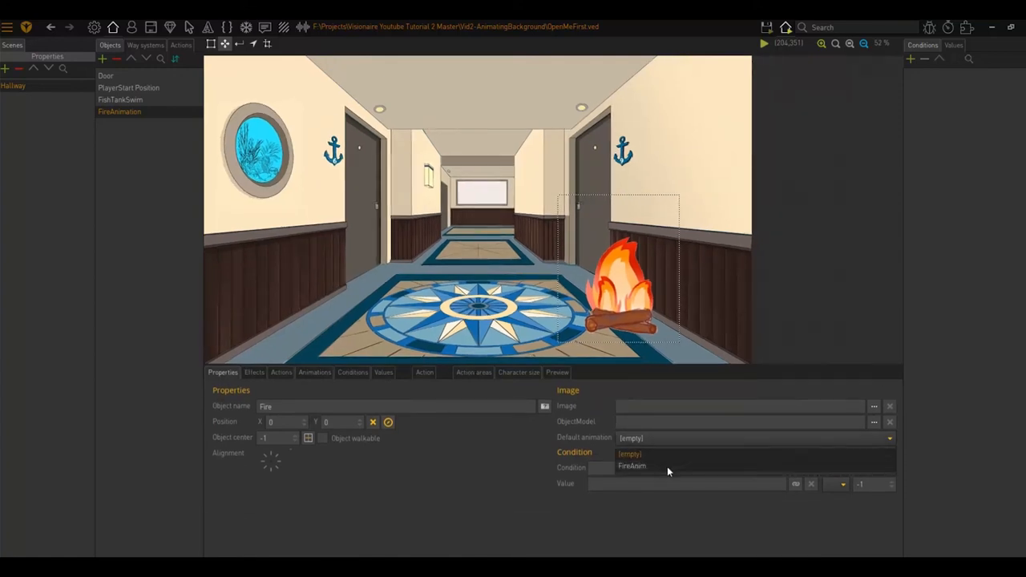
pyautogui.click(631, 466)
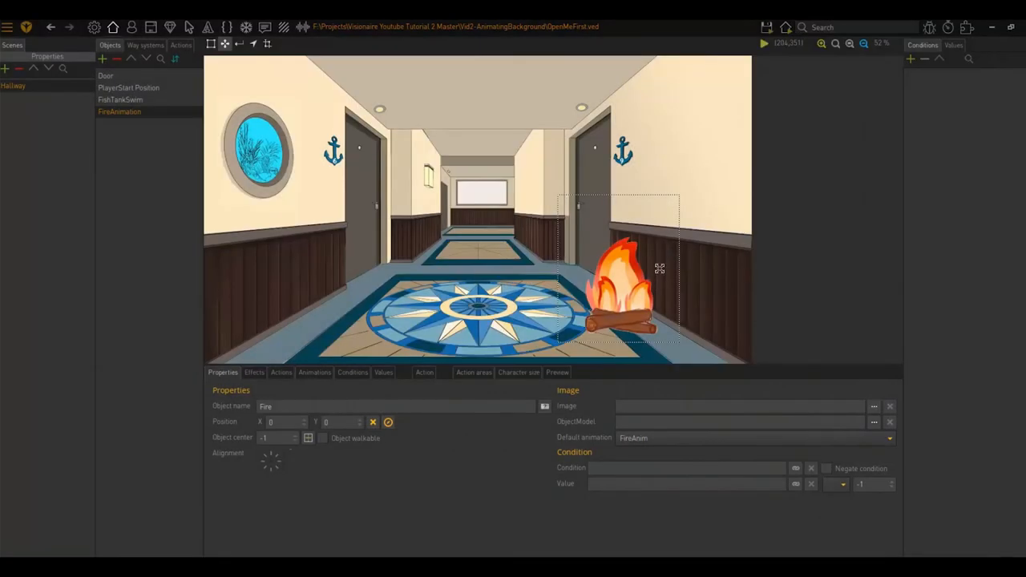
pyautogui.click(763, 44)
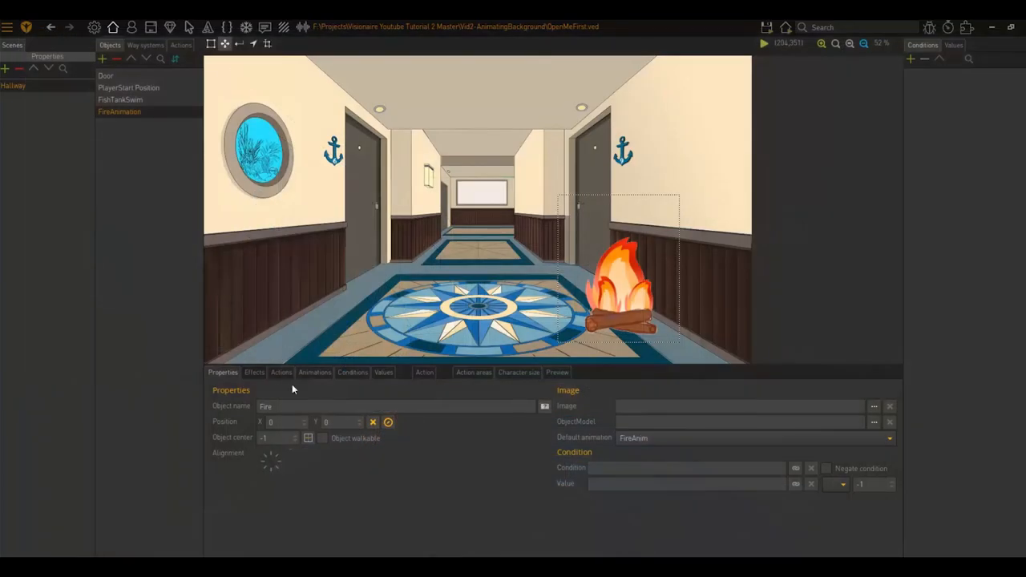
# Step: Make FireAnim loop infinitely in random order, then save and run the game
pyautogui.click(315, 372)
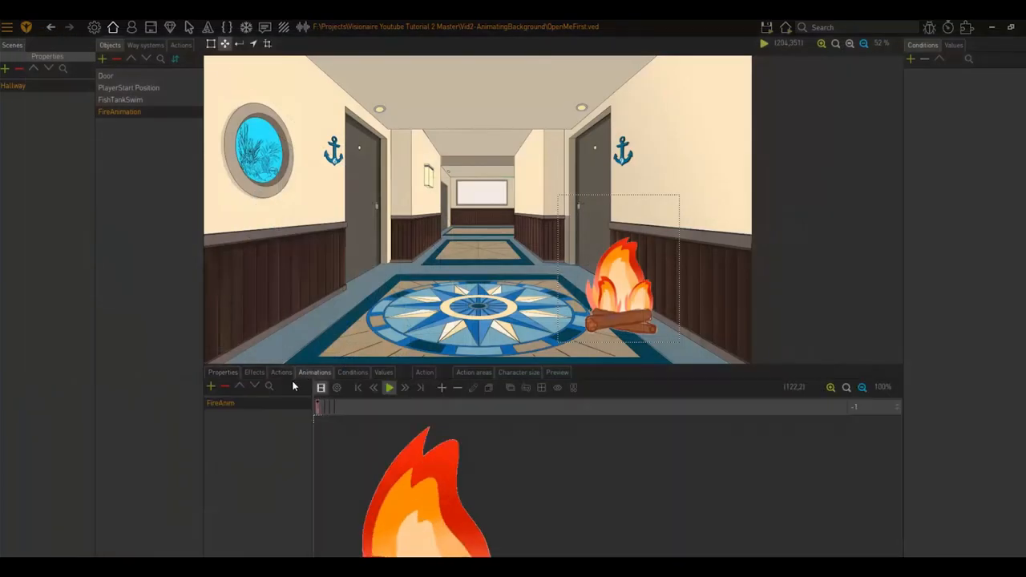
pyautogui.click(336, 388)
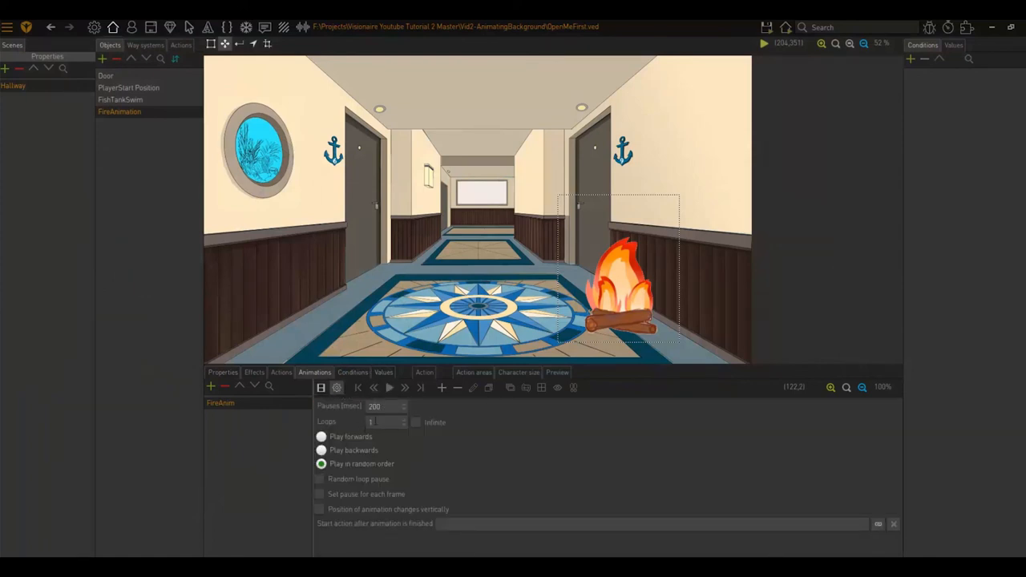
pyautogui.moveTo(385, 421)
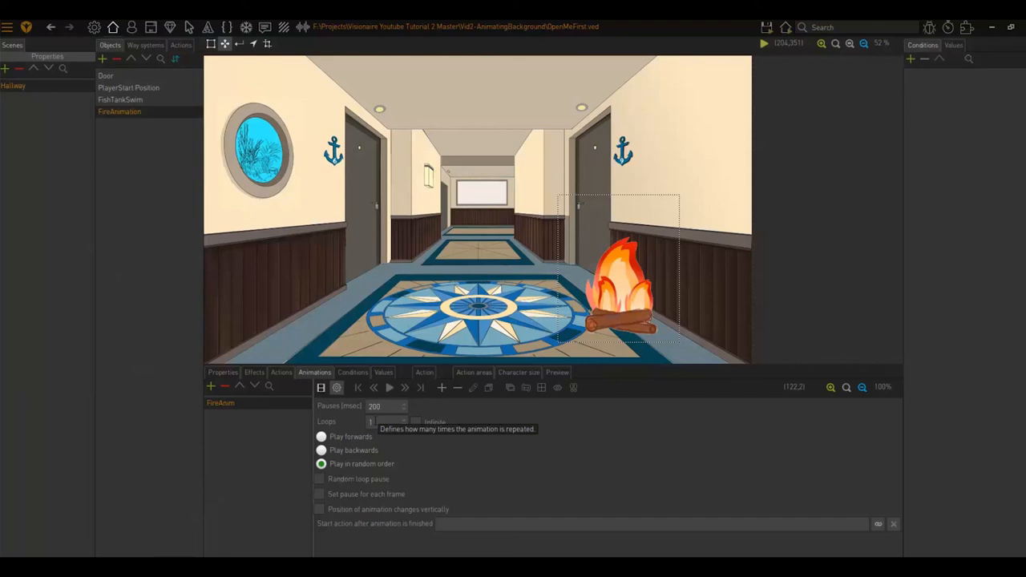
pyautogui.click(416, 421)
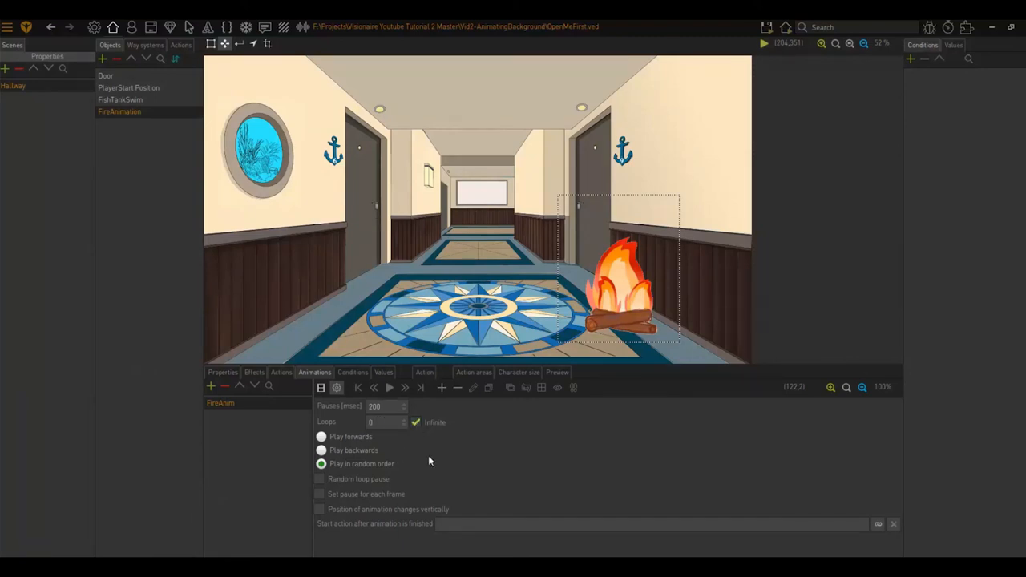
pyautogui.click(765, 28)
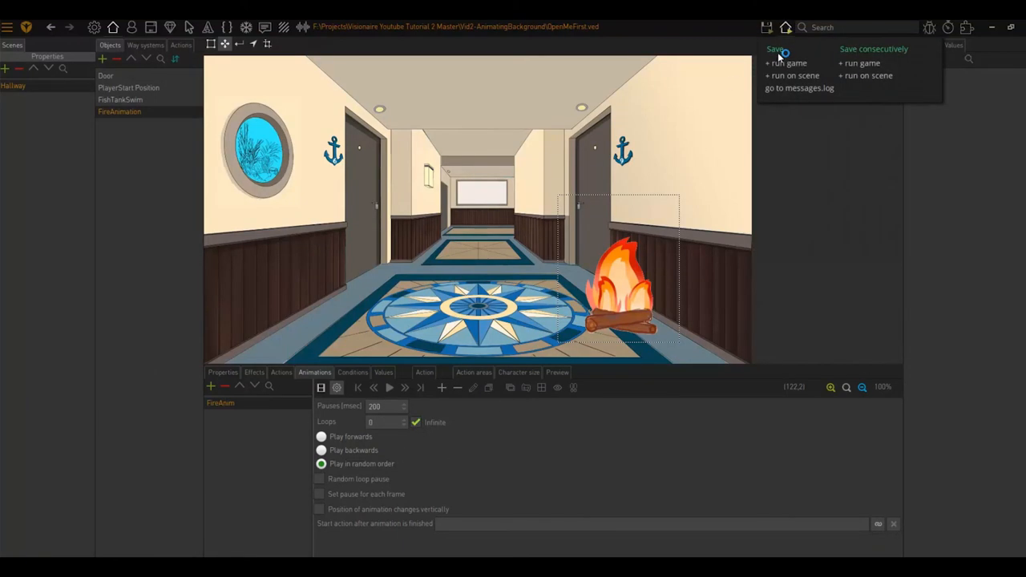
pyautogui.click(781, 62)
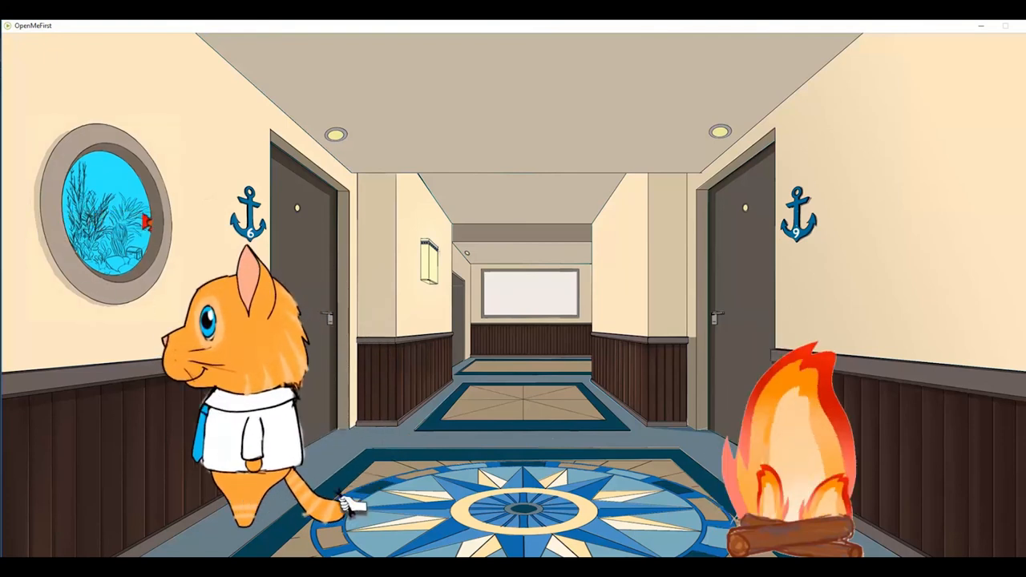
pyautogui.moveTo(557, 529)
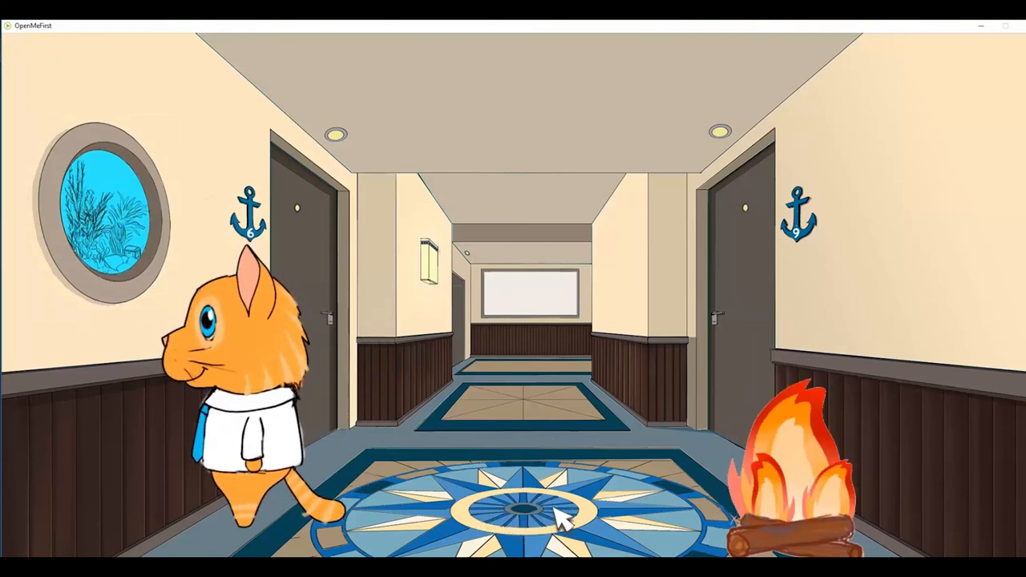